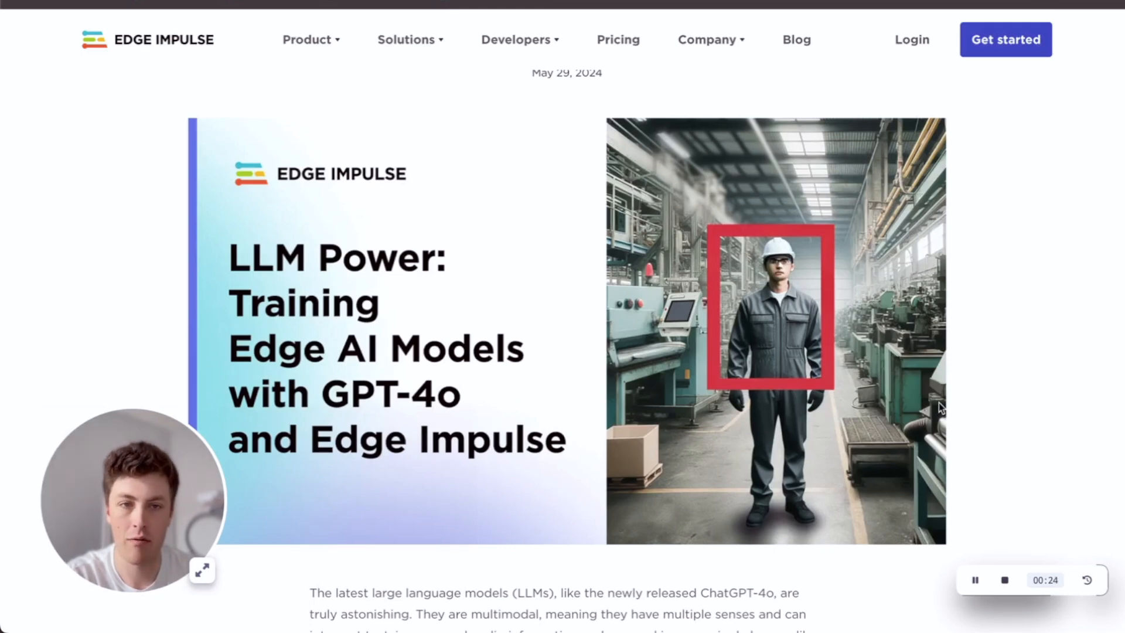
Step: Select the cloud-type labelling prompt text in the ChatGPT chat for copying
scroll(down, 3)
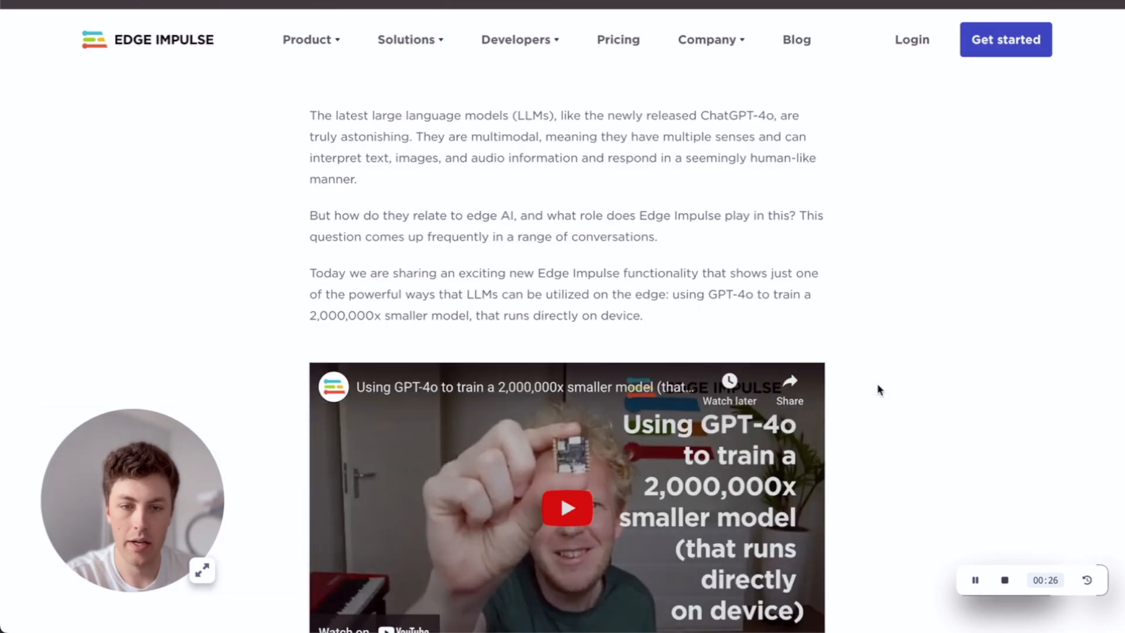
scroll(down, 3)
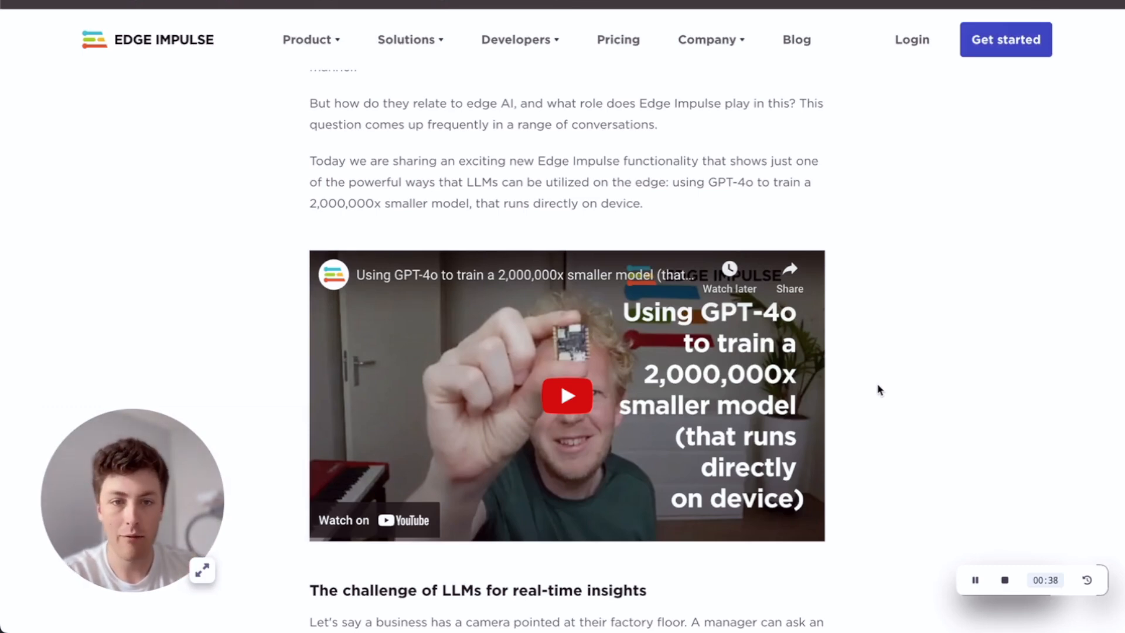
mouse_move(855, 387)
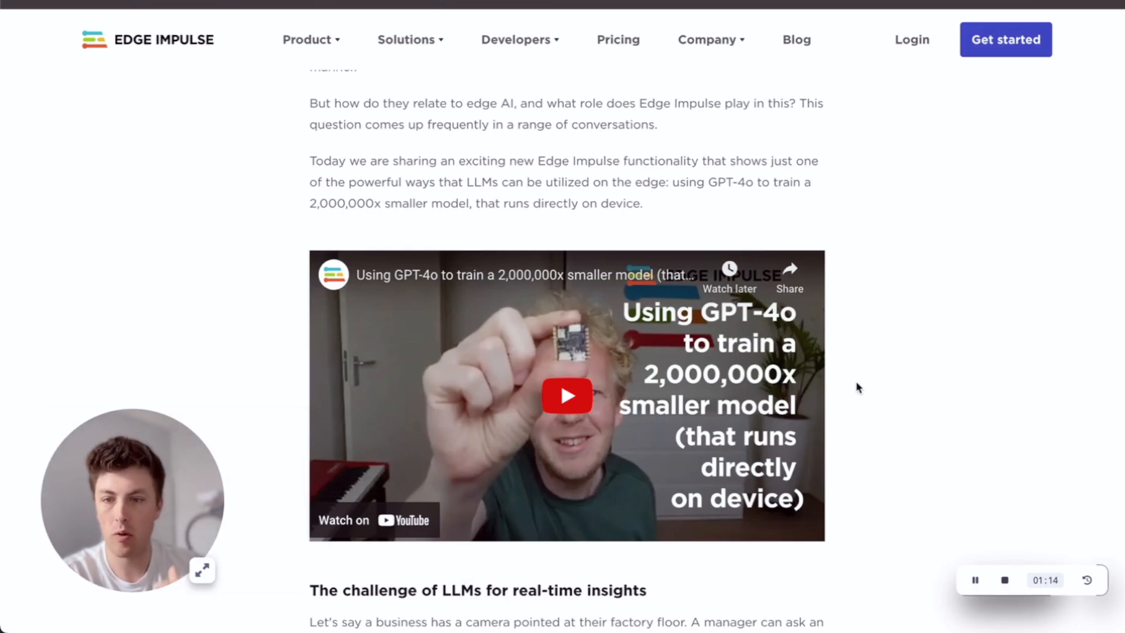
mouse_move(852, 170)
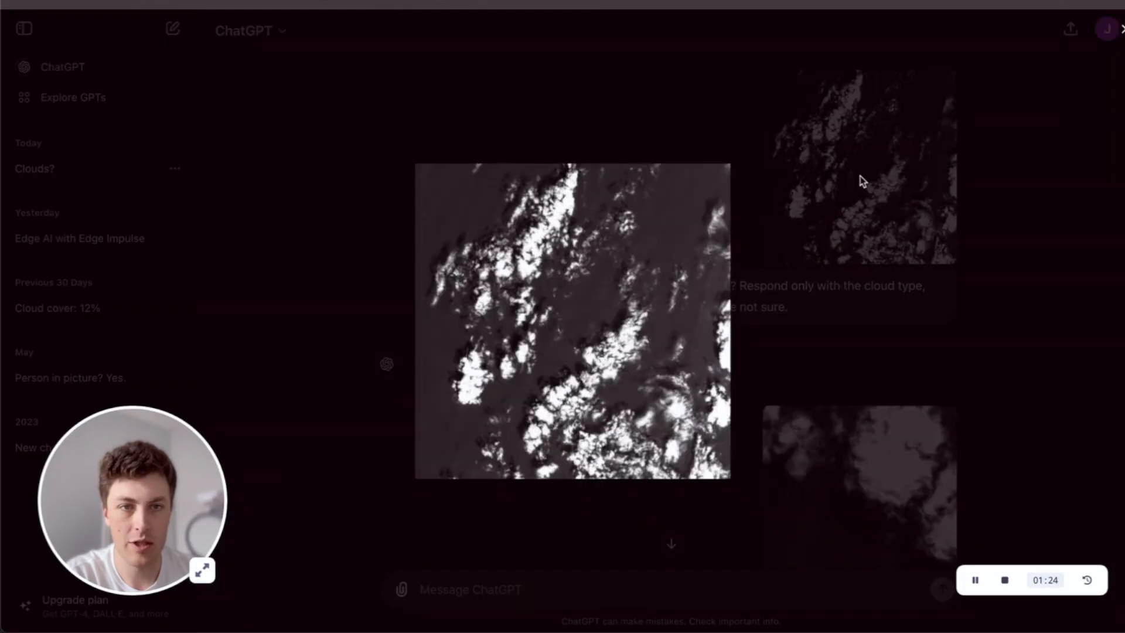
mouse_move(809, 241)
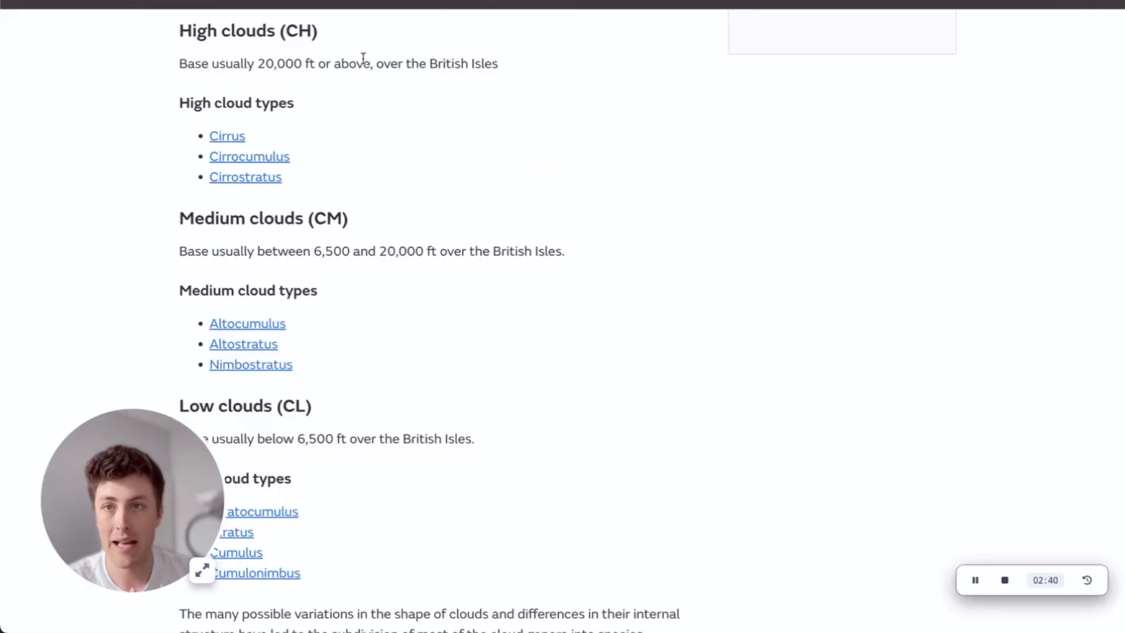
scroll(down, 3)
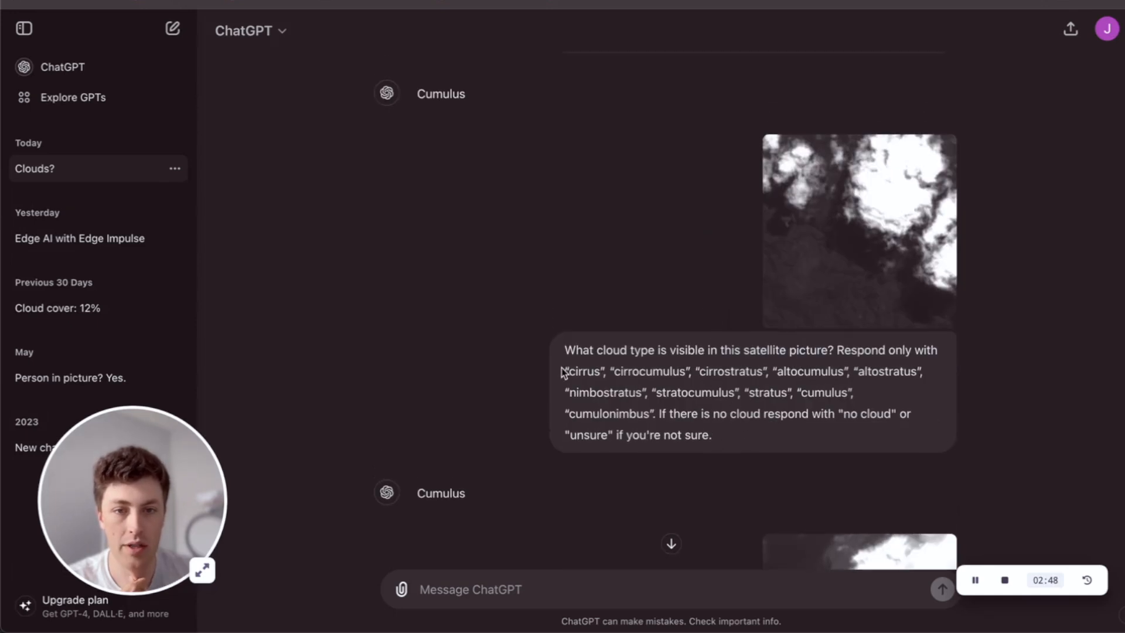
drag(570, 372, 652, 414)
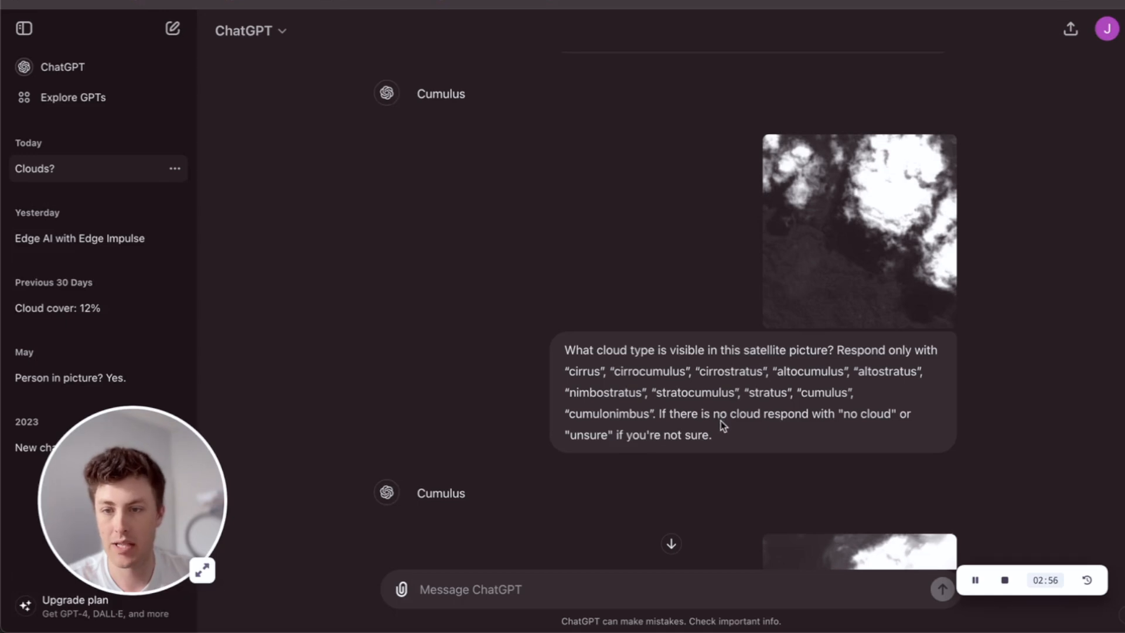
mouse_move(727, 443)
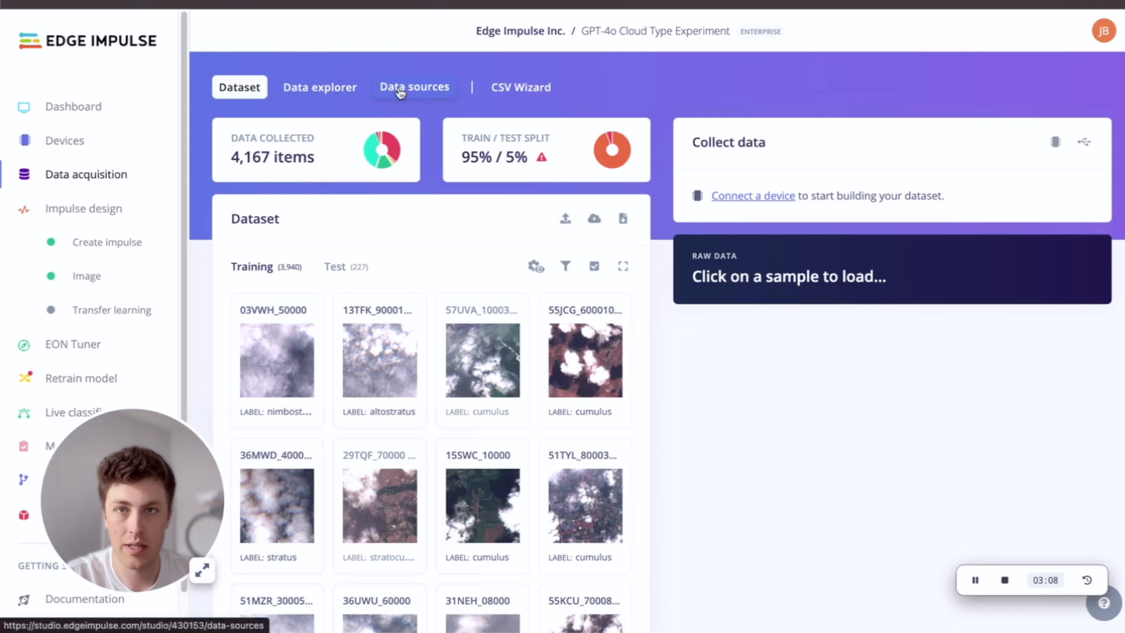
Step: Start a new data source using the 'Label image data using GPT-4o' transformation block
click(414, 87)
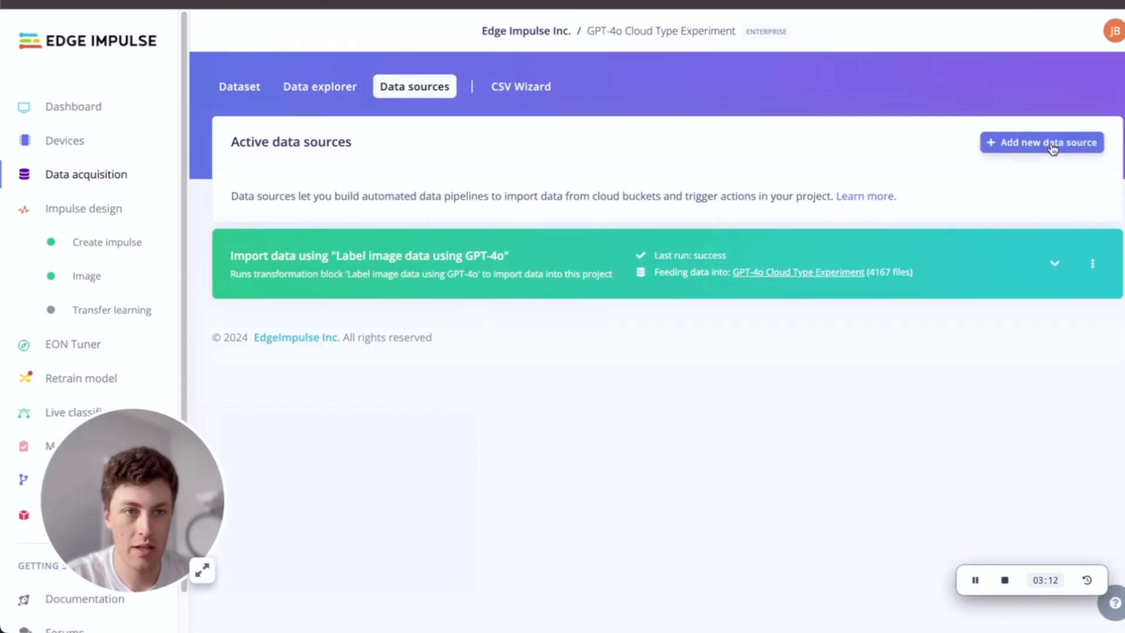
click(1040, 141)
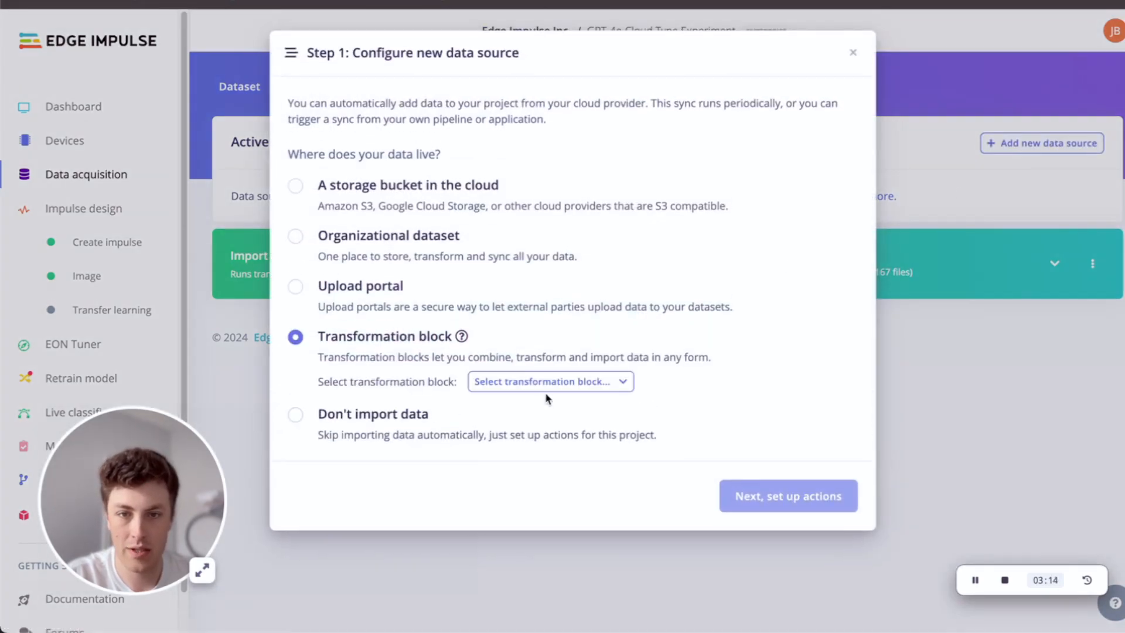
click(549, 381)
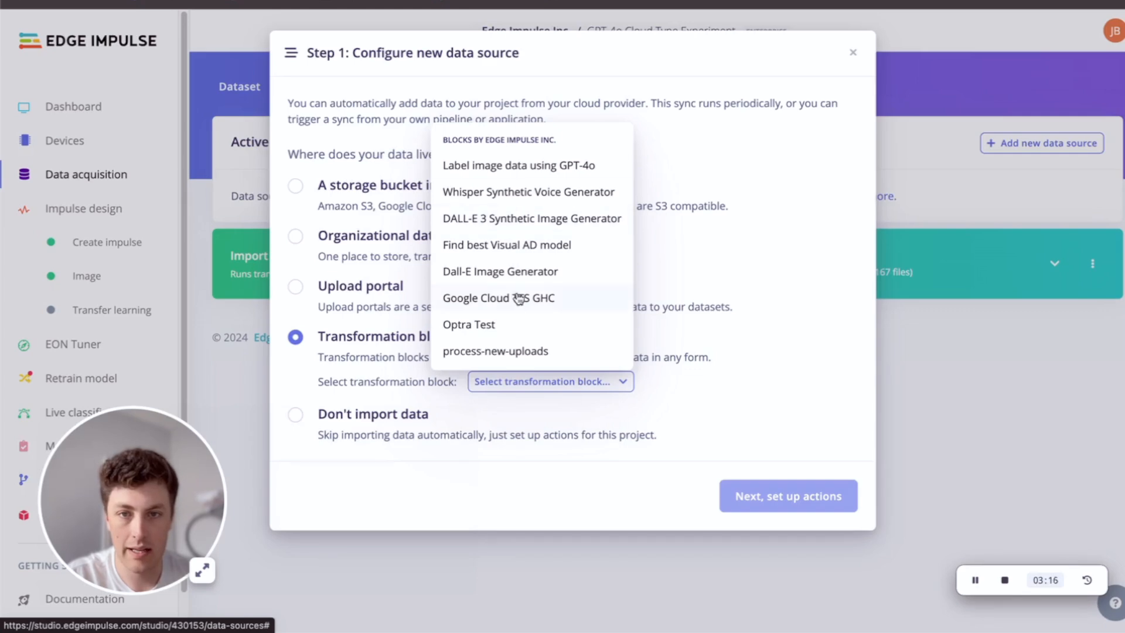
click(518, 166)
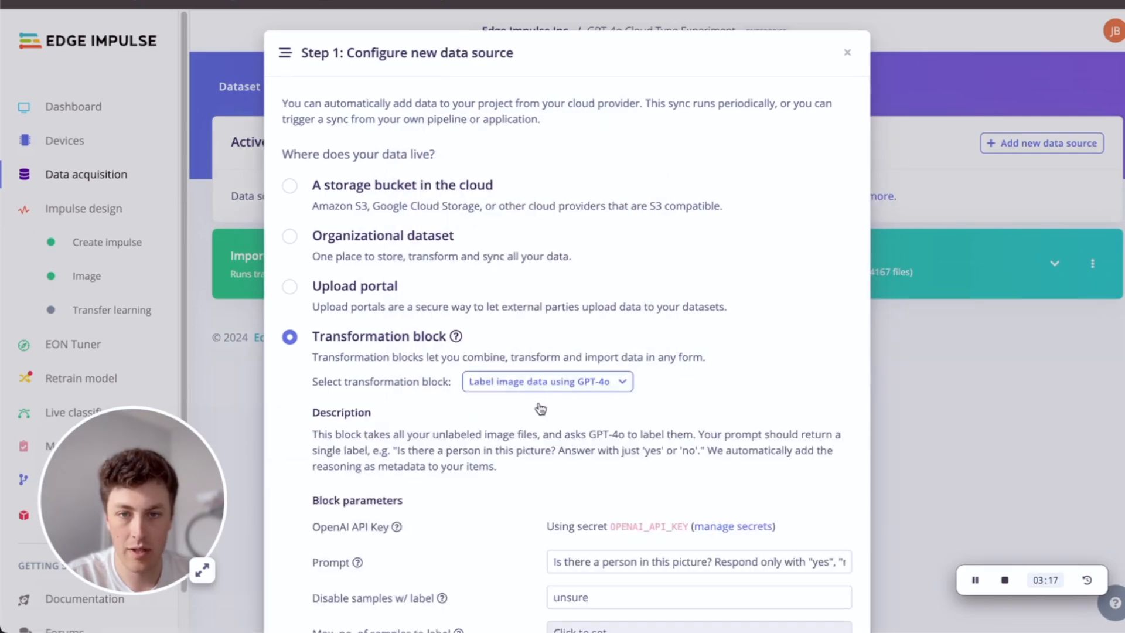
scroll(down, 3)
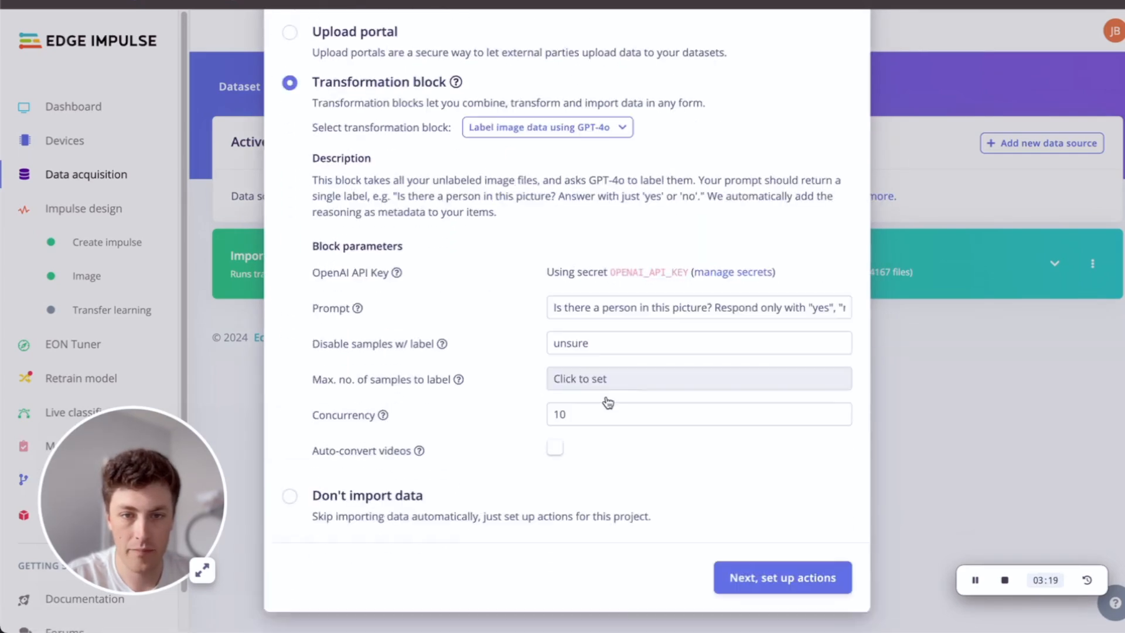
mouse_move(397, 273)
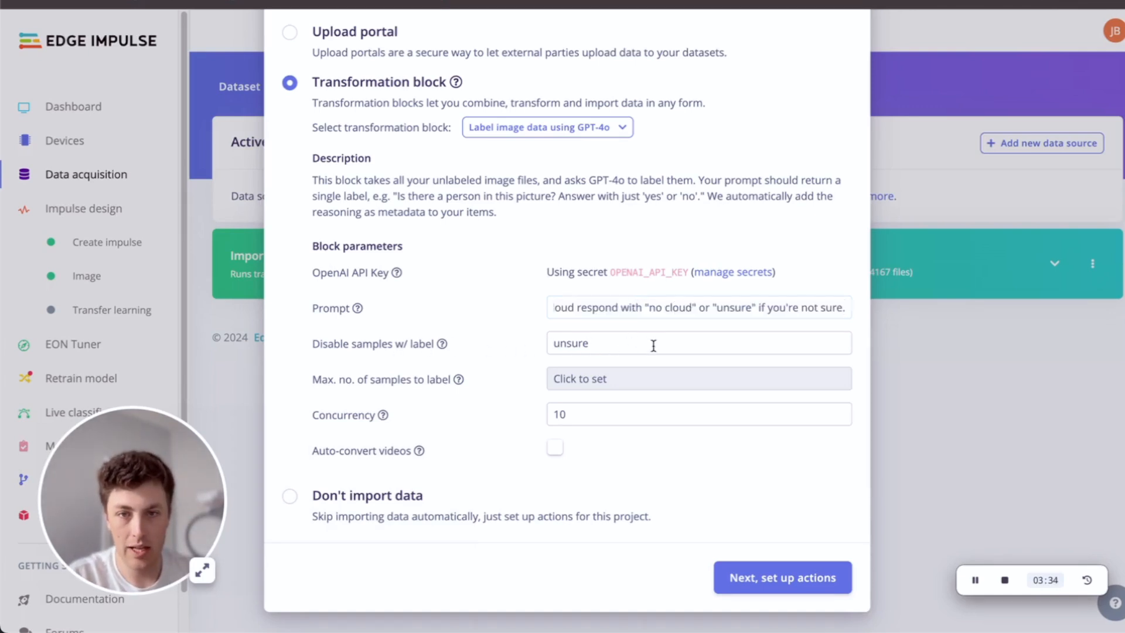
Step: Set max samples to 1000 and proceed to the pipeline actions step, past a creation error
click(697, 379)
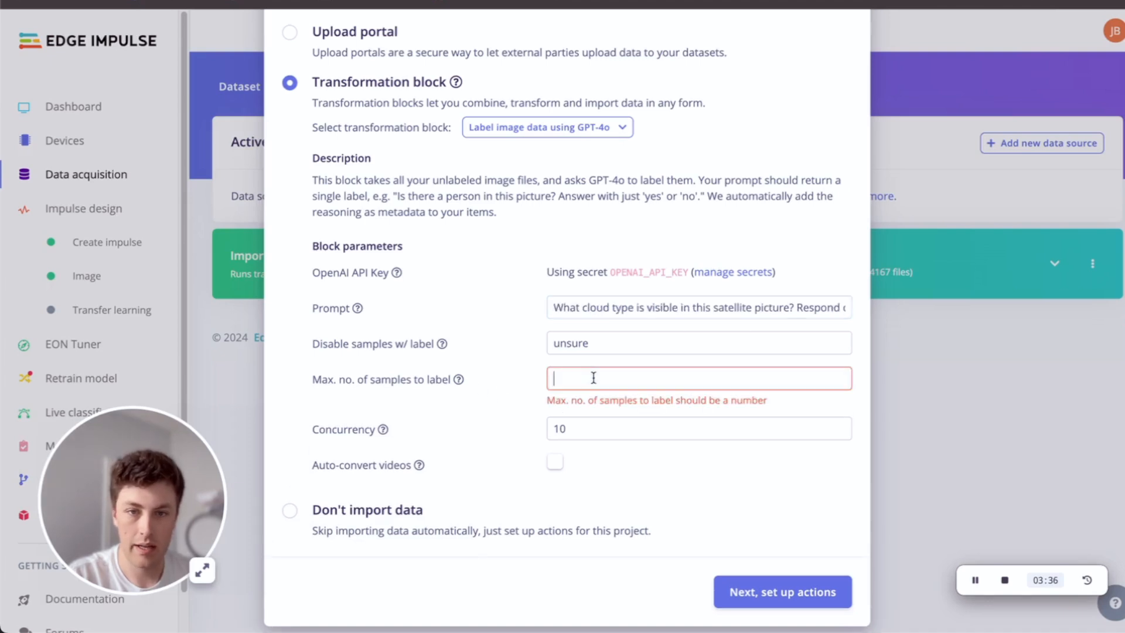
text(1000)
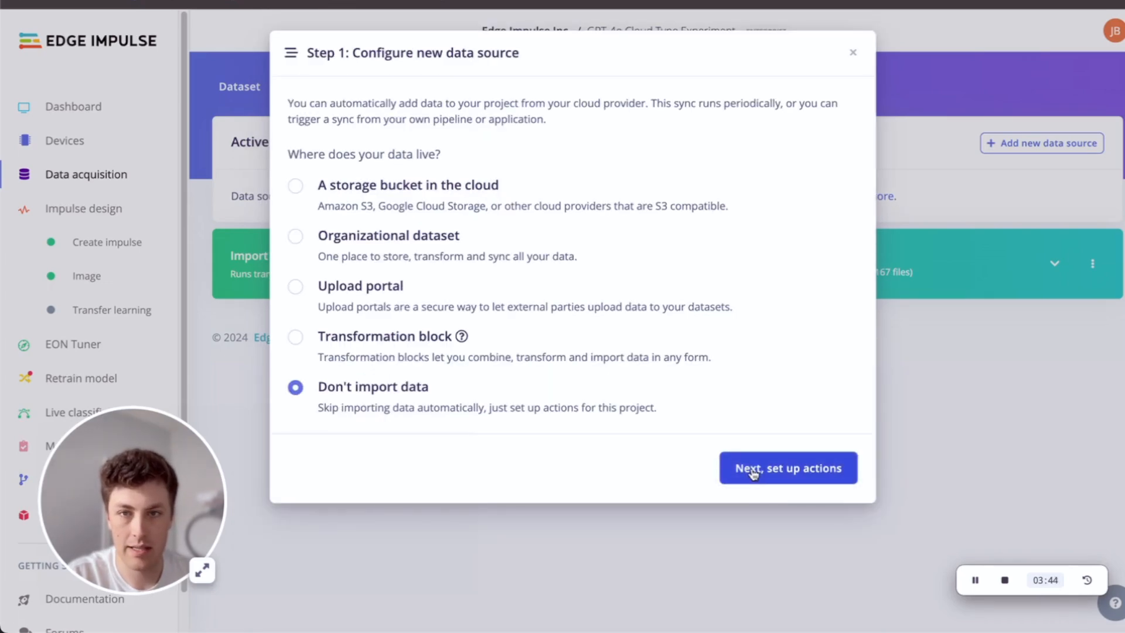
click(787, 467)
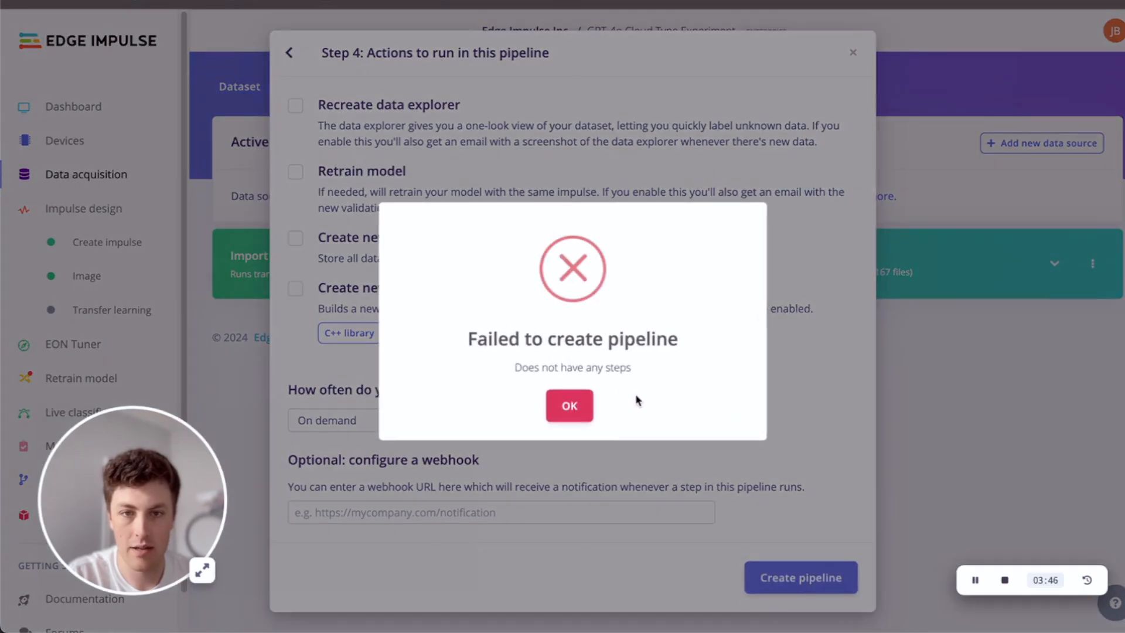
click(570, 406)
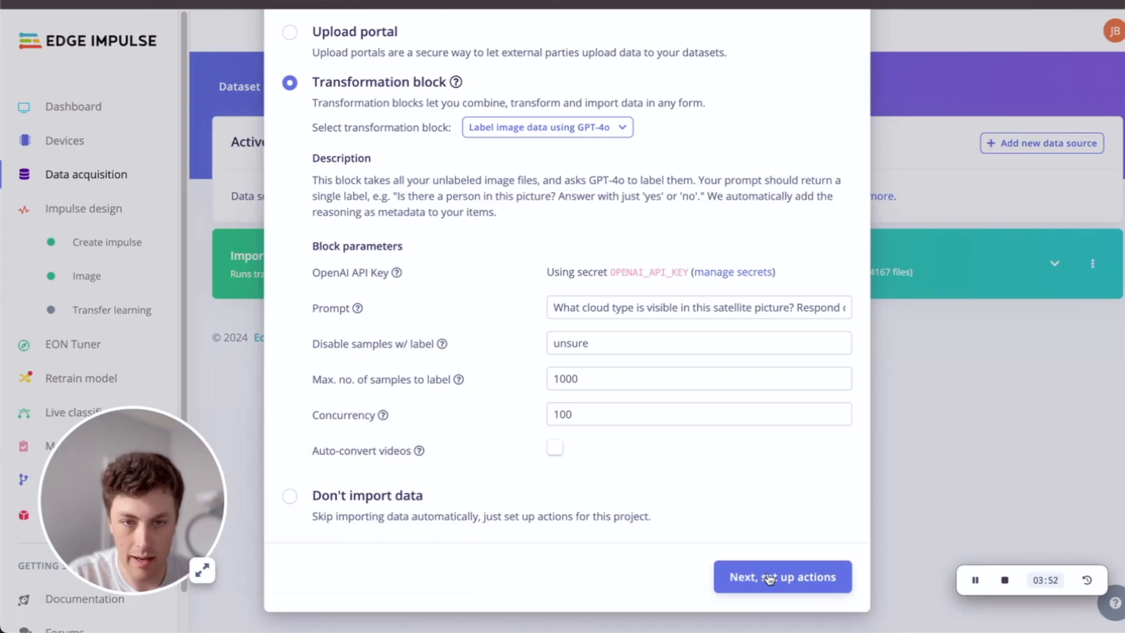
click(782, 576)
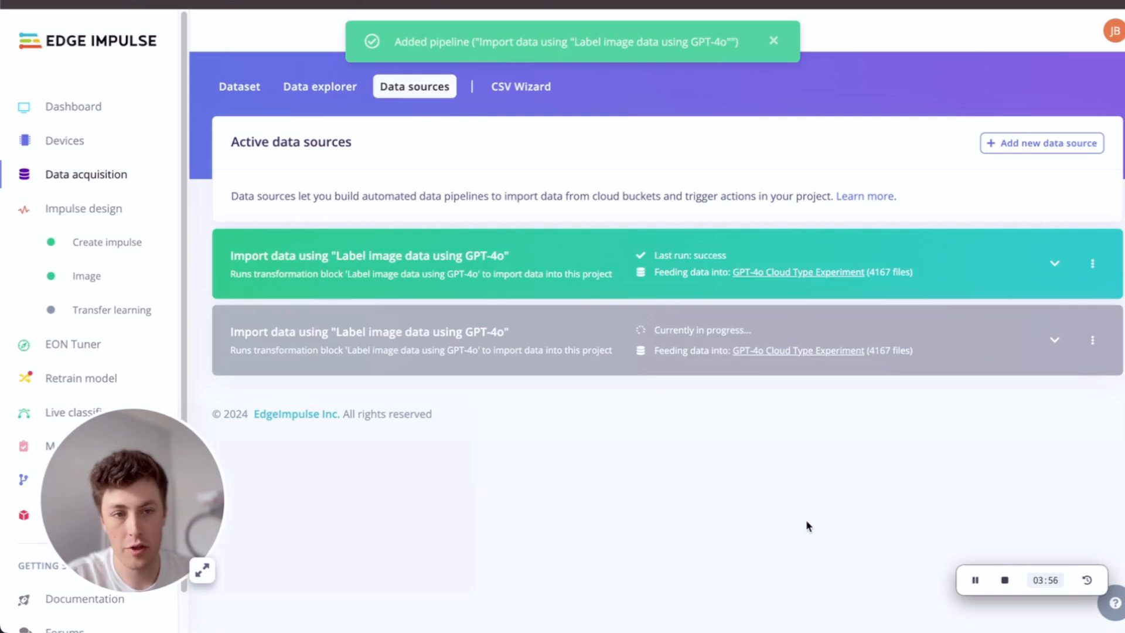
Step: Expand the new GPT-4o labelling pipeline to see its running import job
click(1055, 339)
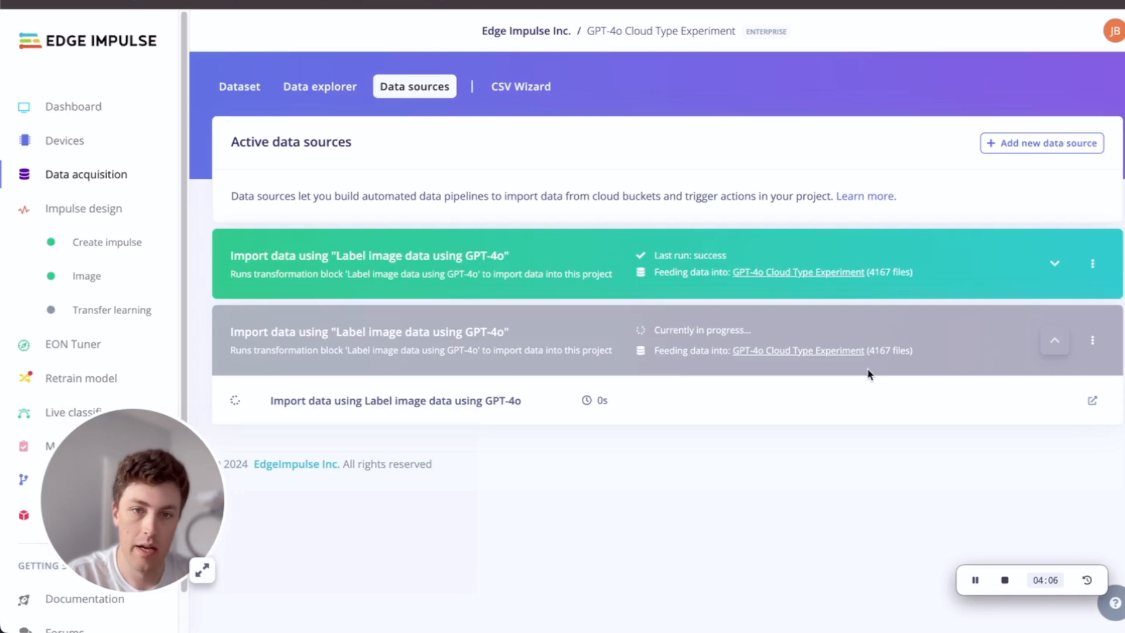
mouse_move(832, 437)
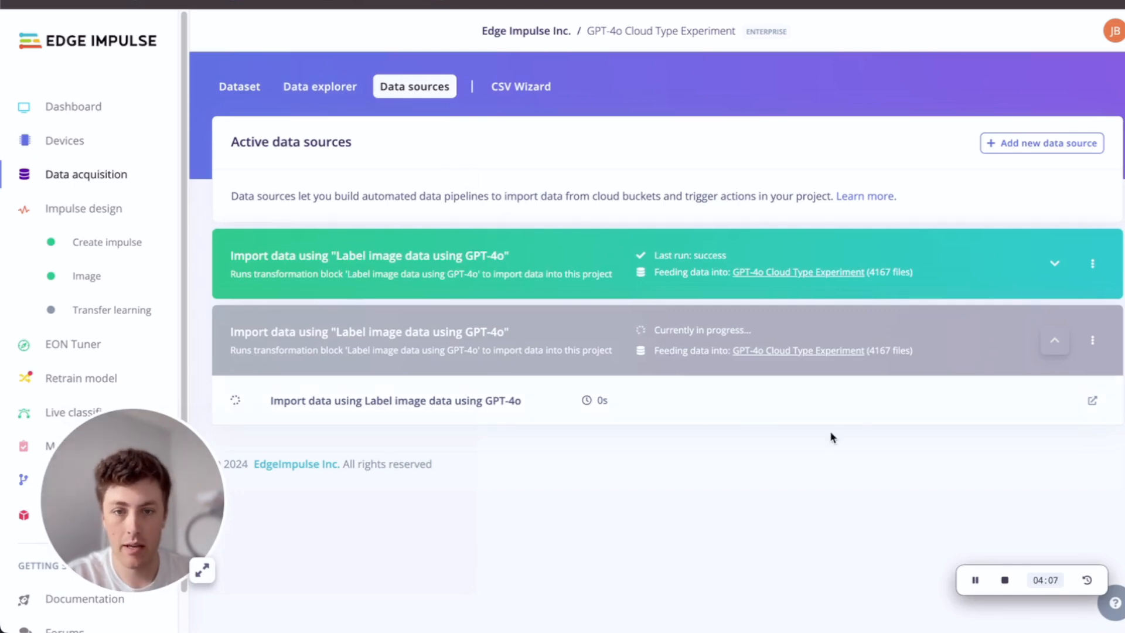
mouse_move(239, 86)
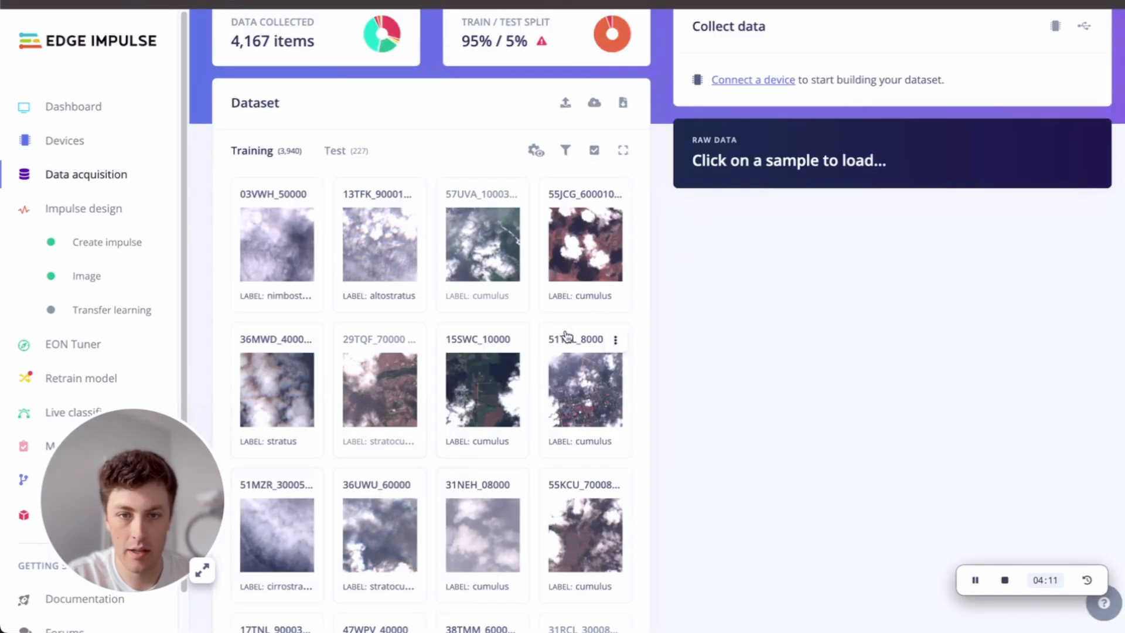
Step: Open sample 55JCG_60001000 and read its 'reason' metadata for the cumulus label, then cancel
click(584, 244)
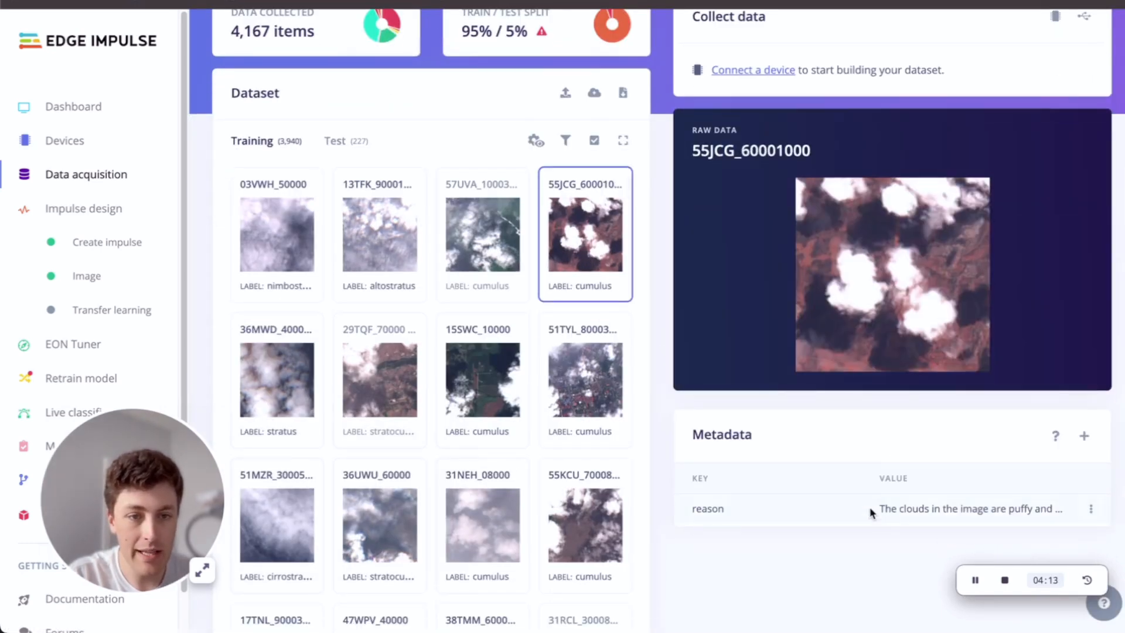
scroll(down, 3)
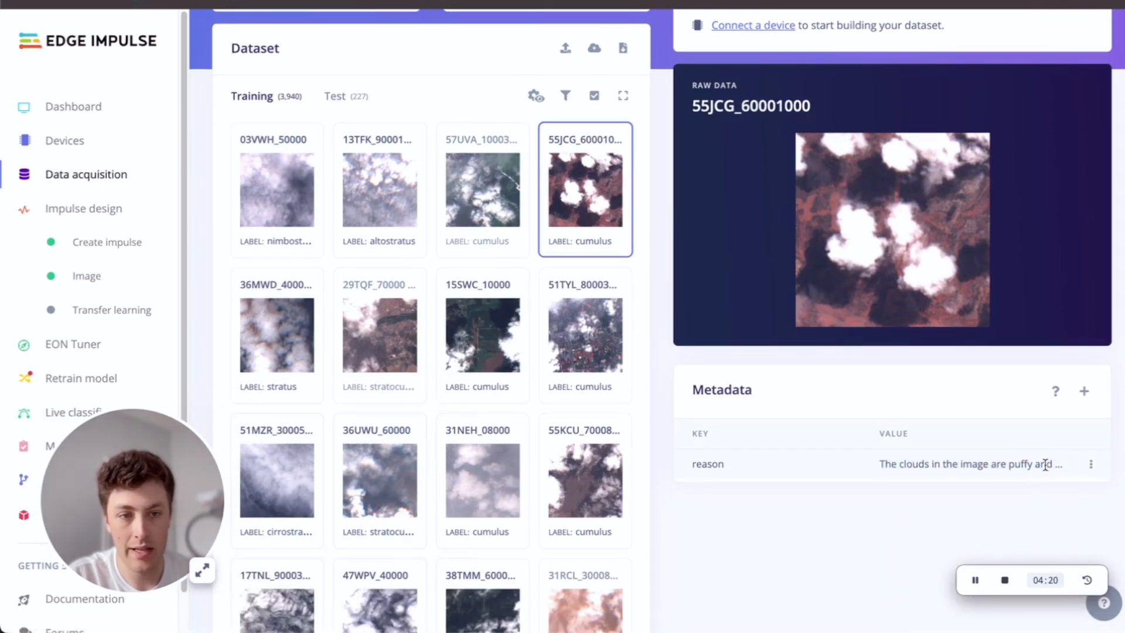
click(1090, 464)
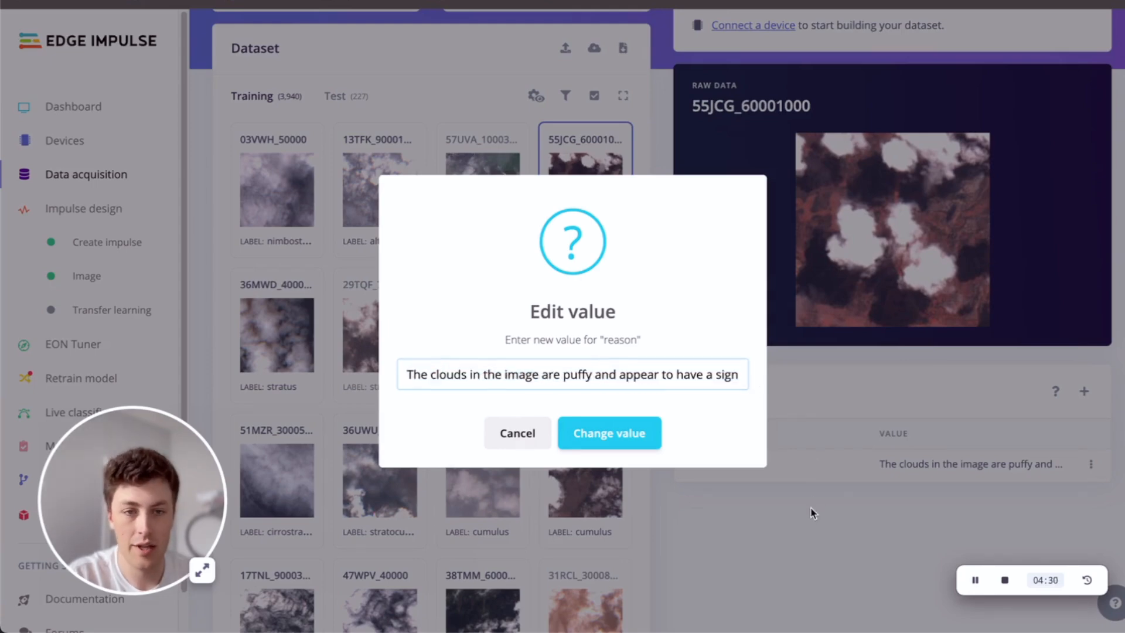
click(608, 432)
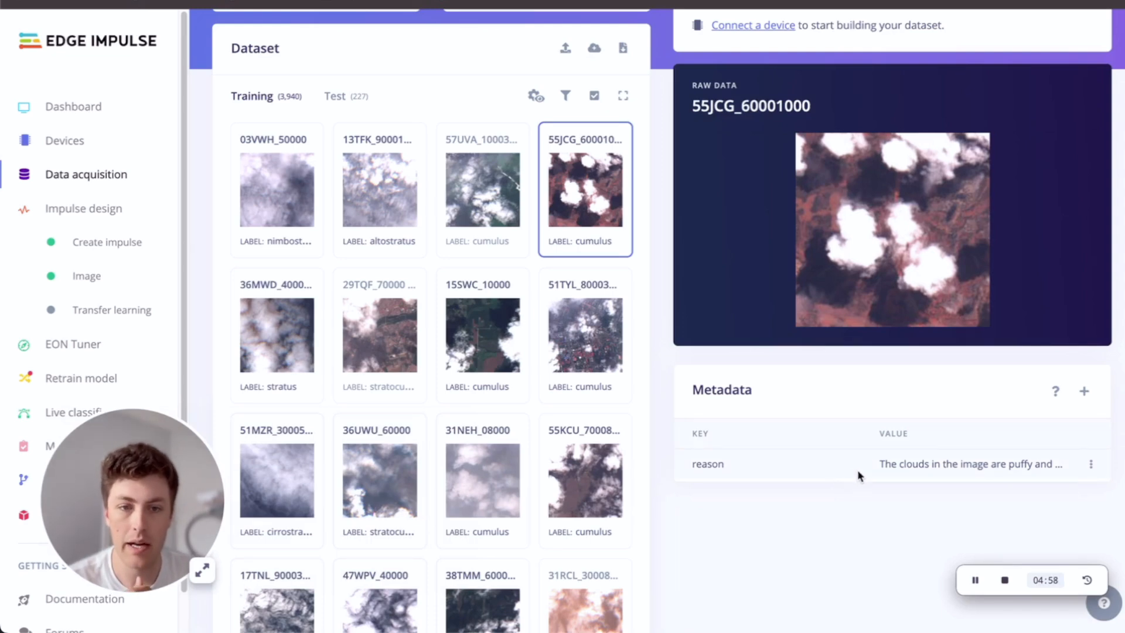
mouse_move(778, 530)
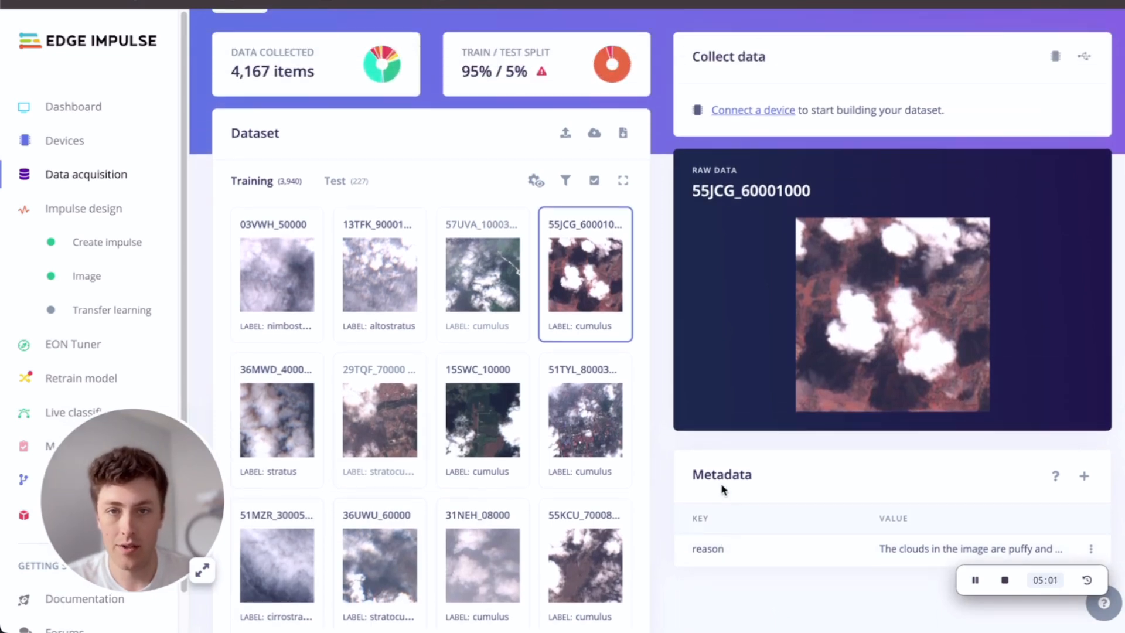
Step: Filter the dataset to only the misspelled cumulous and cumuls samples
click(565, 181)
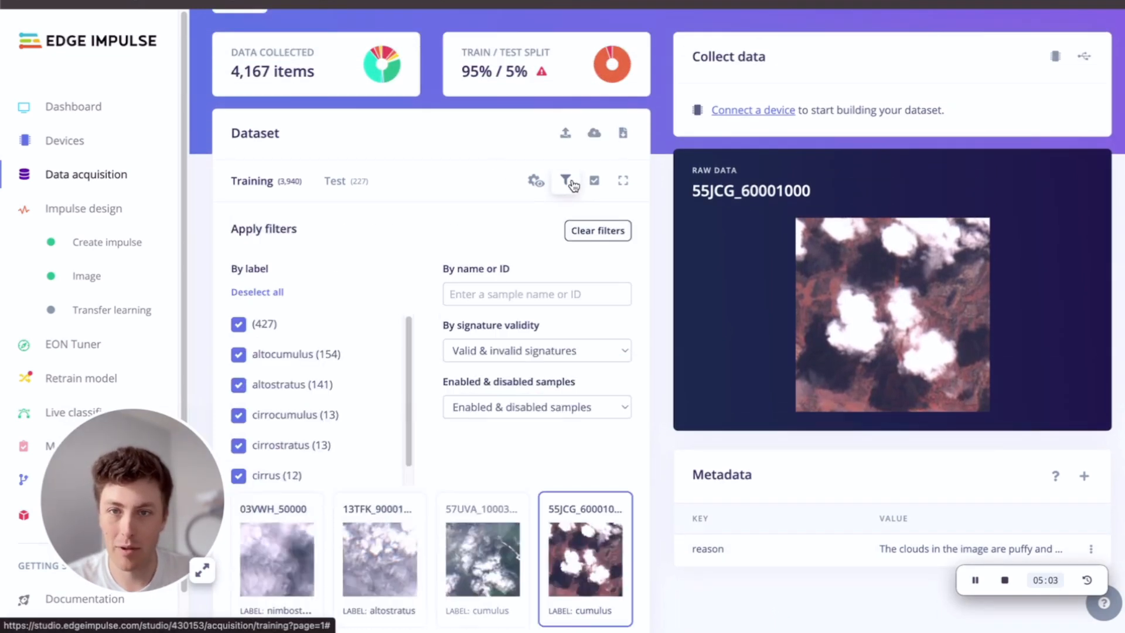
scroll(down, 3)
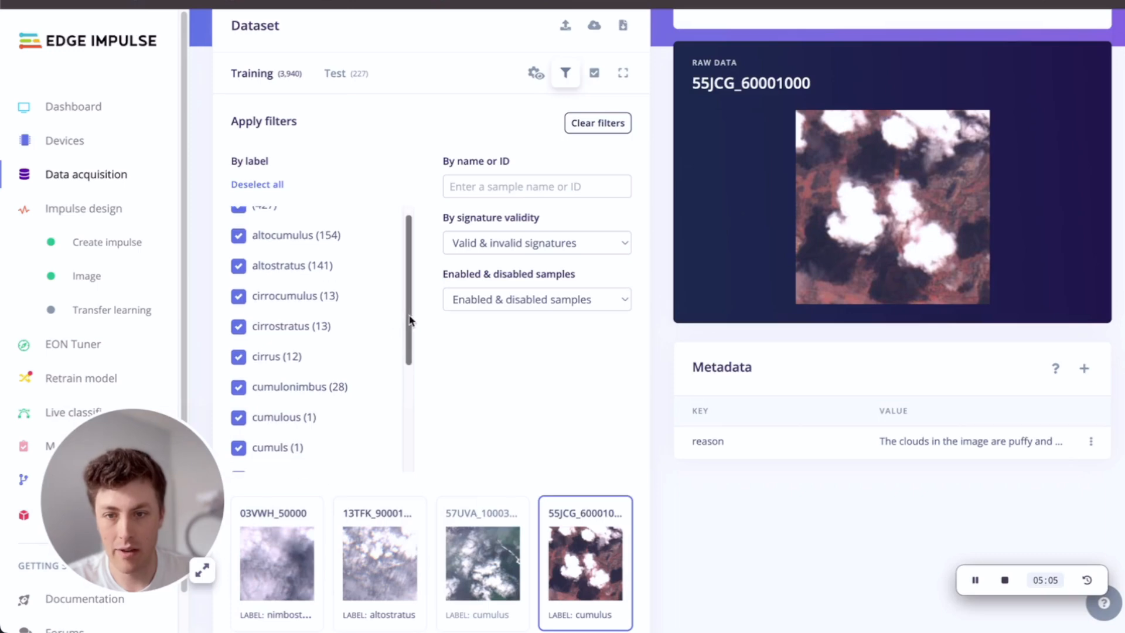
scroll(down, 3)
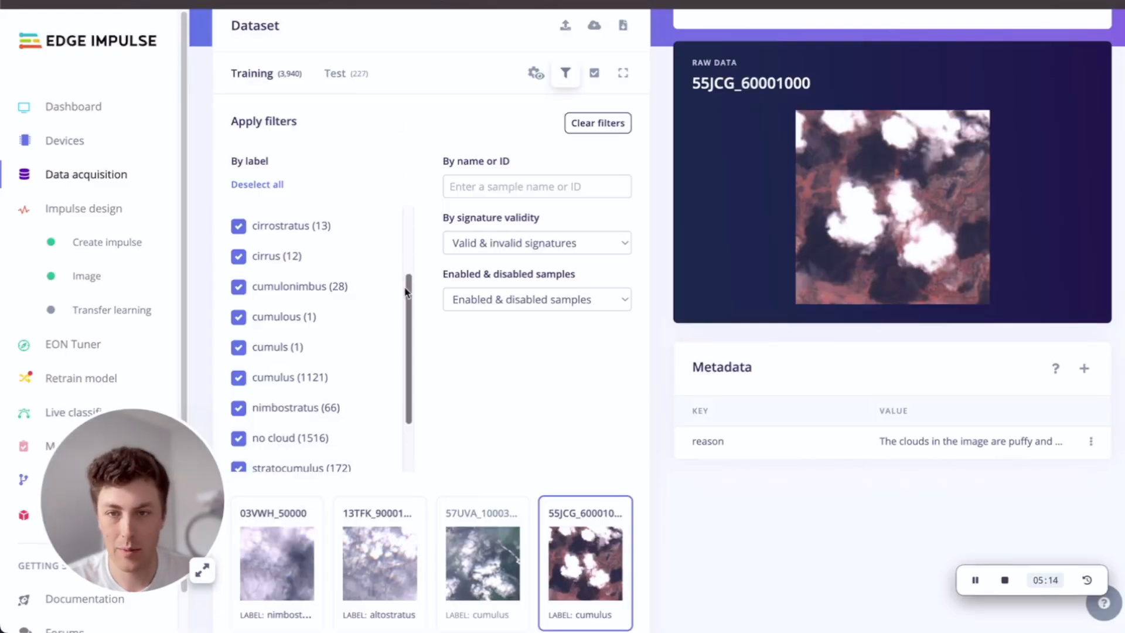
click(256, 184)
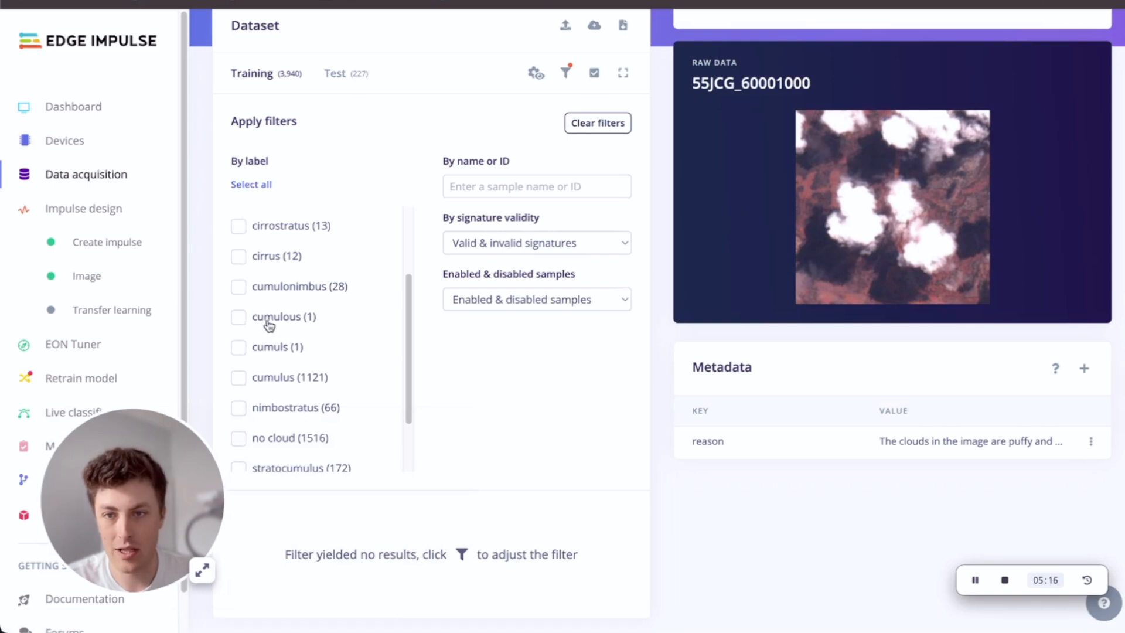
click(238, 316)
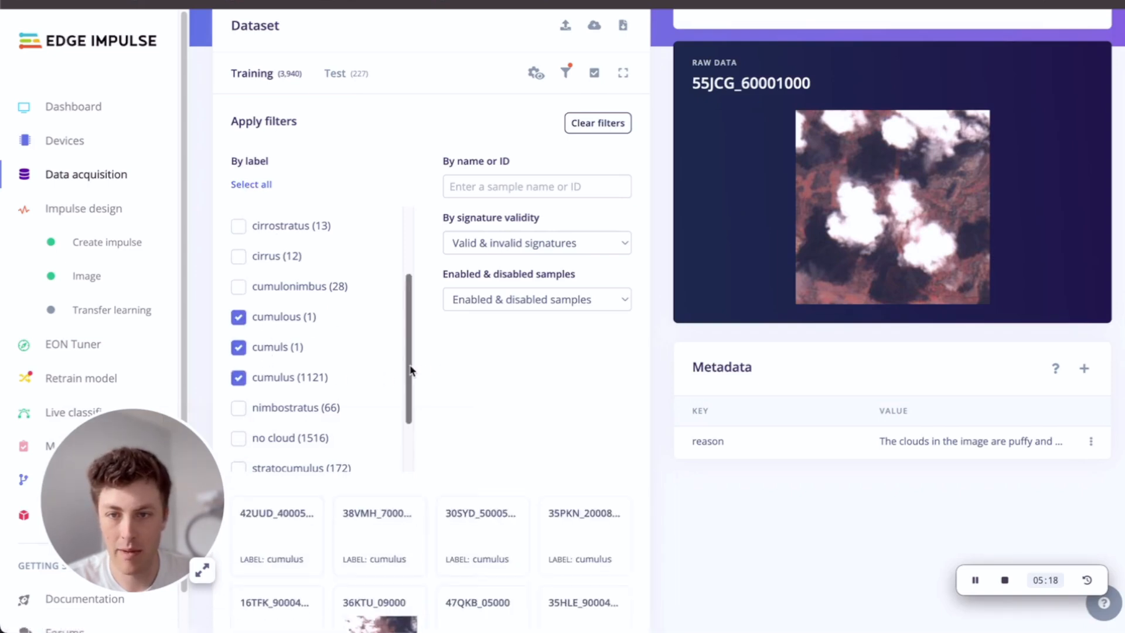
scroll(down, 3)
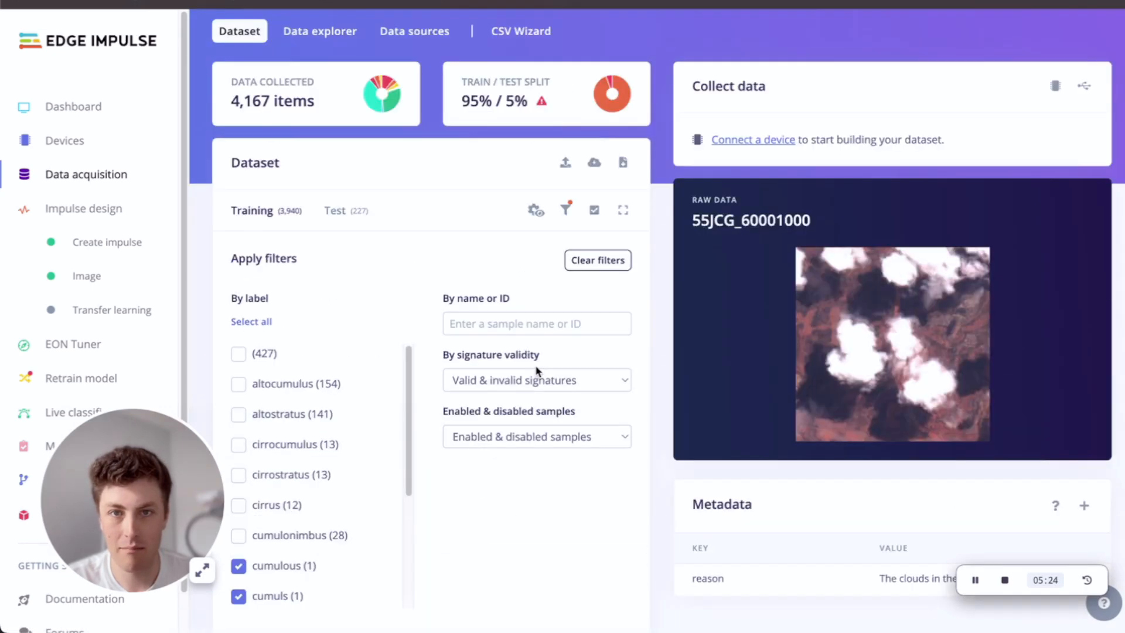
scroll(down, 3)
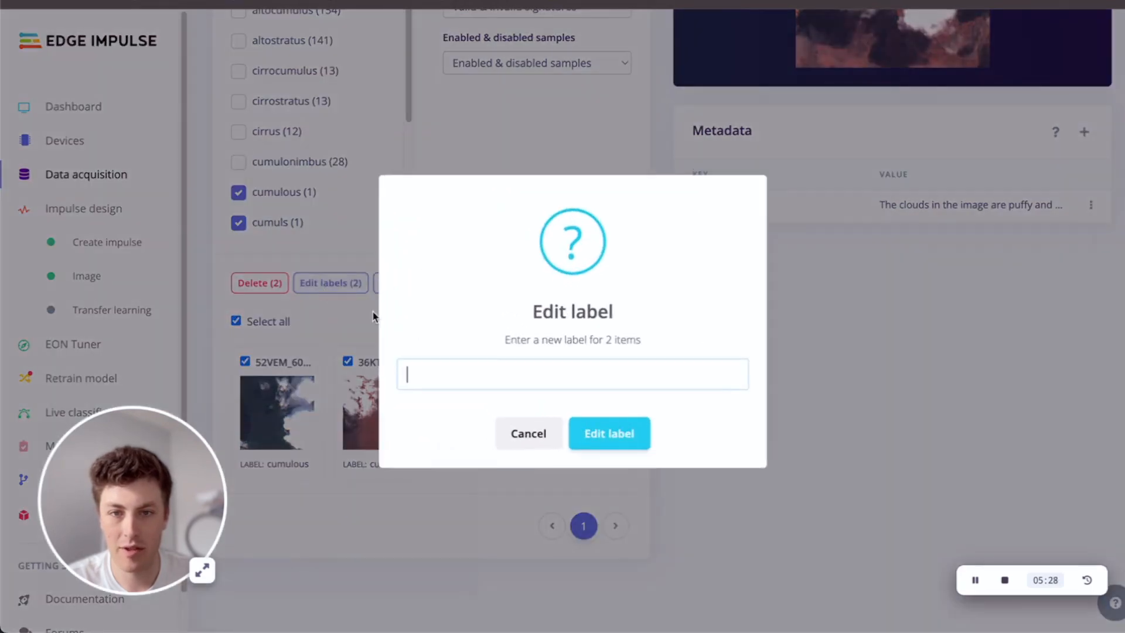
Step: Relabel the selected samples as cumulus
text(cumulu)
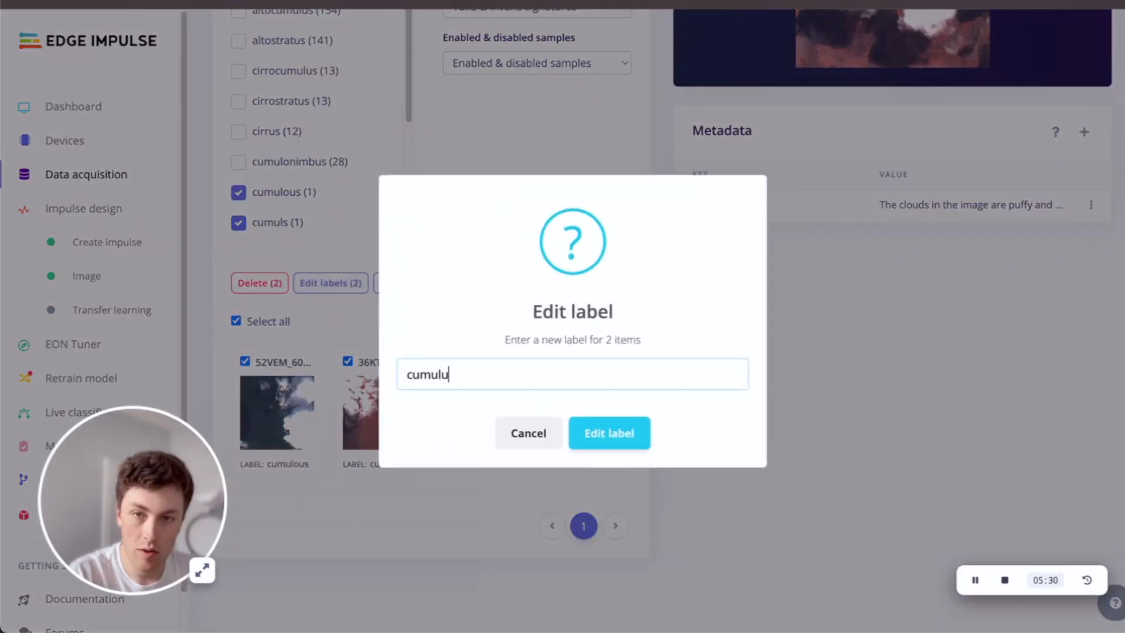
text(s)
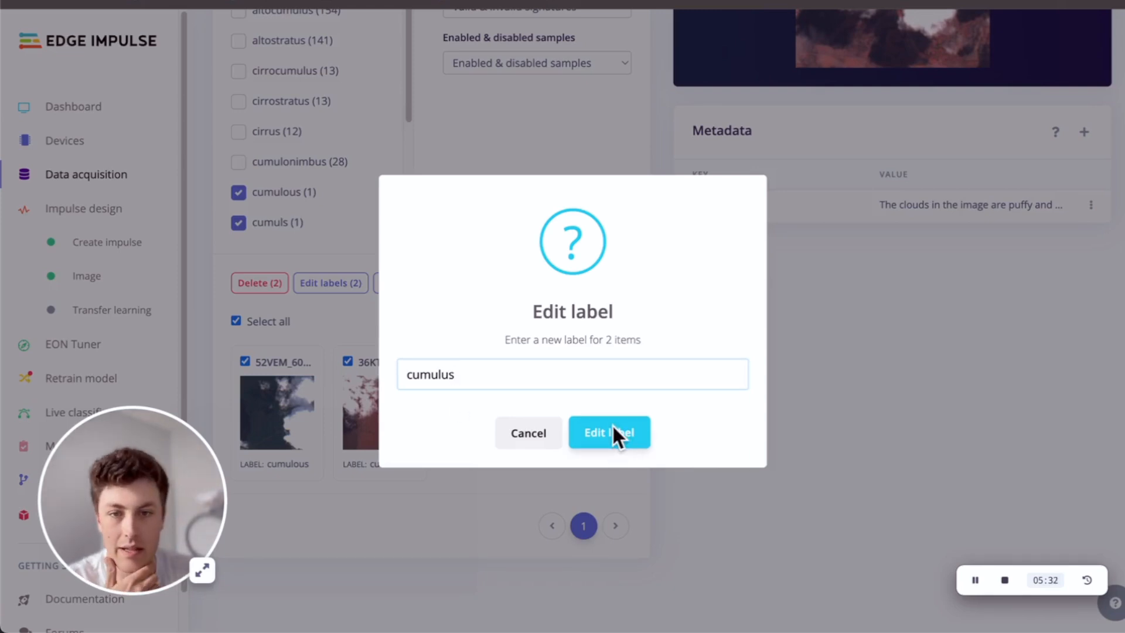
click(608, 433)
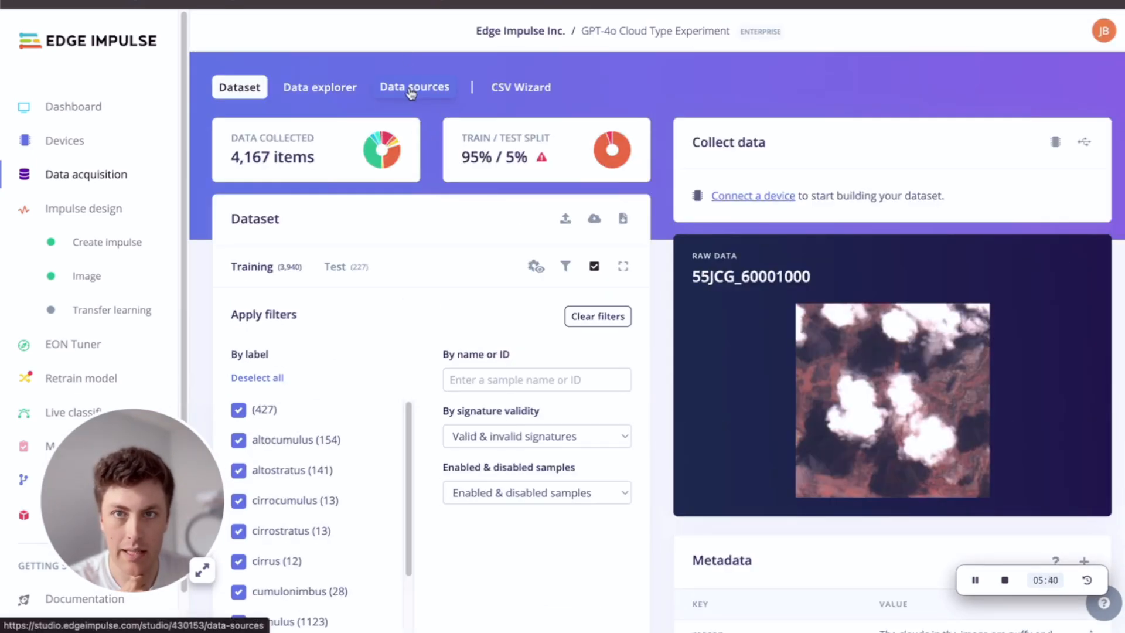
Step: View the GPT-4o labelling job logs in Data sources, highlighting the label counts after 260 samples
click(413, 87)
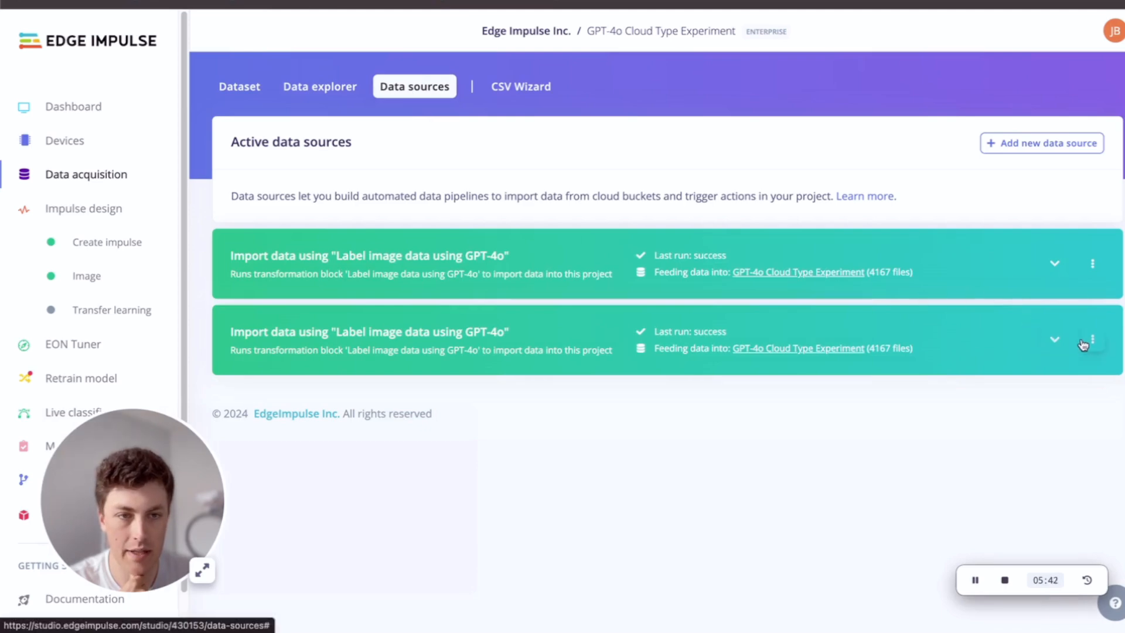
click(1053, 339)
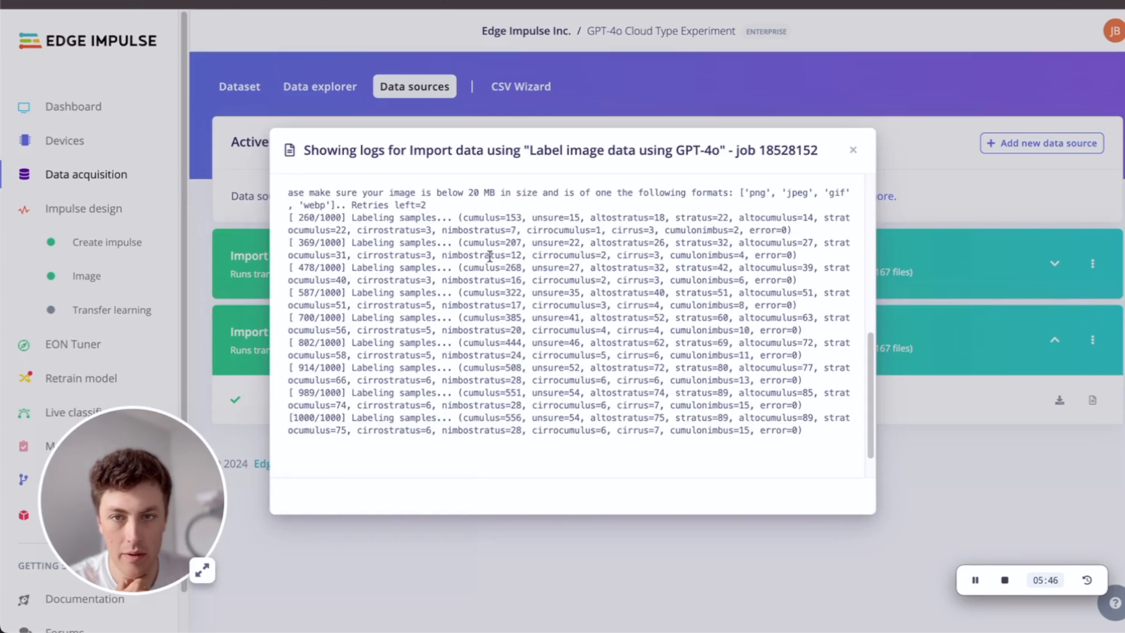
drag(467, 218, 800, 230)
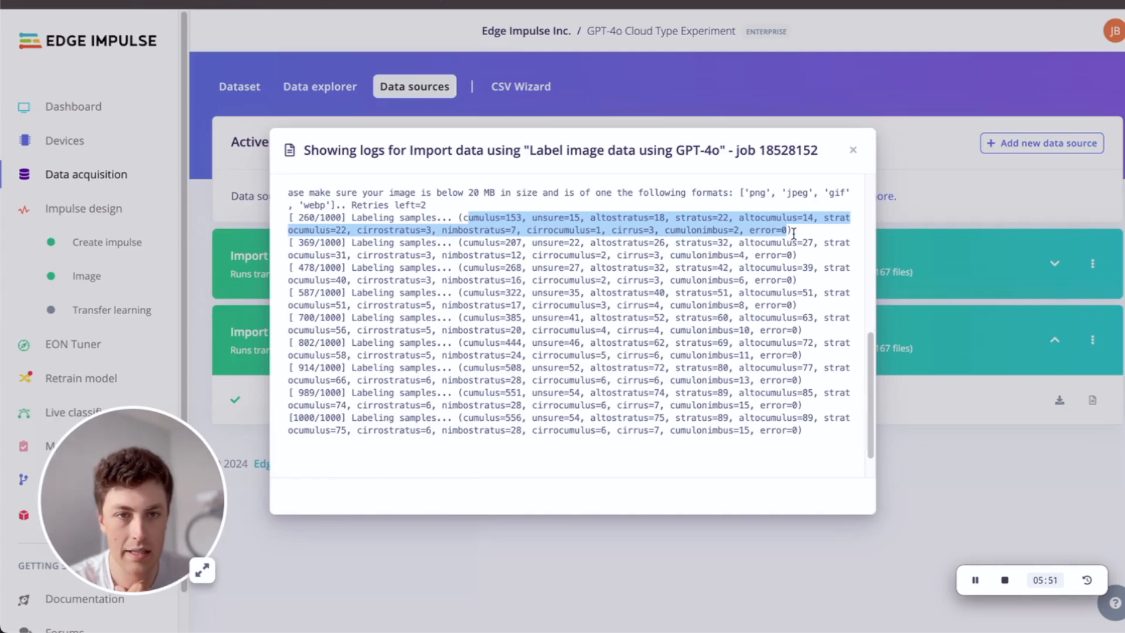
click(852, 150)
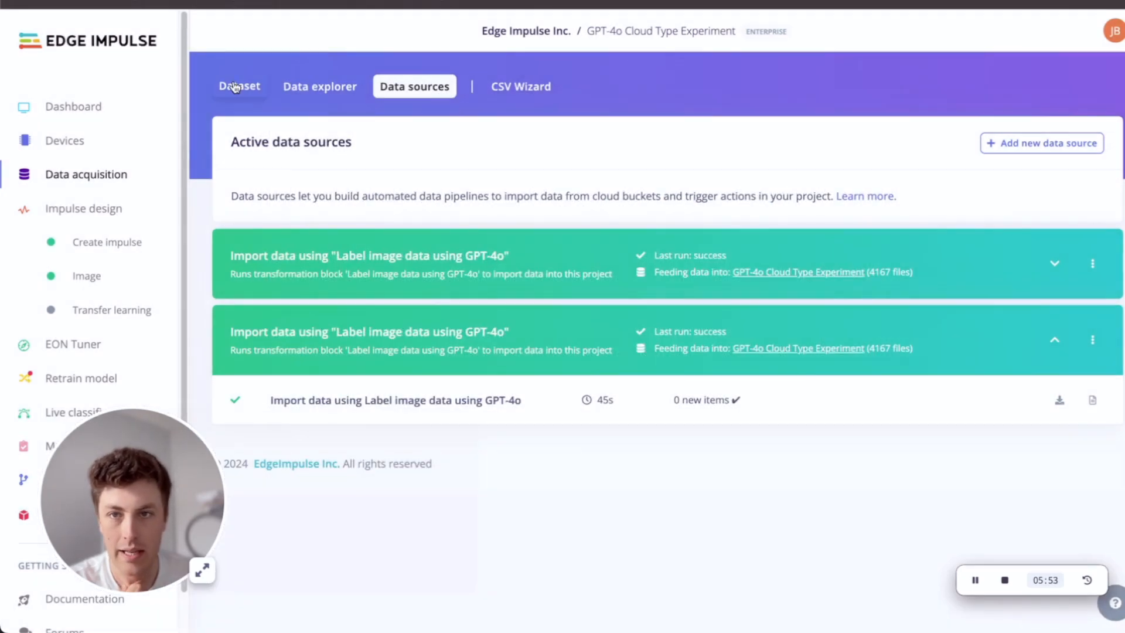
Step: Filter the dataset to show only the samples labelled unsure
click(240, 86)
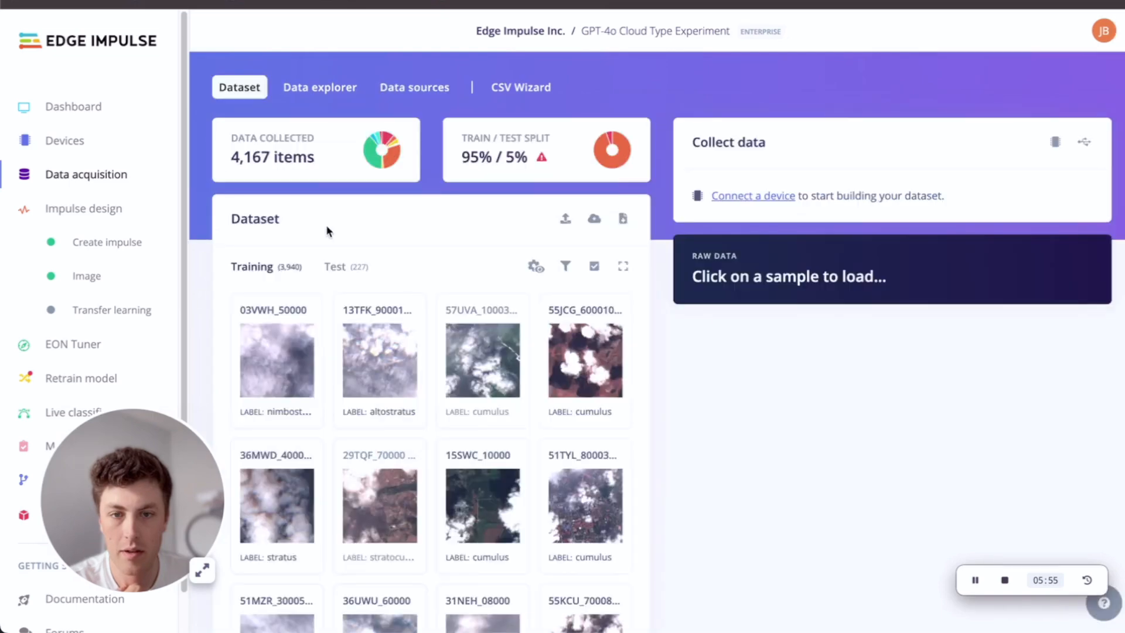
scroll(down, 3)
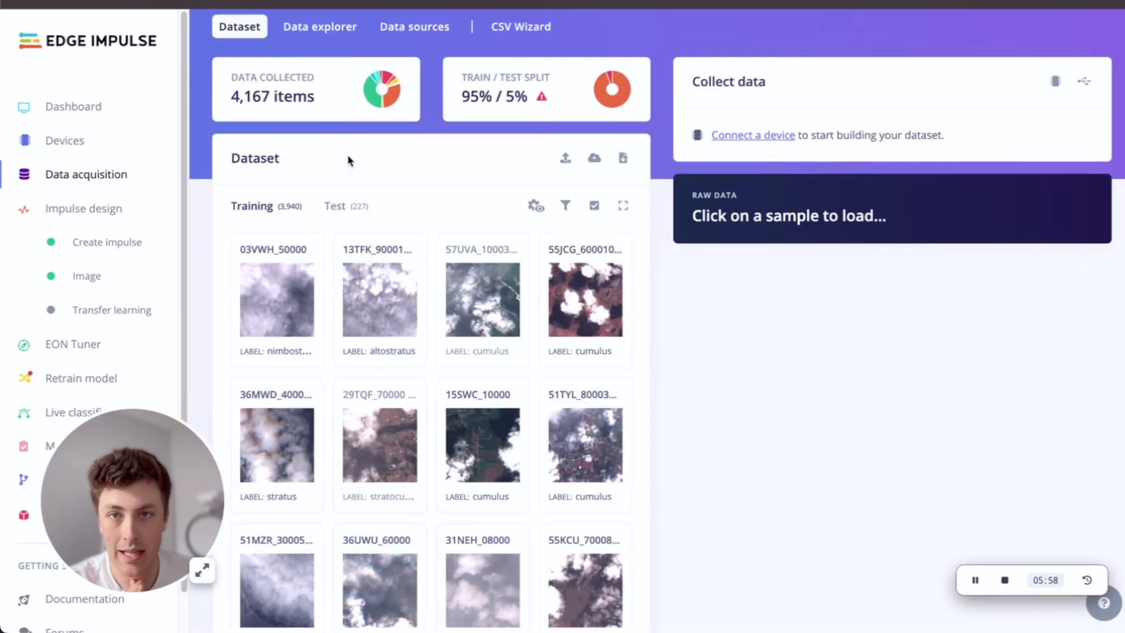
click(565, 205)
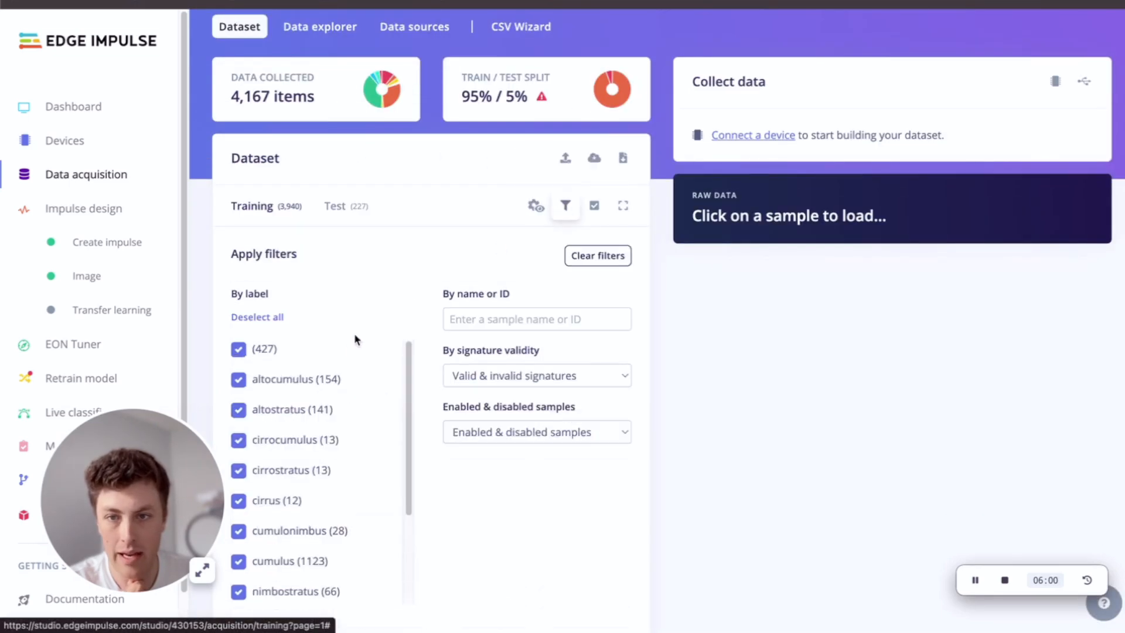
click(257, 316)
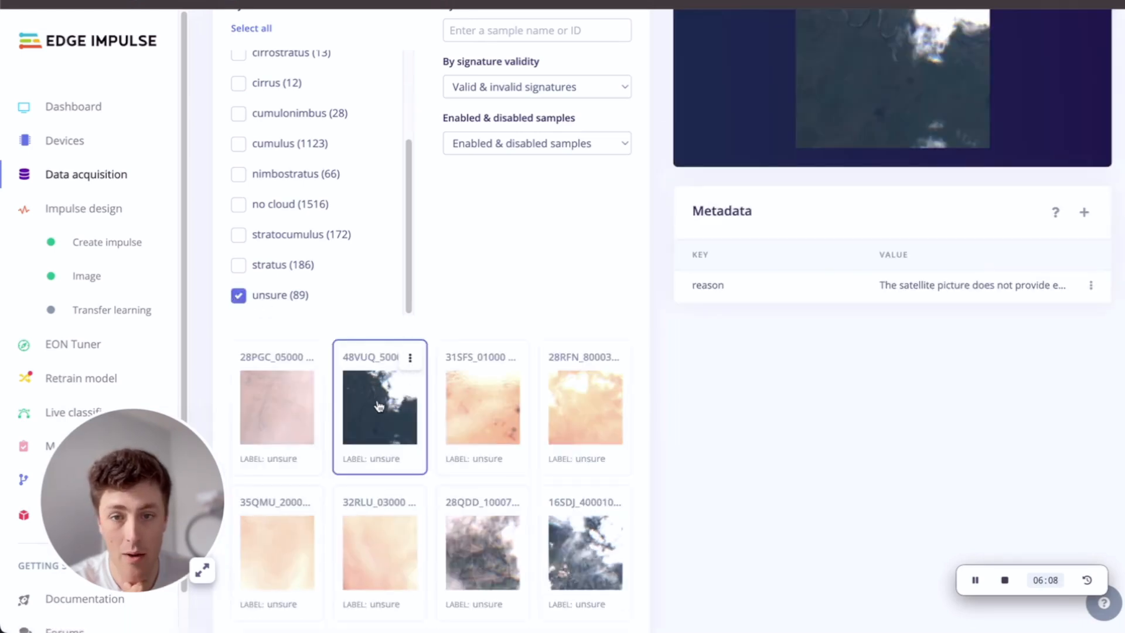
Step: Open unsure sample 31SFS_01000 and read its recorded reason metadata
click(481, 408)
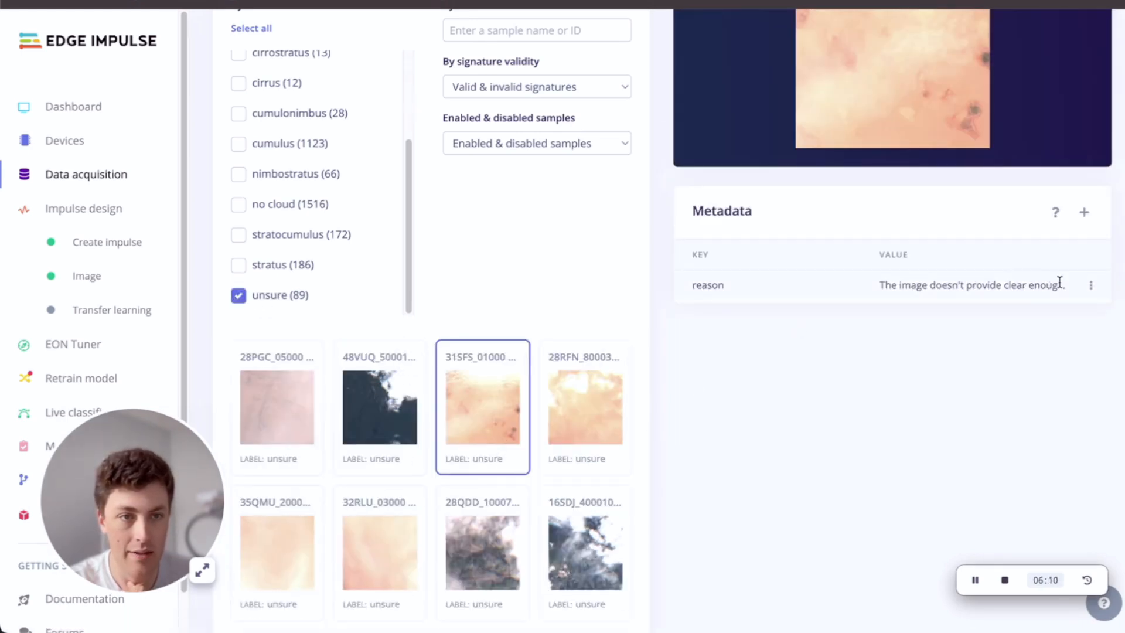
click(1091, 285)
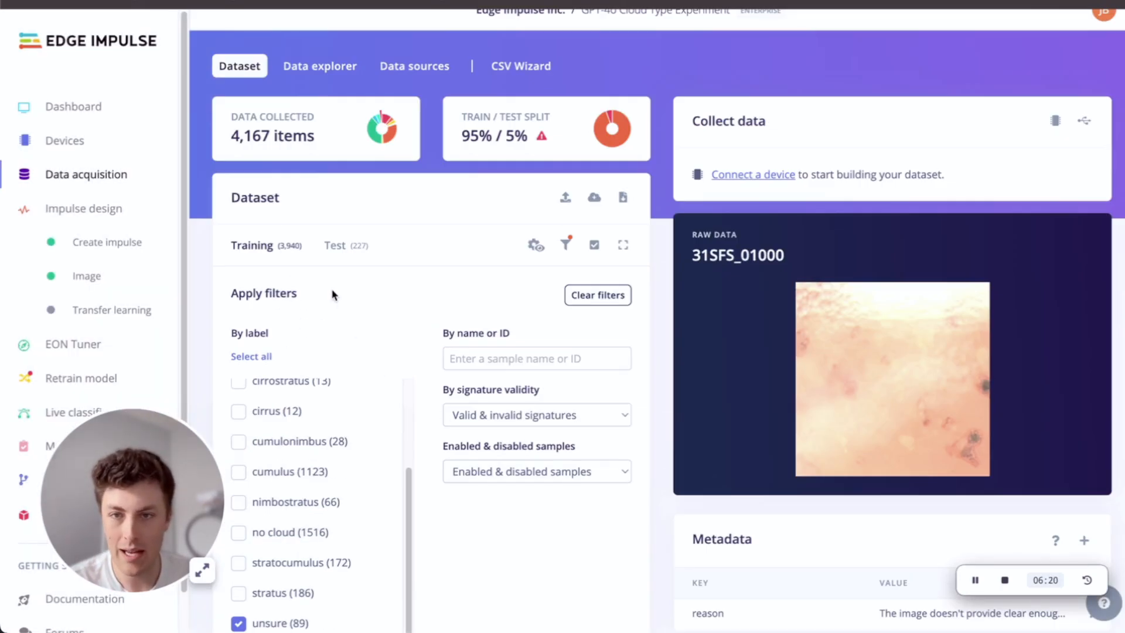
scroll(down, 3)
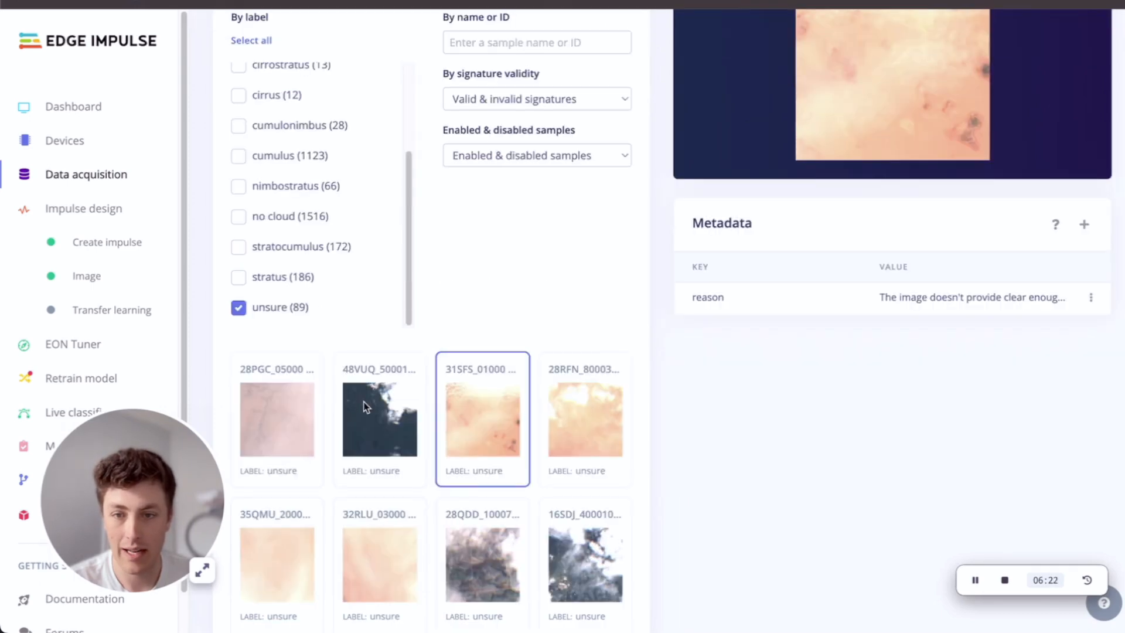
click(238, 307)
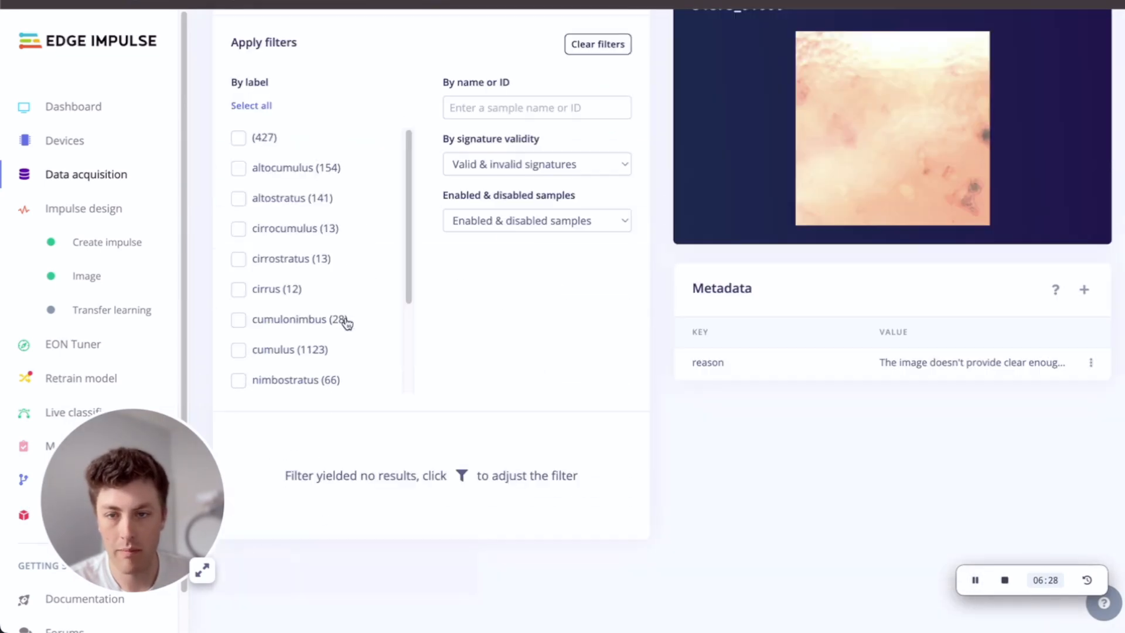
Step: Select all blank-label and unsure samples and disable the 516 of them
click(251, 104)
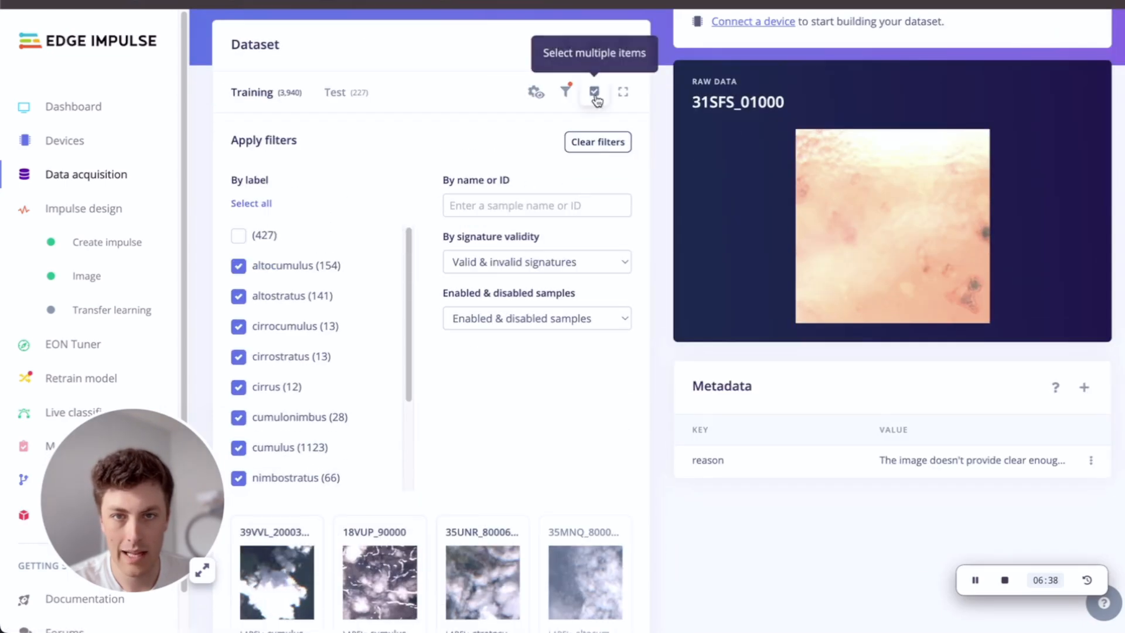
click(592, 91)
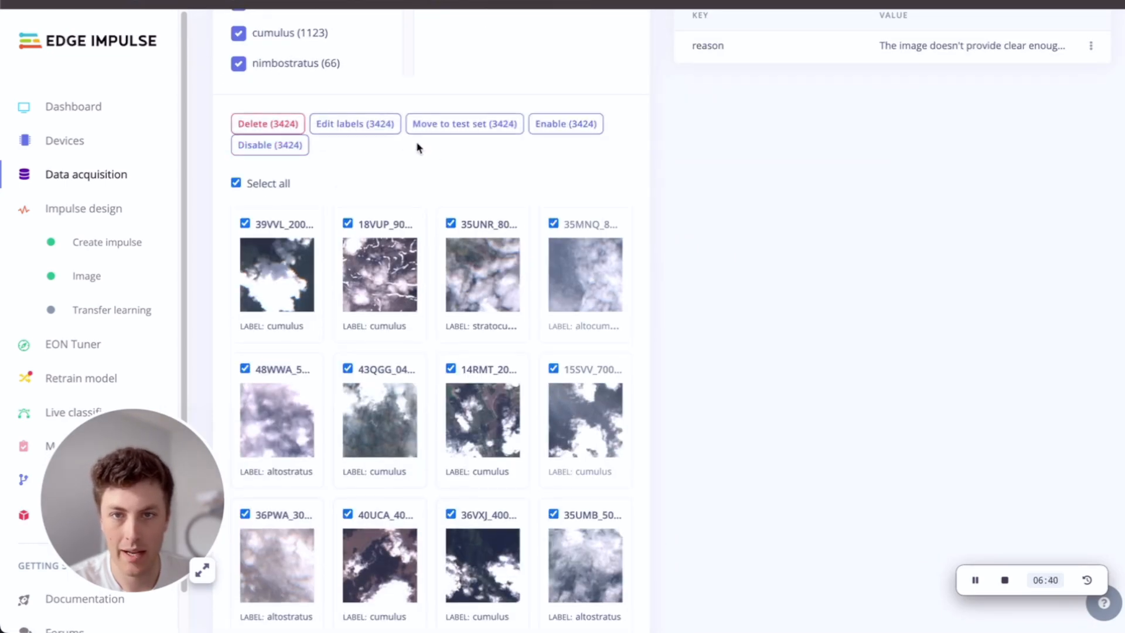
click(565, 123)
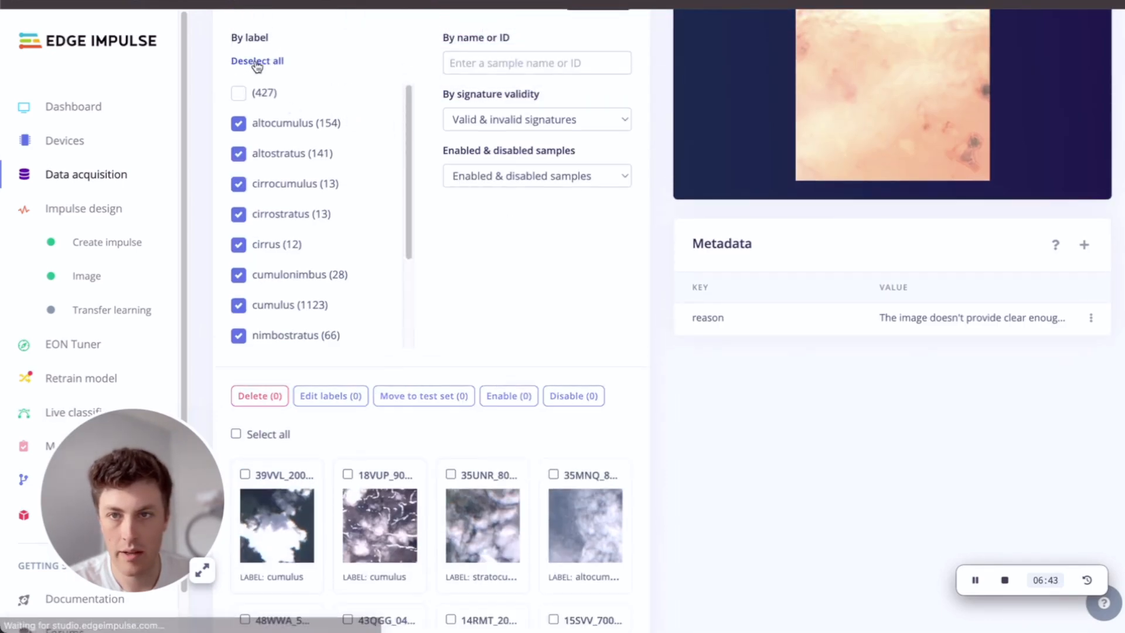
click(257, 60)
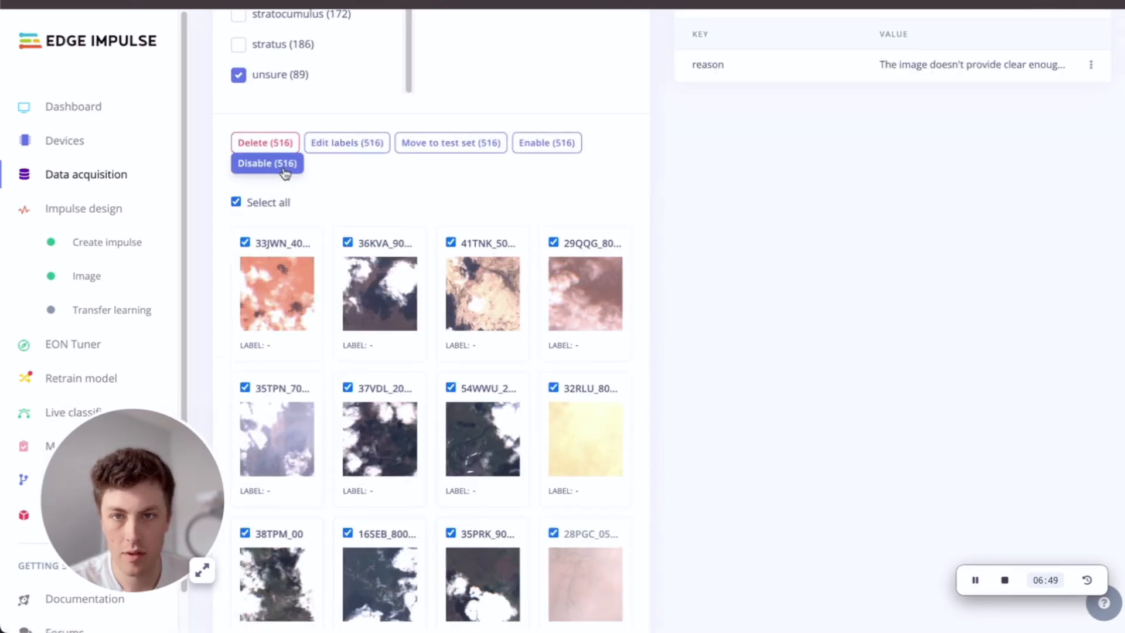
click(266, 163)
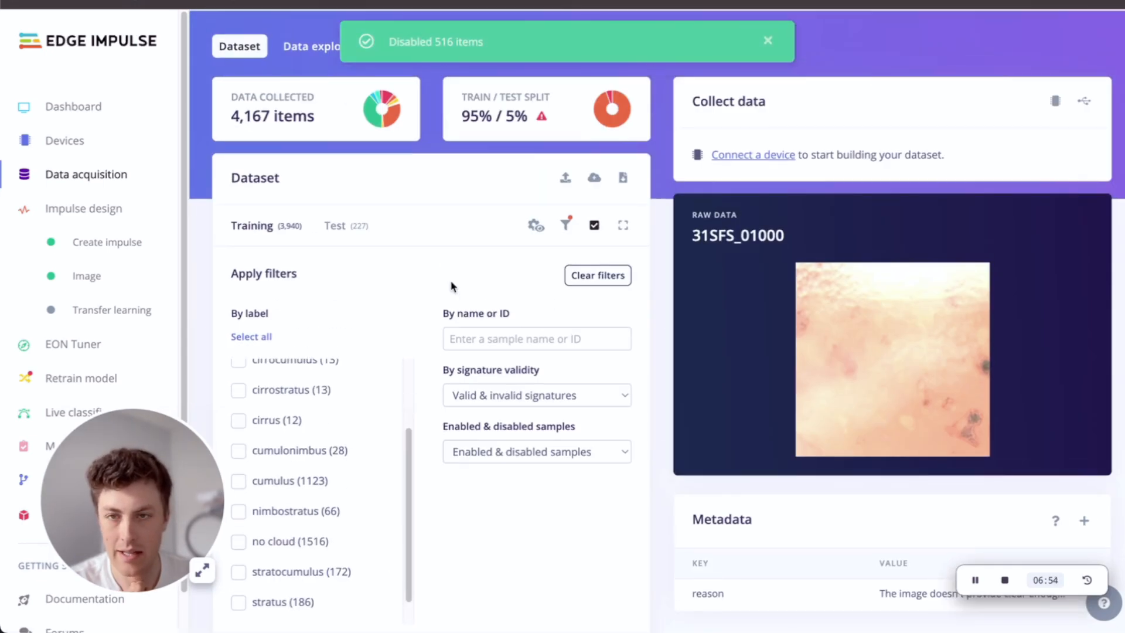
Step: View the impulse with 96×96 image input, transfer learning and 11 output classes
click(107, 241)
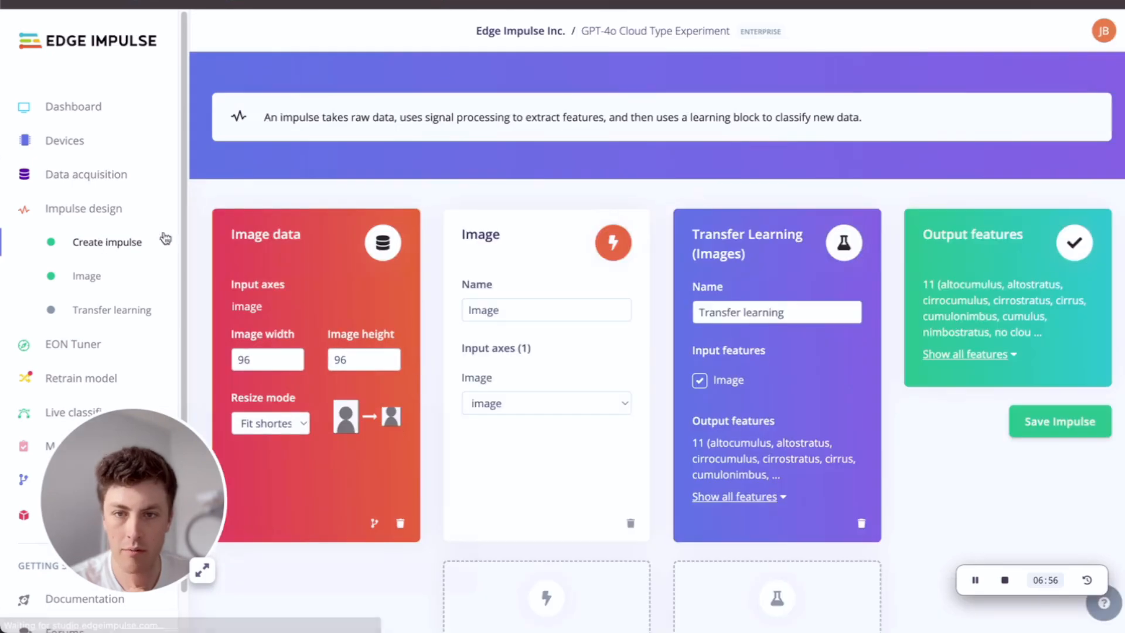
scroll(down, 3)
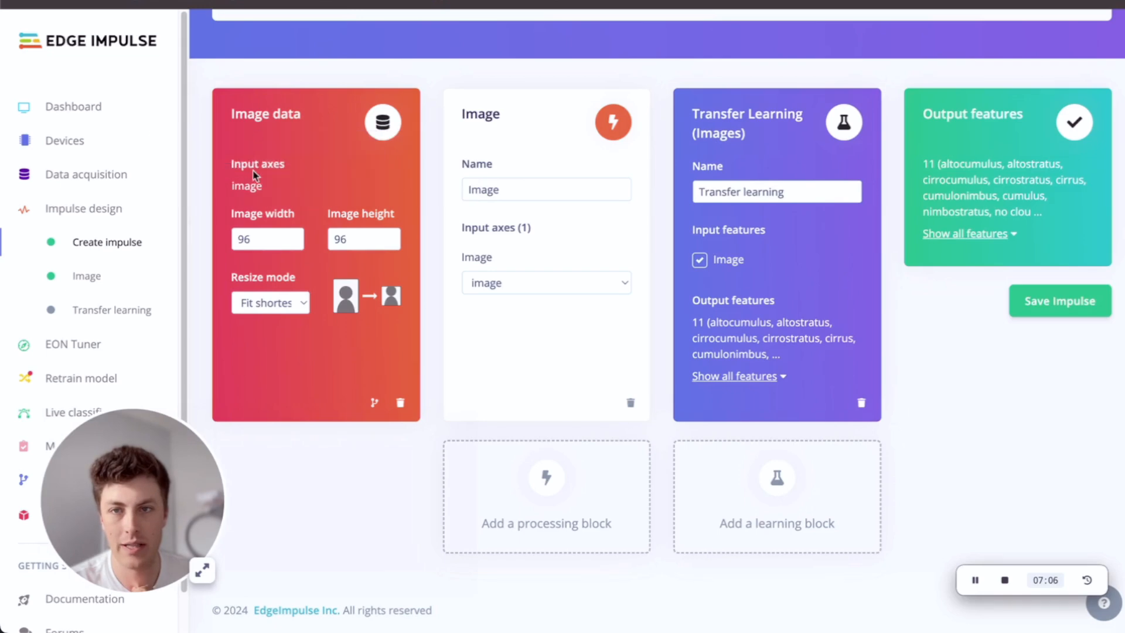
mouse_move(987, 192)
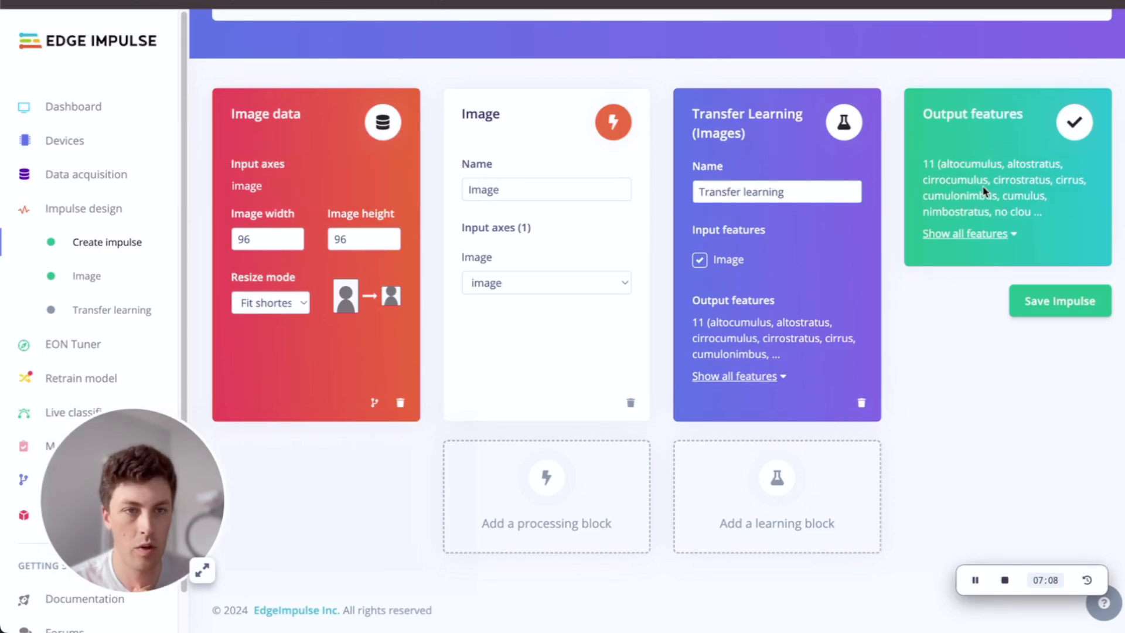
Step: Generate image features for the 3,940 training items from the Image block
click(86, 275)
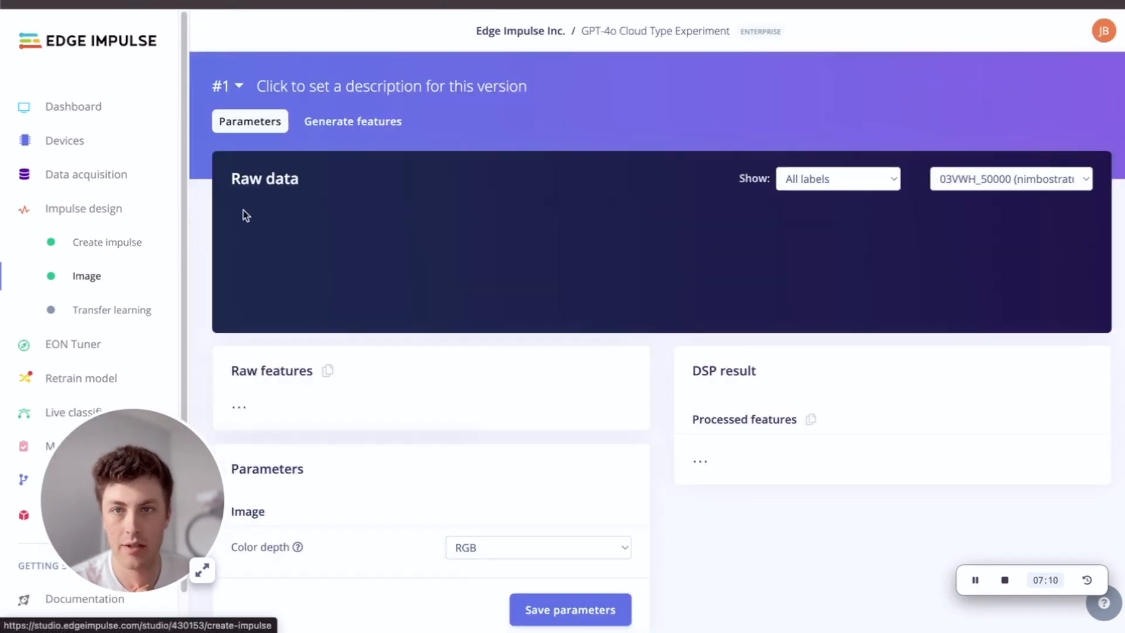
click(569, 609)
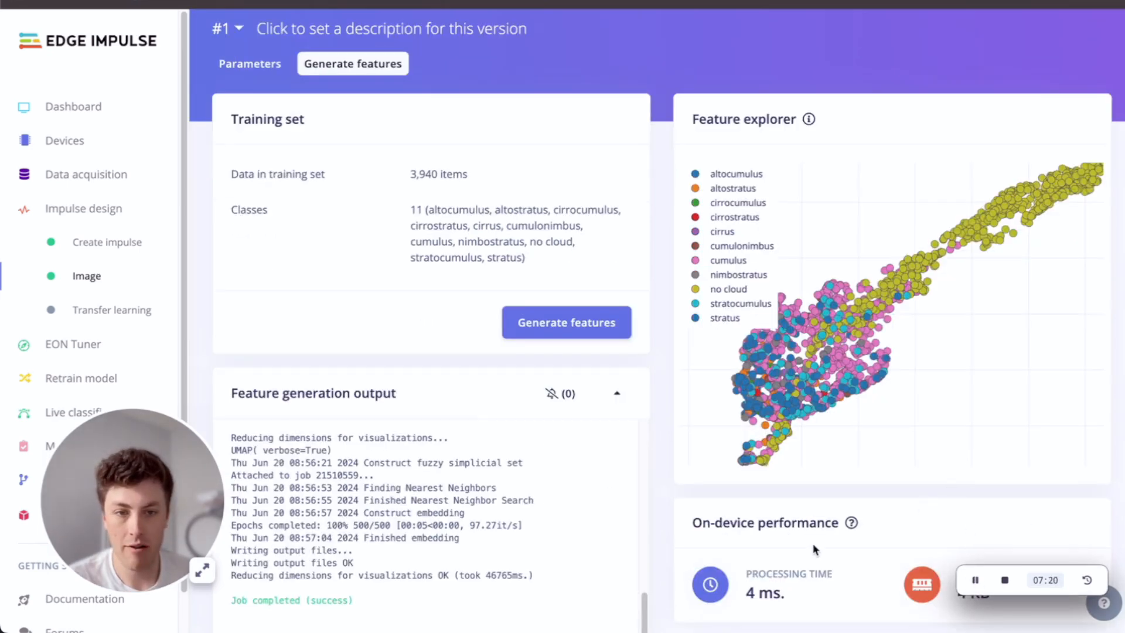
scroll(down, 3)
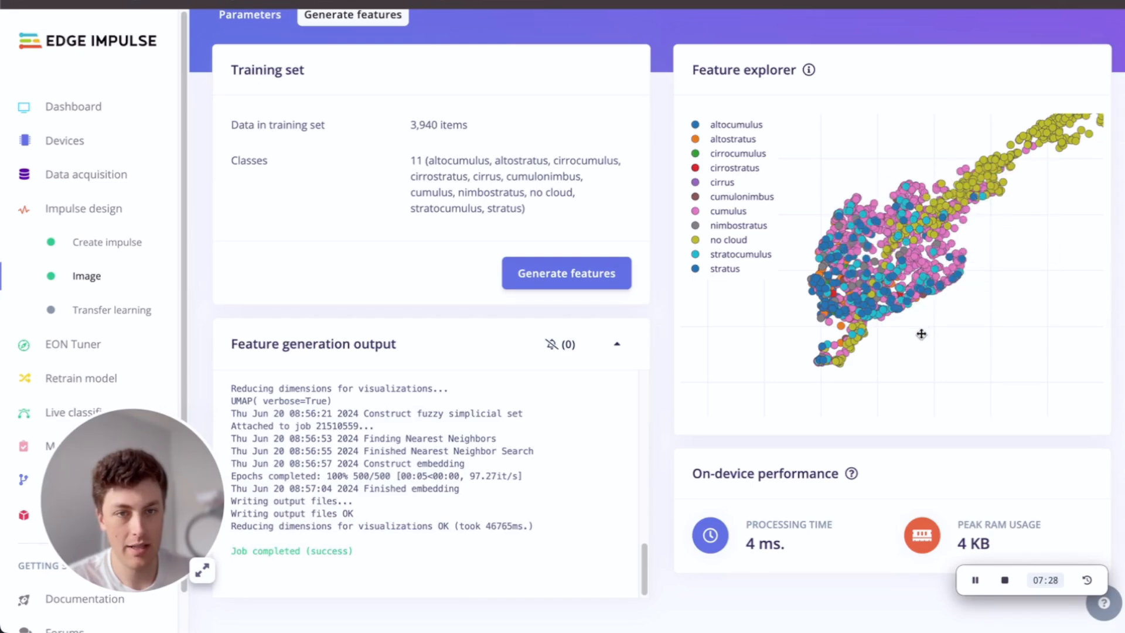
mouse_move(832, 368)
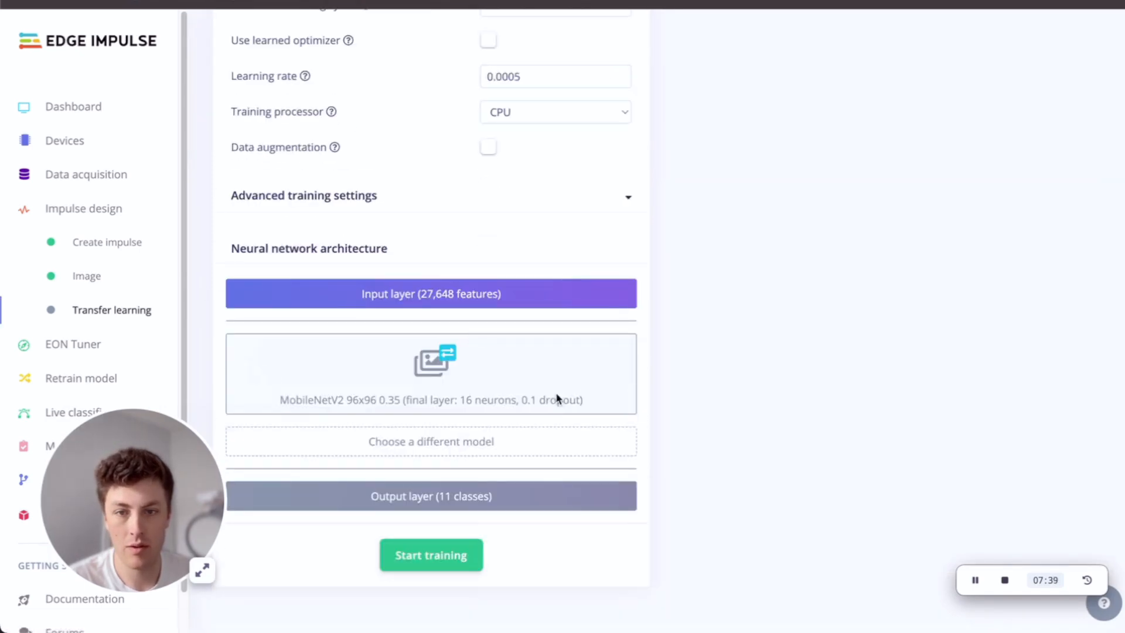
Step: Set 120 training cycles, 0.0001 learning rate and enable Auto-weight classes under advanced settings
click(430, 442)
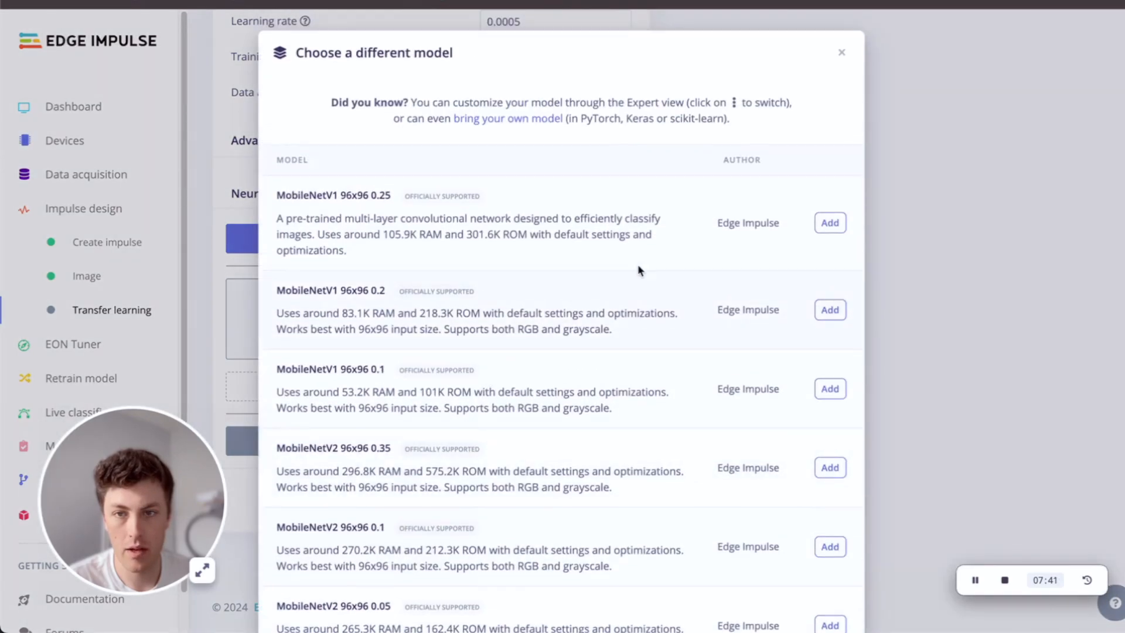
mouse_move(942, 88)
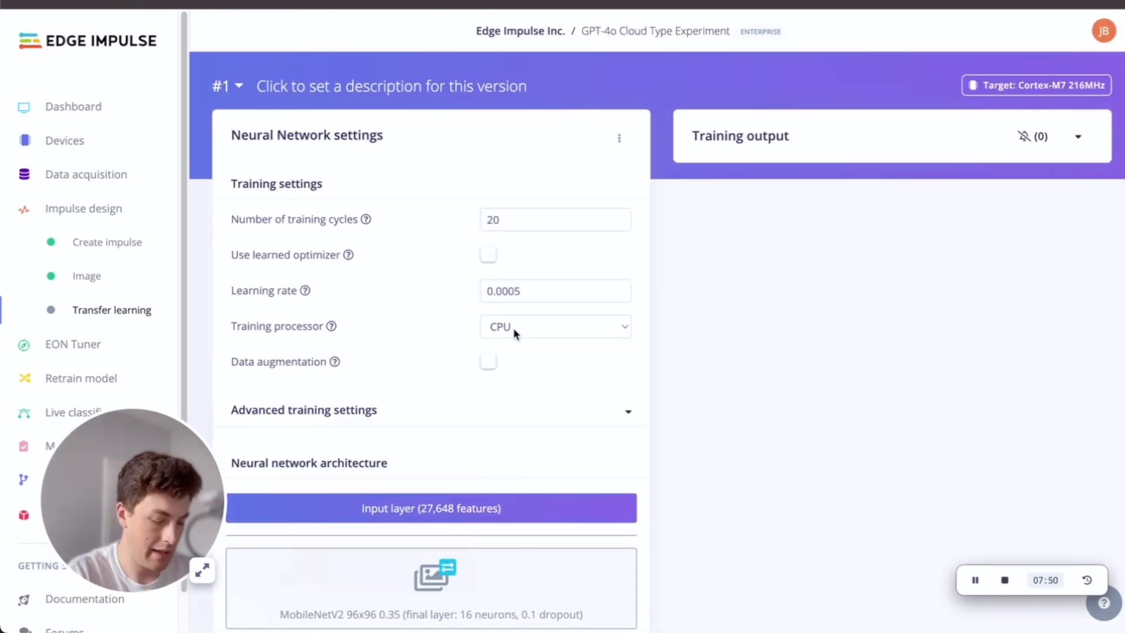
text(120)
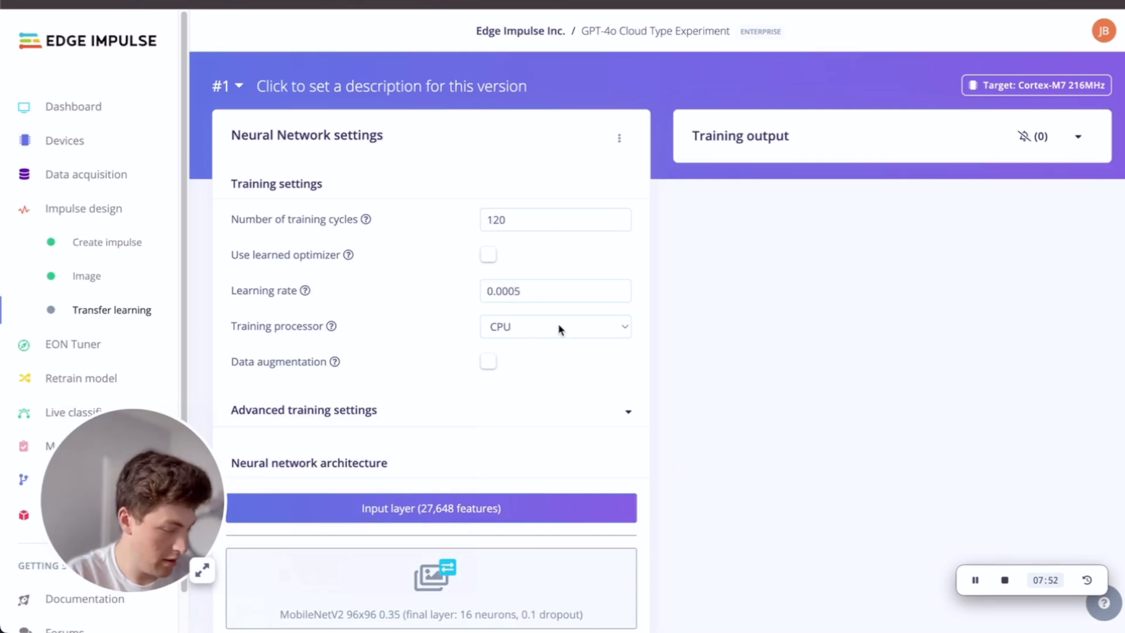
text(0.0001)
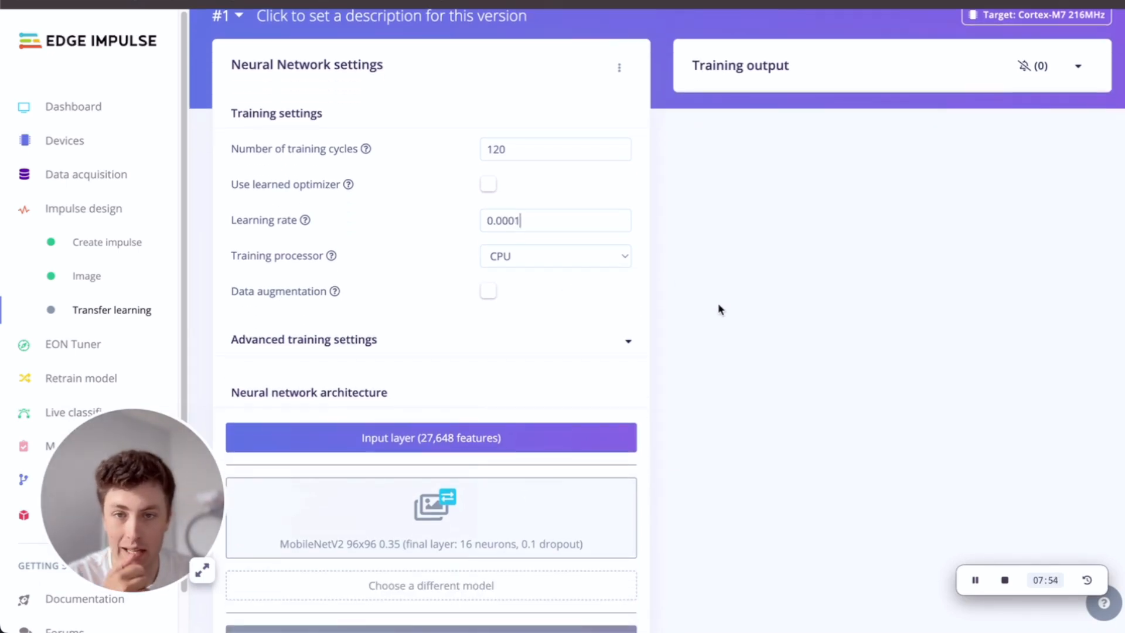
scroll(down, 3)
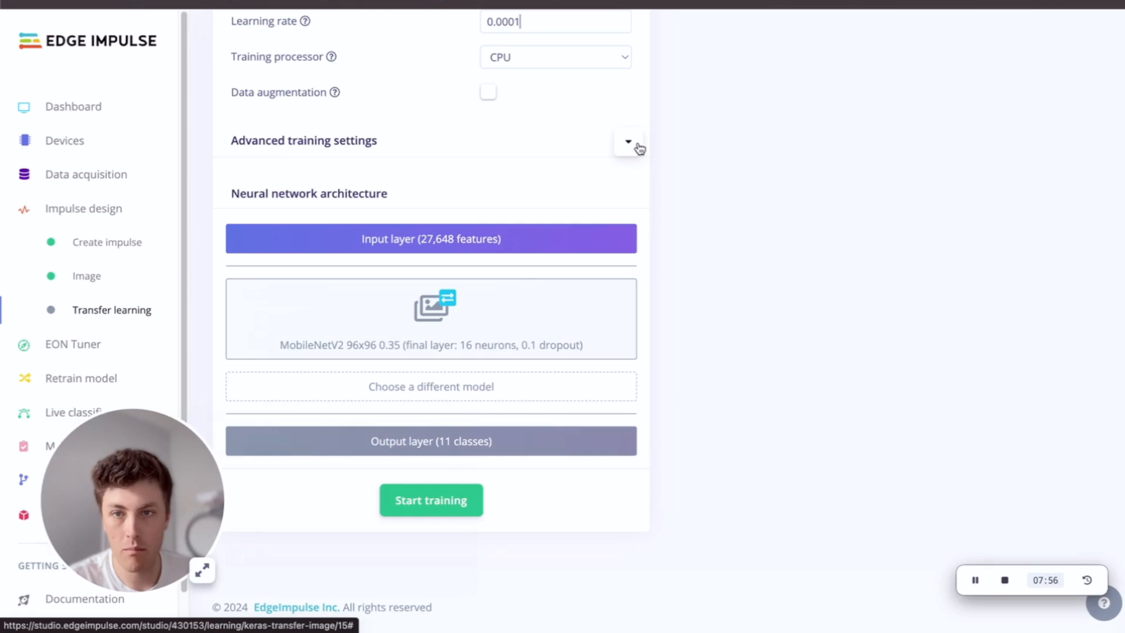
click(627, 141)
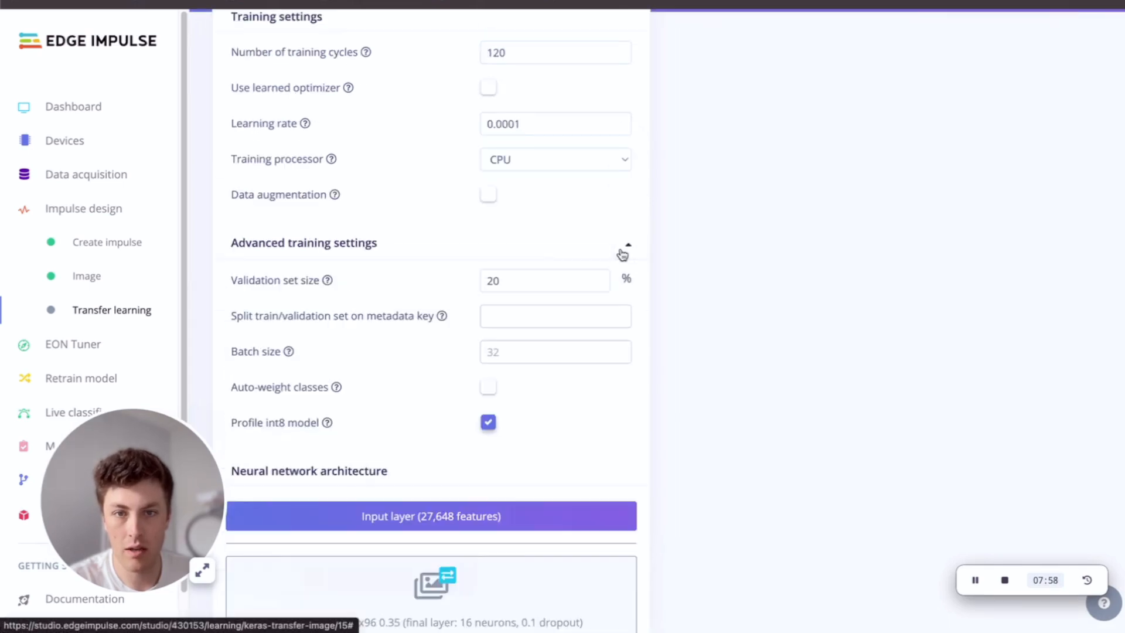
scroll(down, 3)
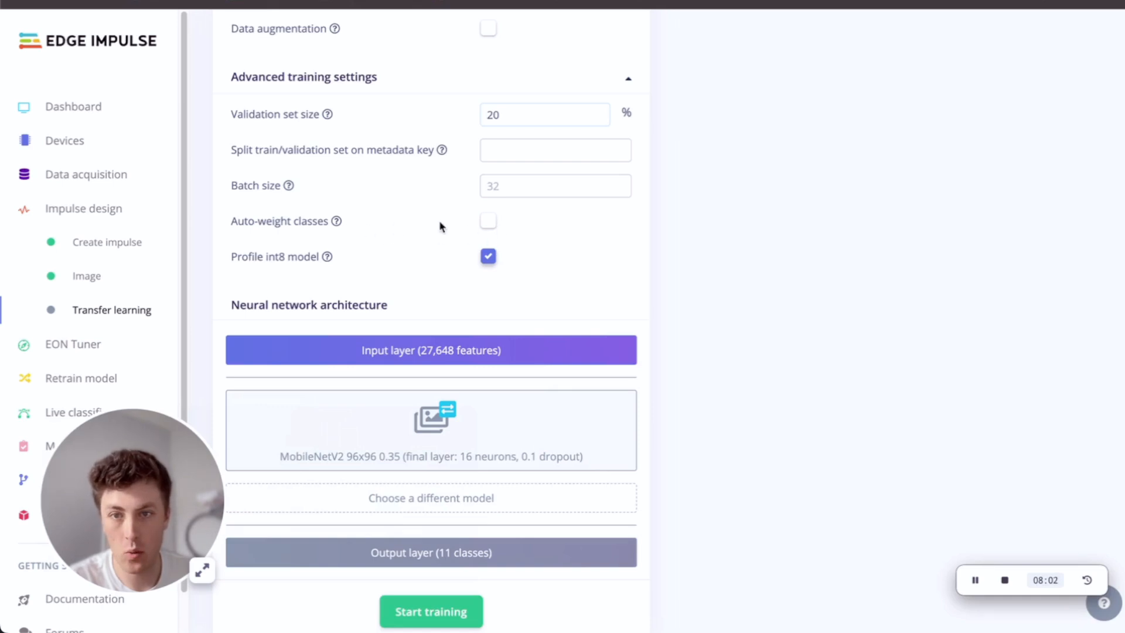
click(487, 221)
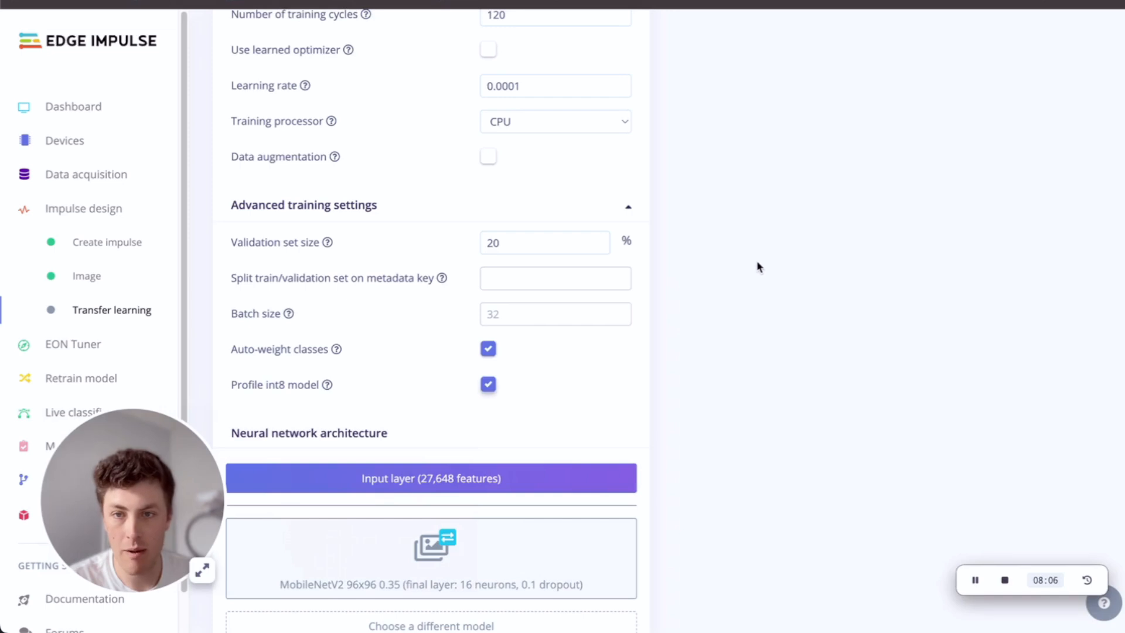
scroll(down, 3)
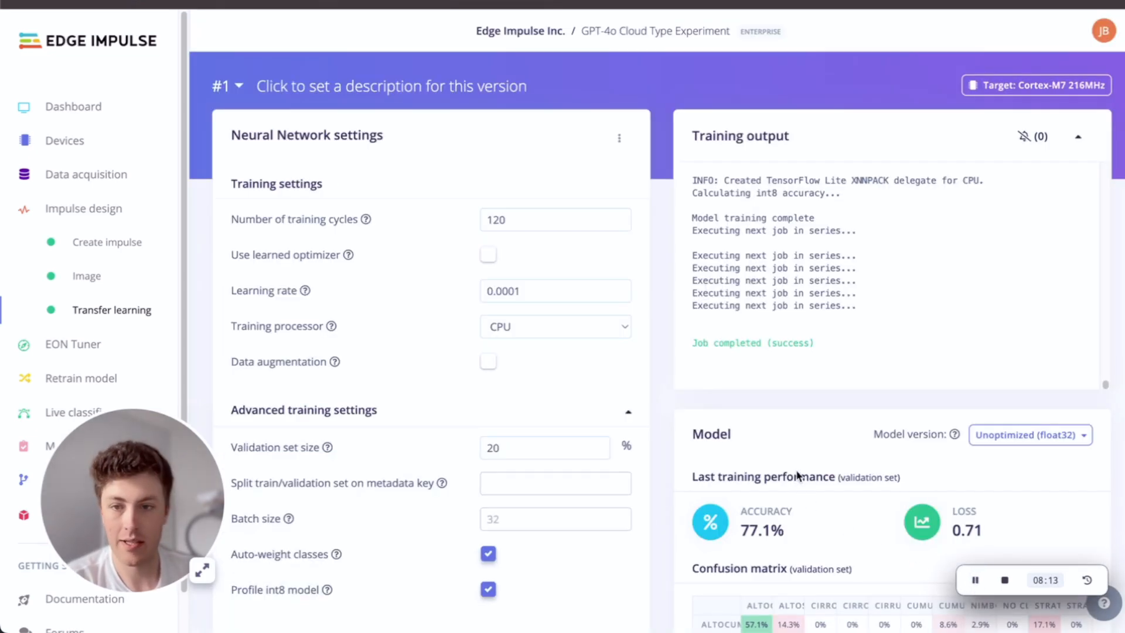
Step: Scroll through the training results: 77.1% accuracy, confusion matrix, 0.91 ROC AUC and on-device estimates
scroll(down, 3)
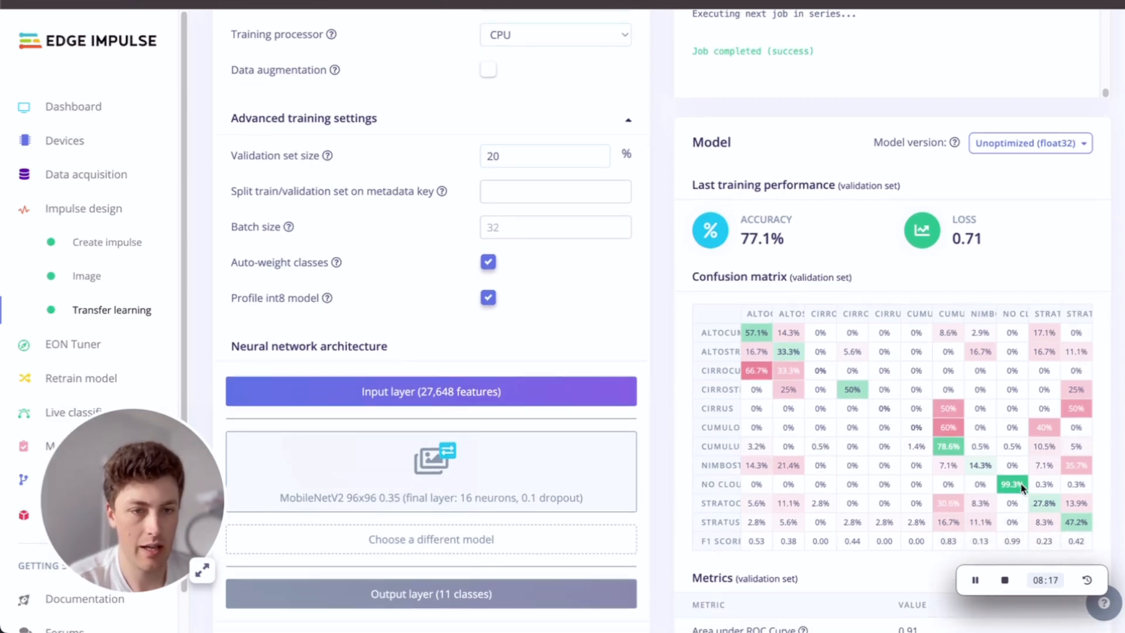
mouse_move(1011, 484)
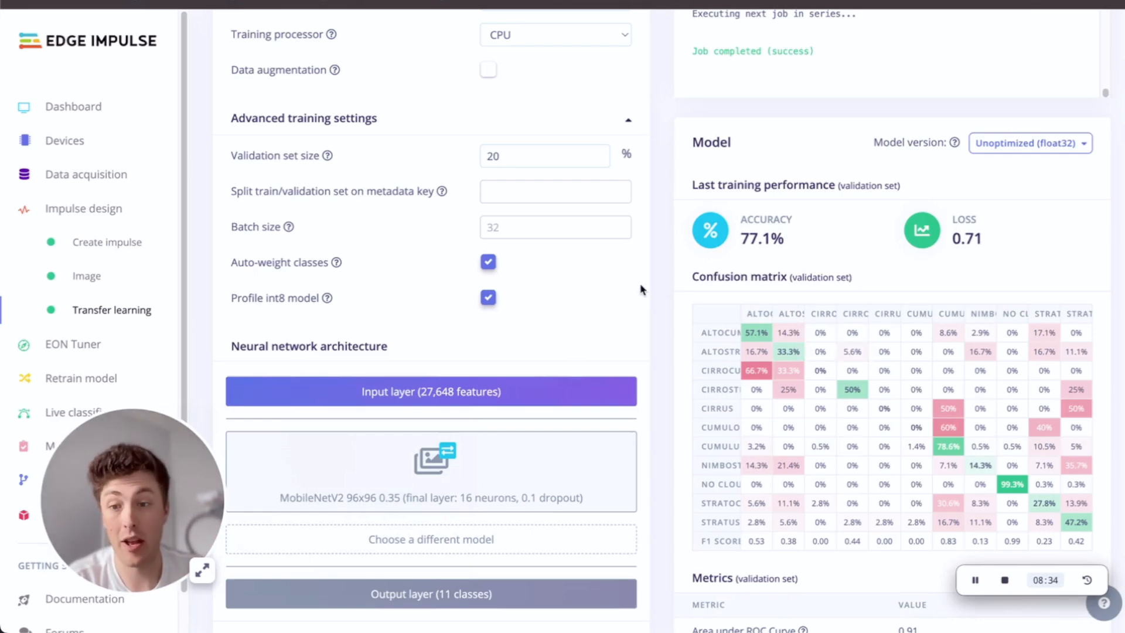
scroll(up, 3)
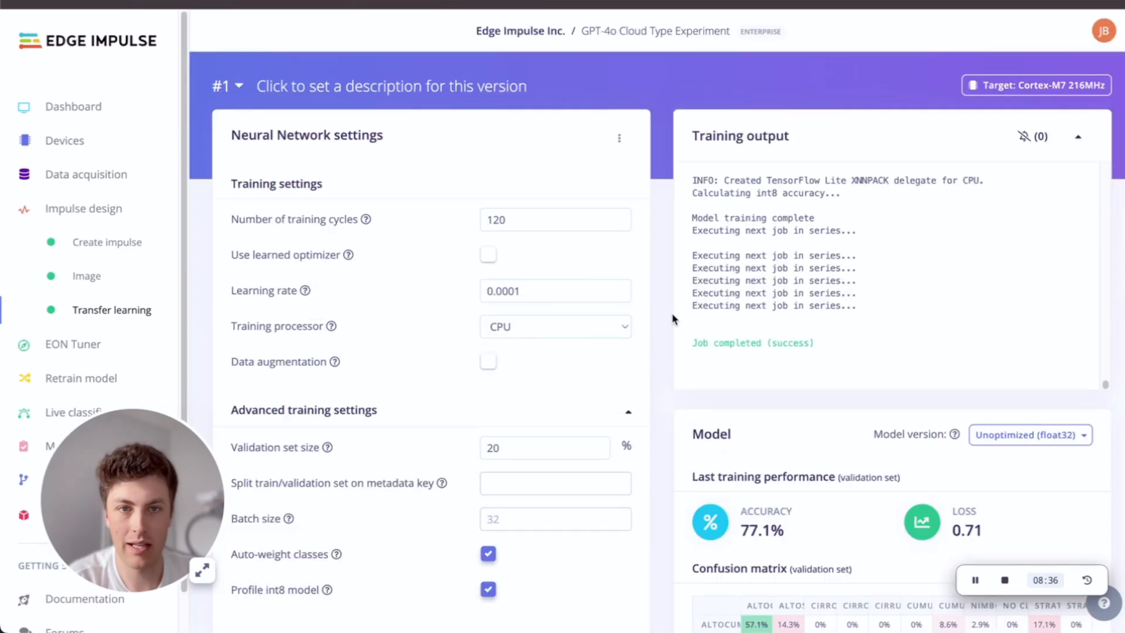
scroll(down, 3)
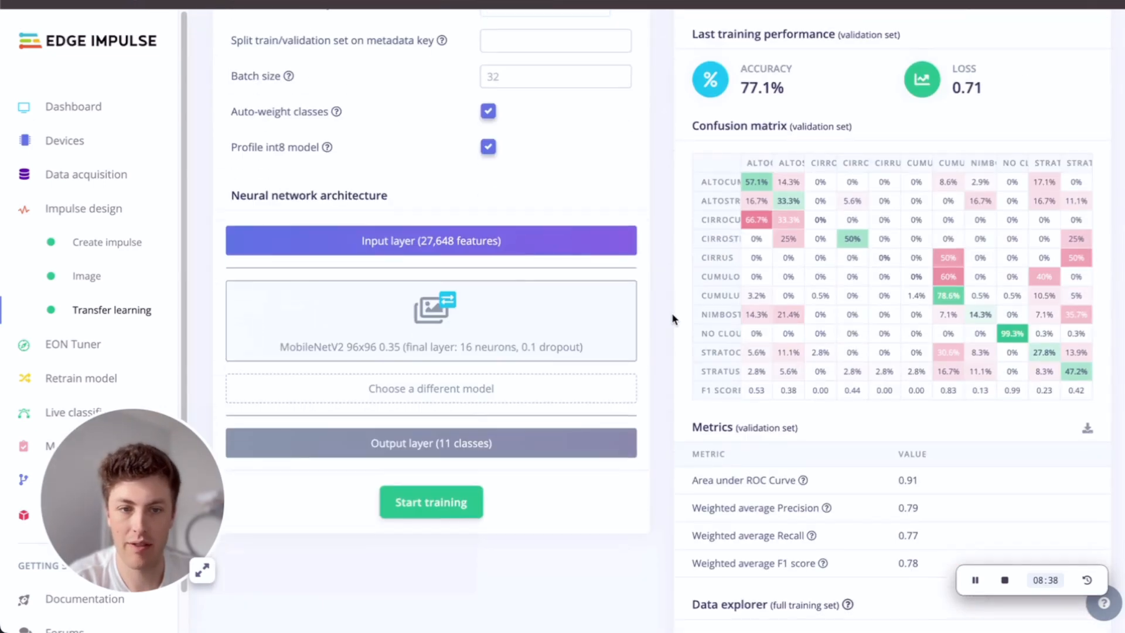
scroll(down, 3)
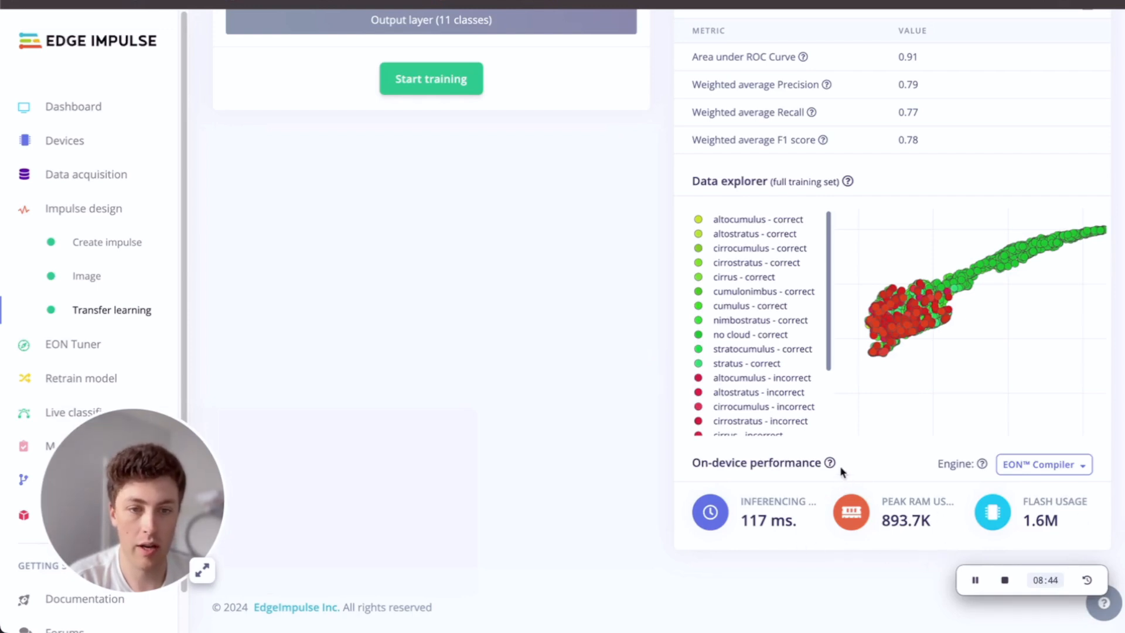
mouse_move(688, 539)
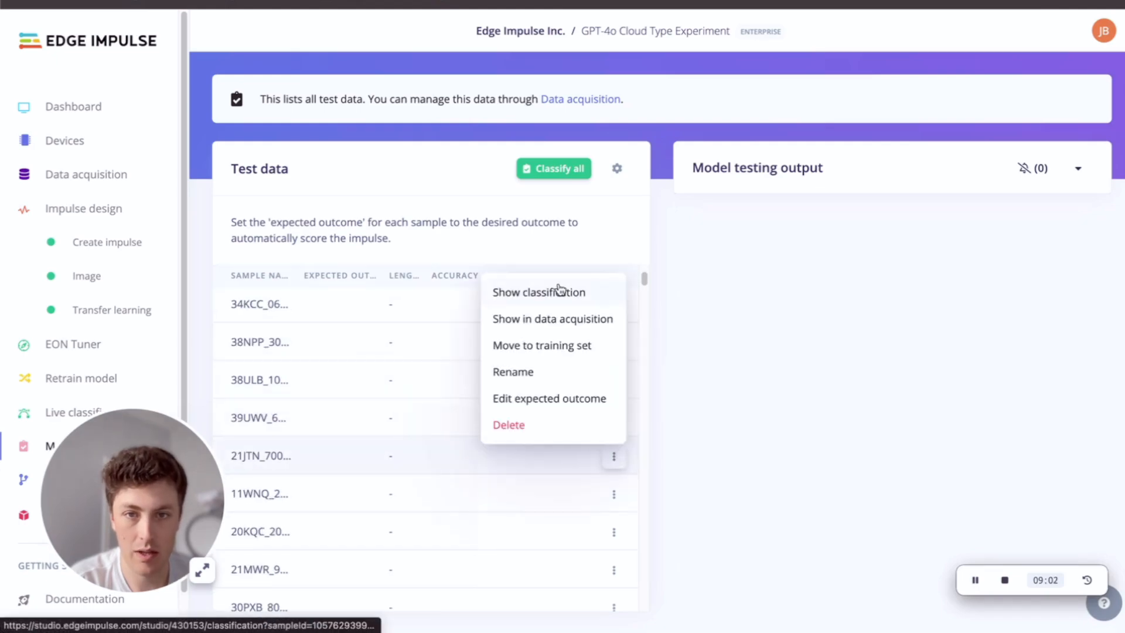
Step: Show classification for samples 21JTN_70002000 and 44VMN_40007000, then return to Data acquisition
click(539, 292)
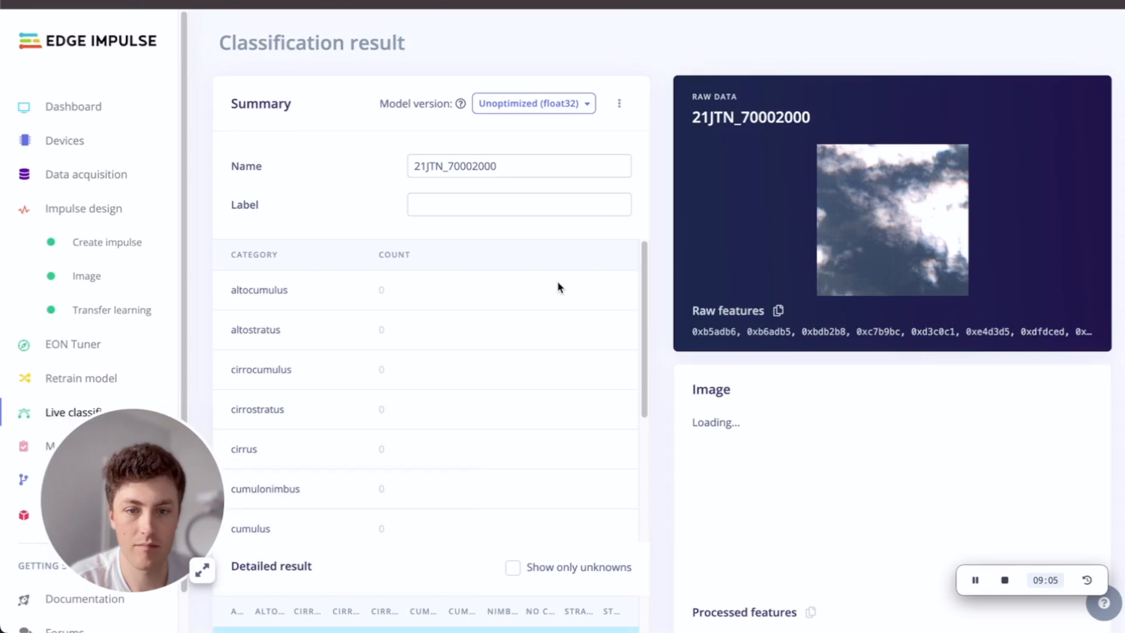
scroll(down, 3)
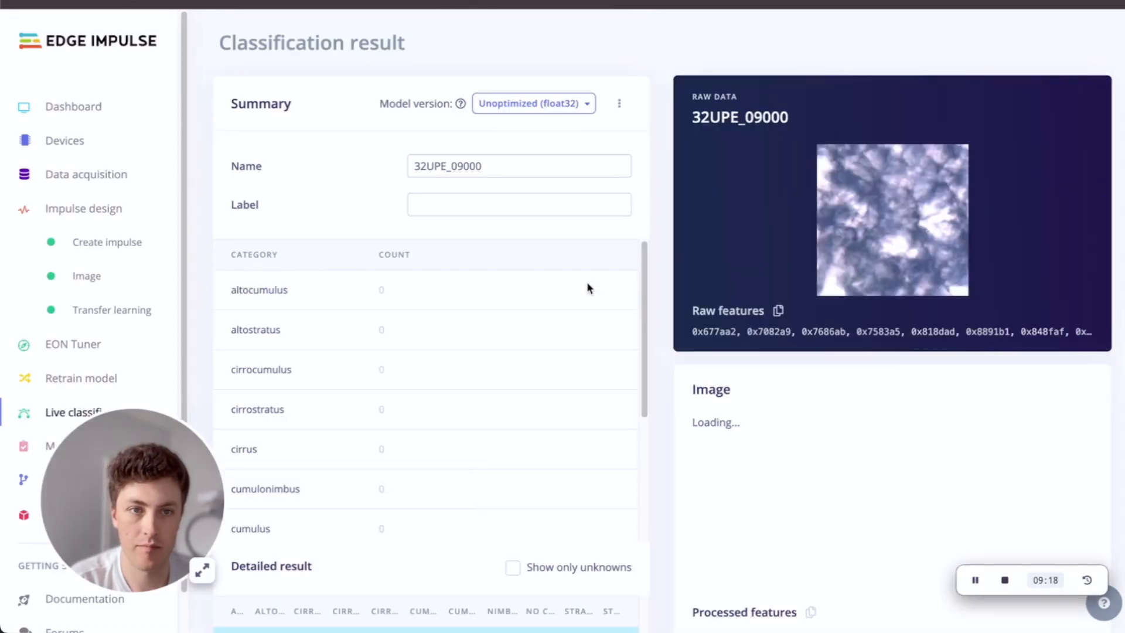
scroll(down, 3)
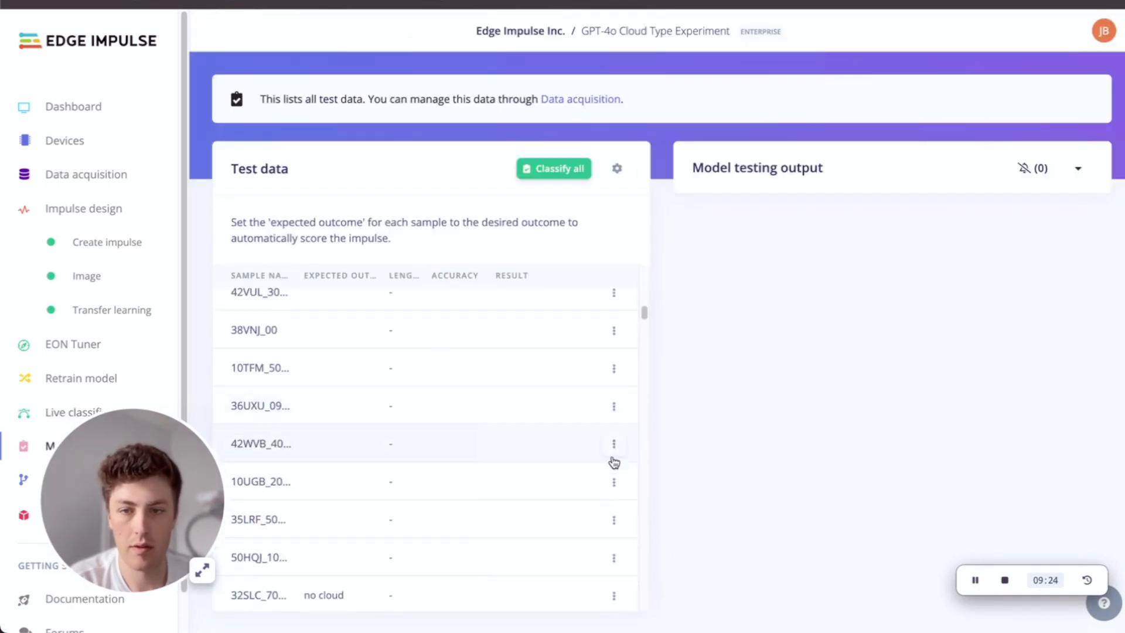
scroll(down, 3)
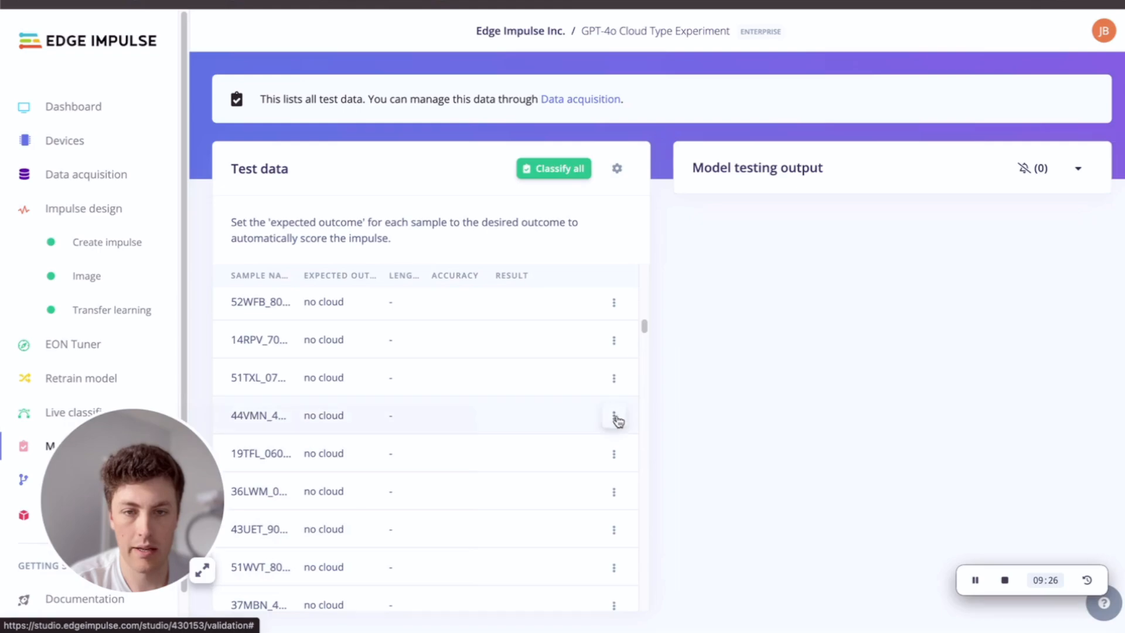
click(613, 420)
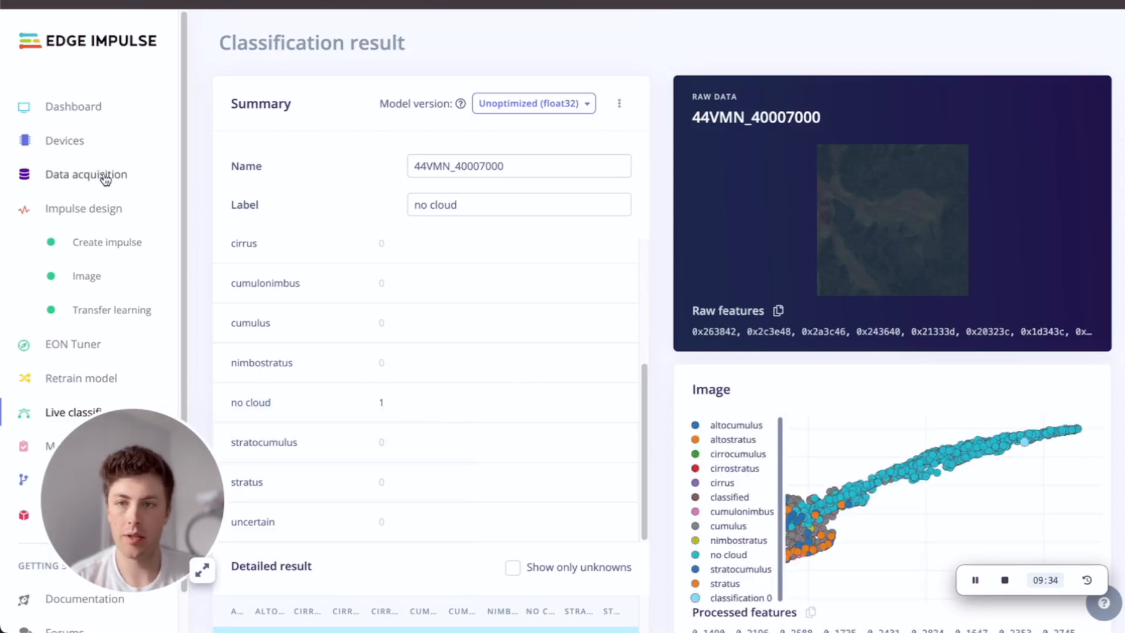
click(85, 175)
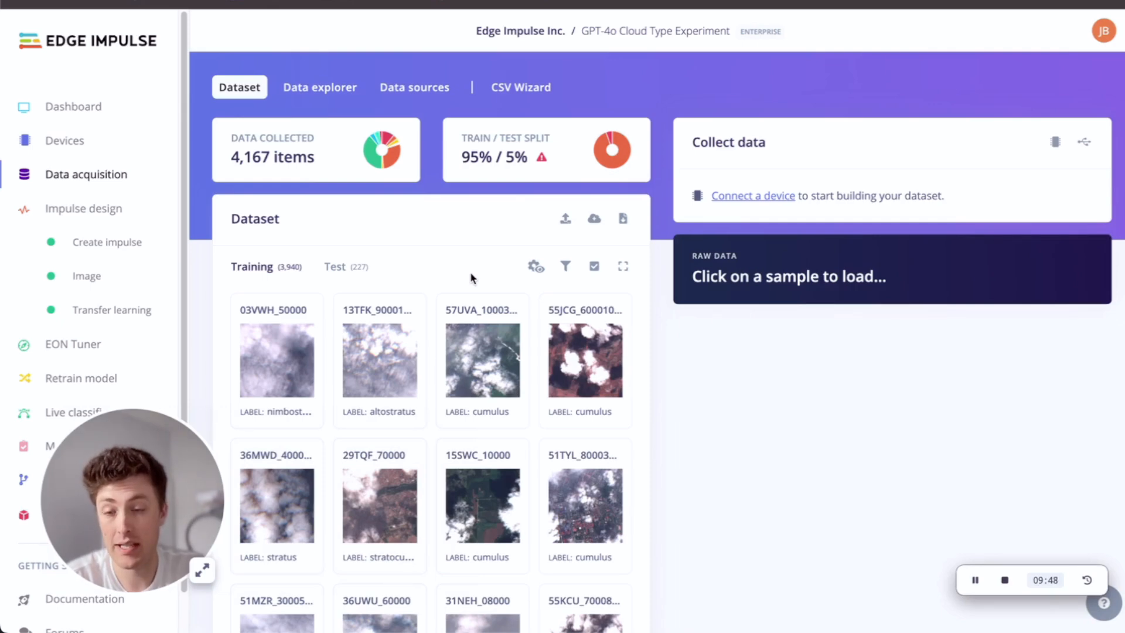
mouse_move(460, 256)
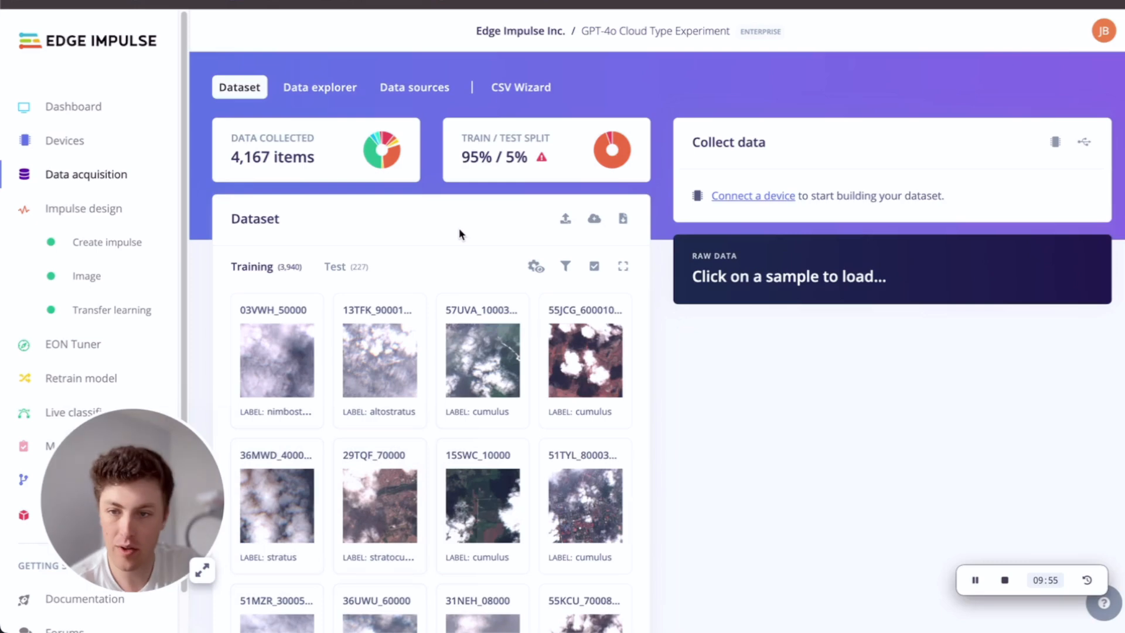
mouse_move(437, 228)
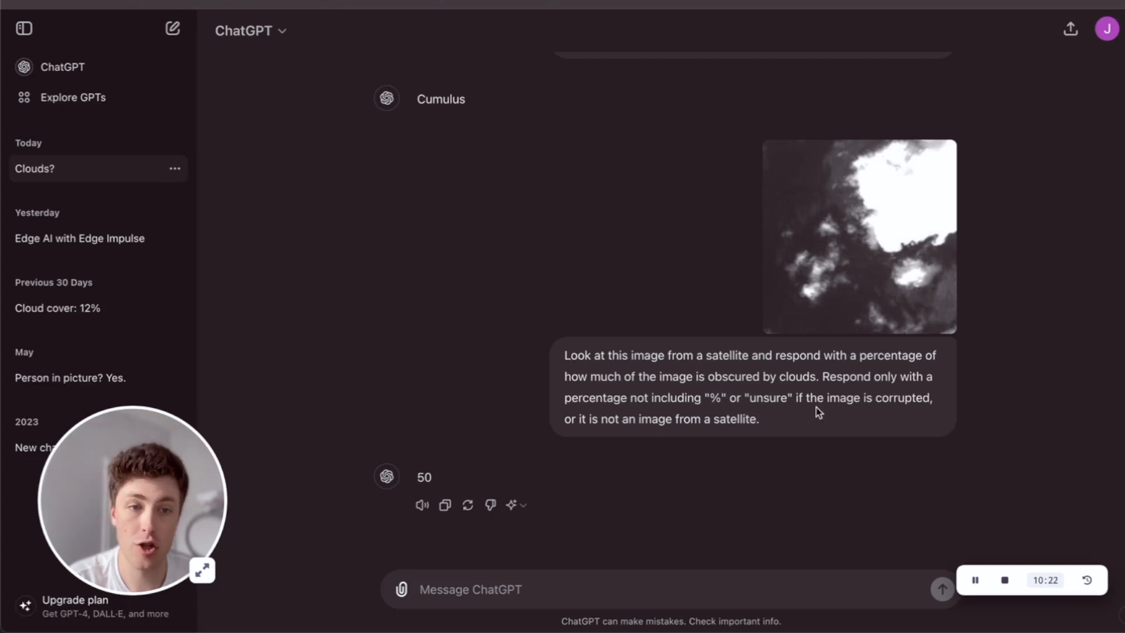
mouse_move(545, 494)
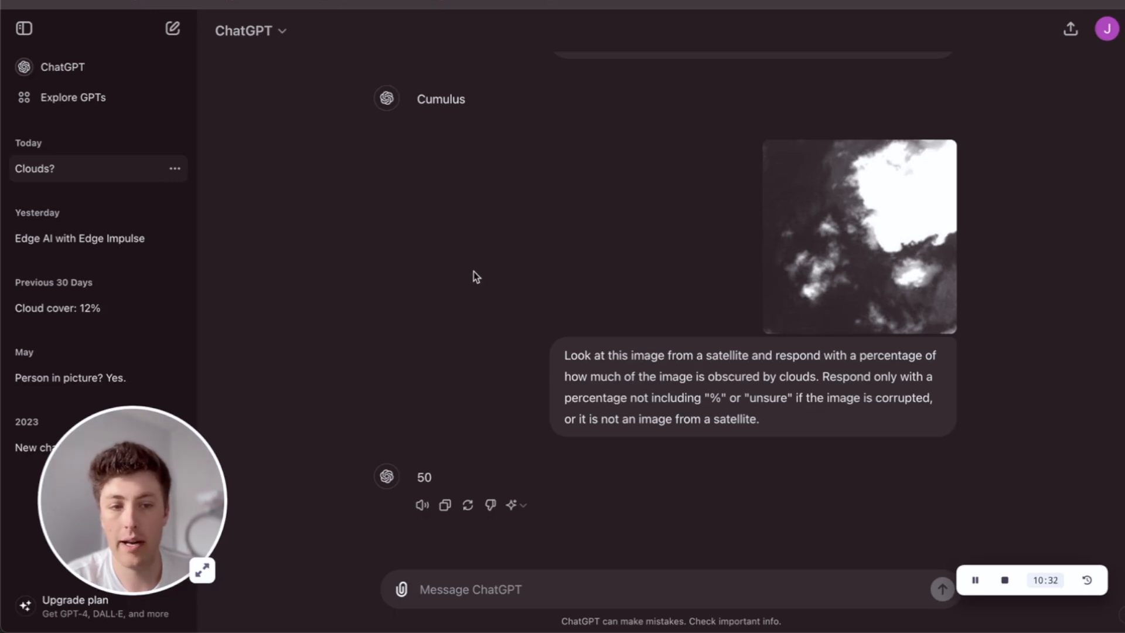
mouse_move(669, 139)
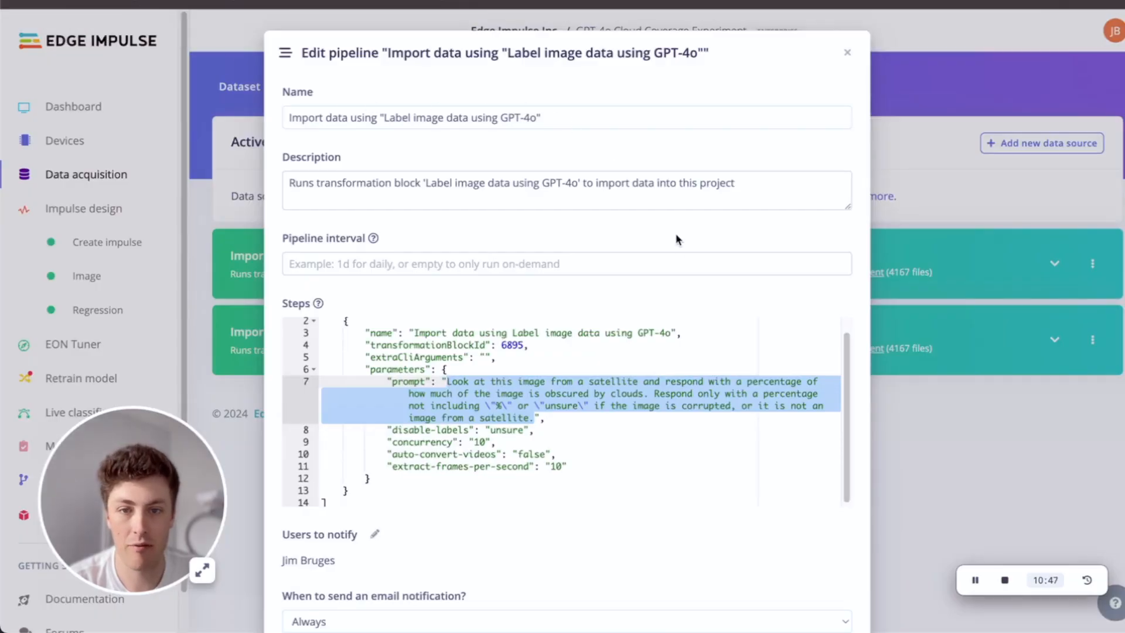
Step: Browse the Cloud Coverage sample grid and its coverage-percentage label filters, then move to the image block
scroll(down, 3)
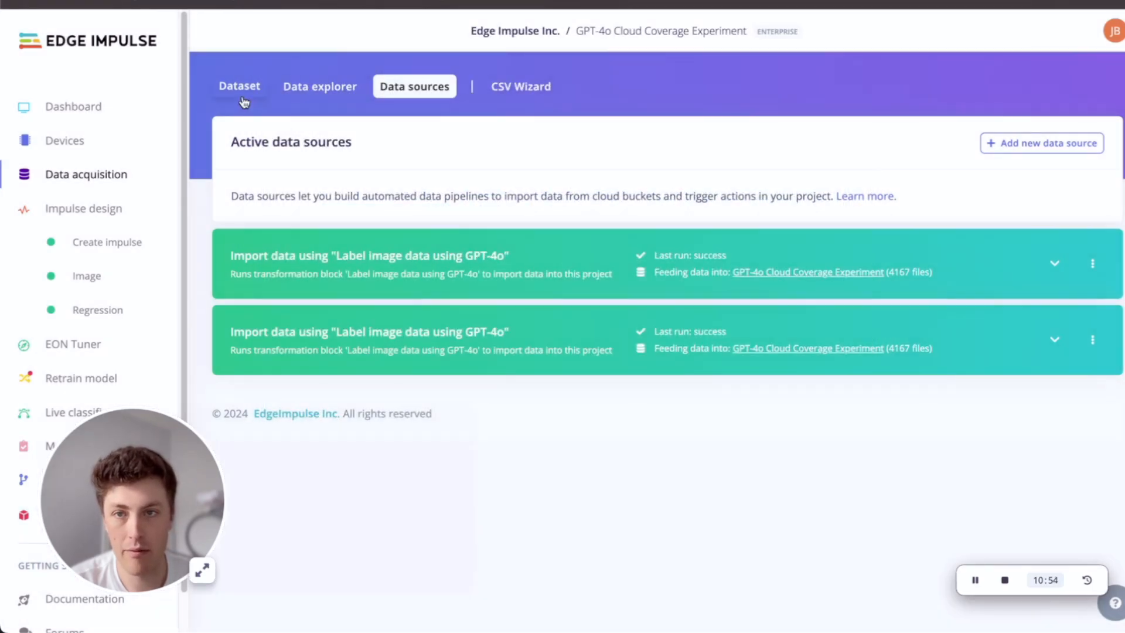
click(239, 85)
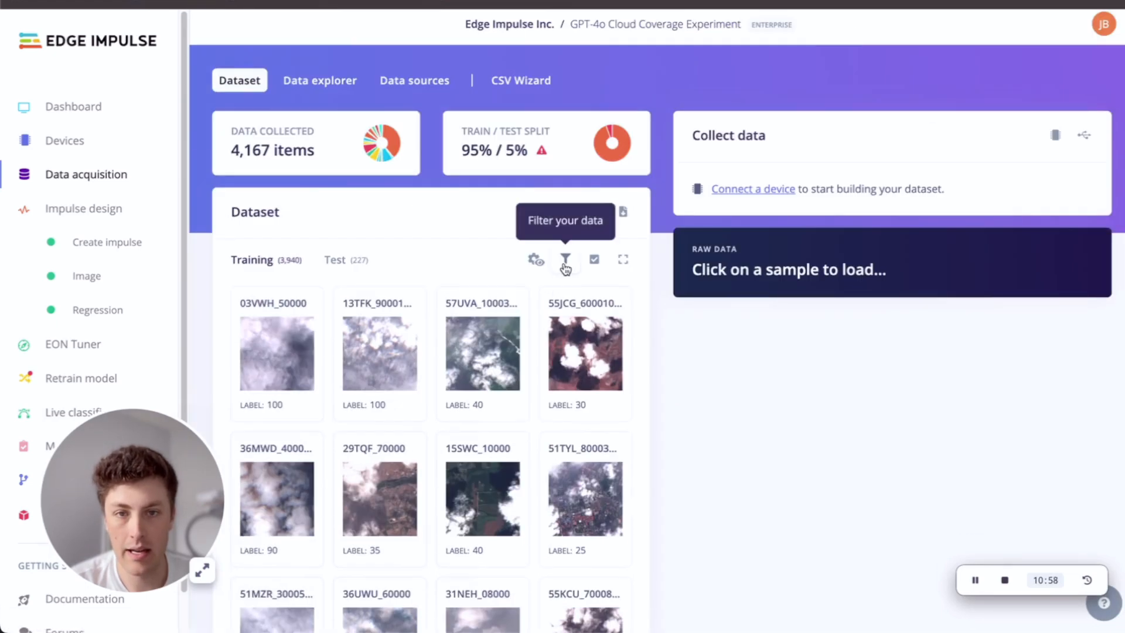
click(565, 259)
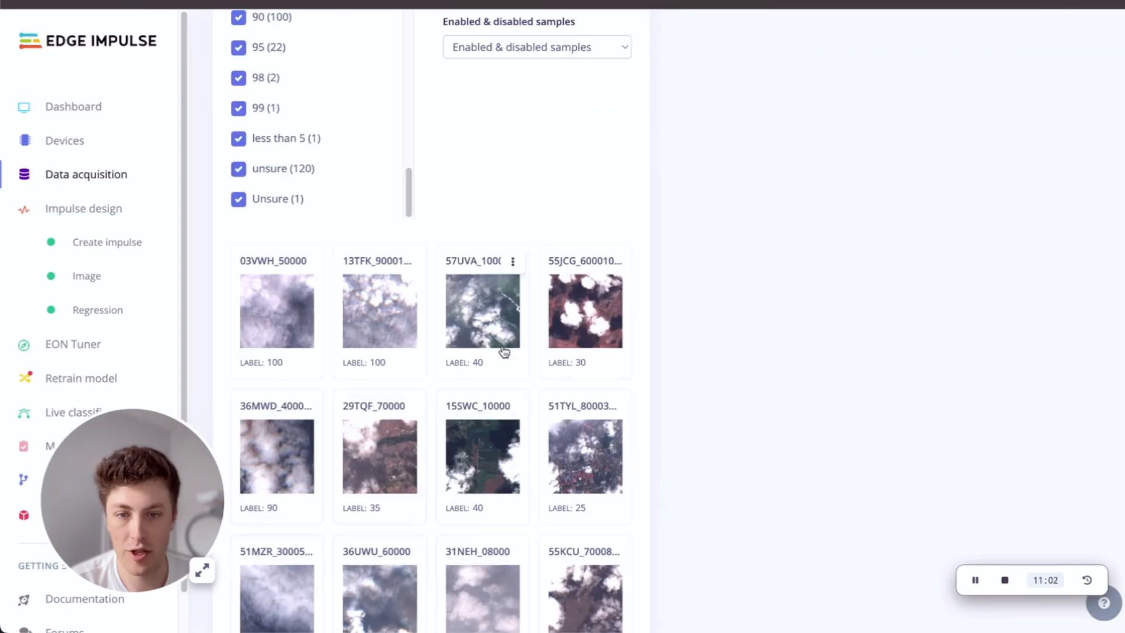
scroll(down, 3)
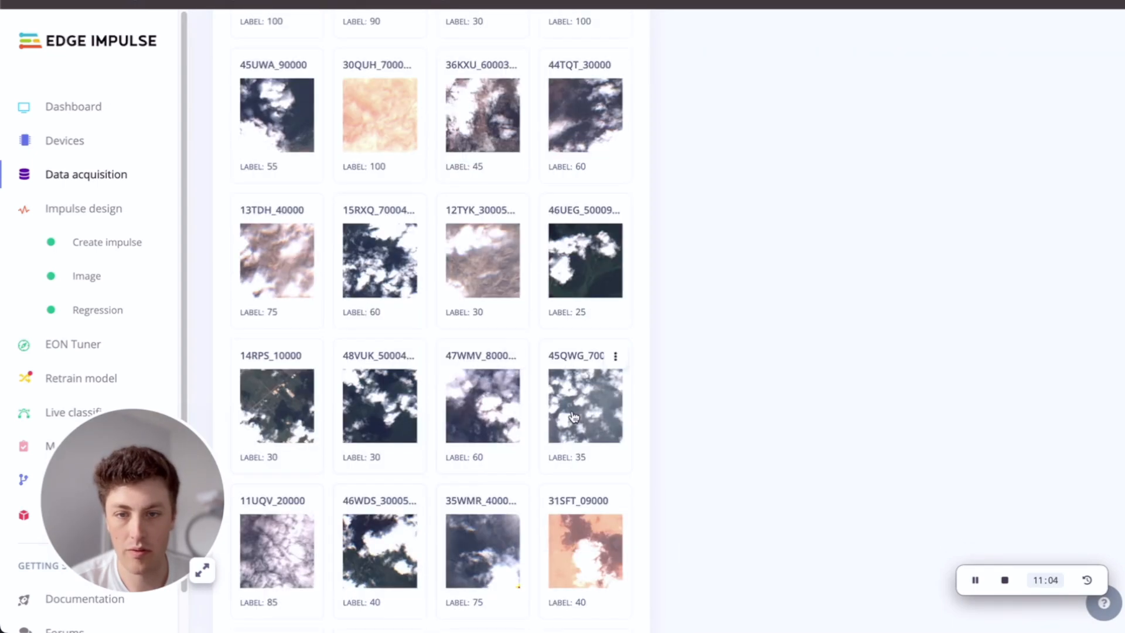
scroll(down, 3)
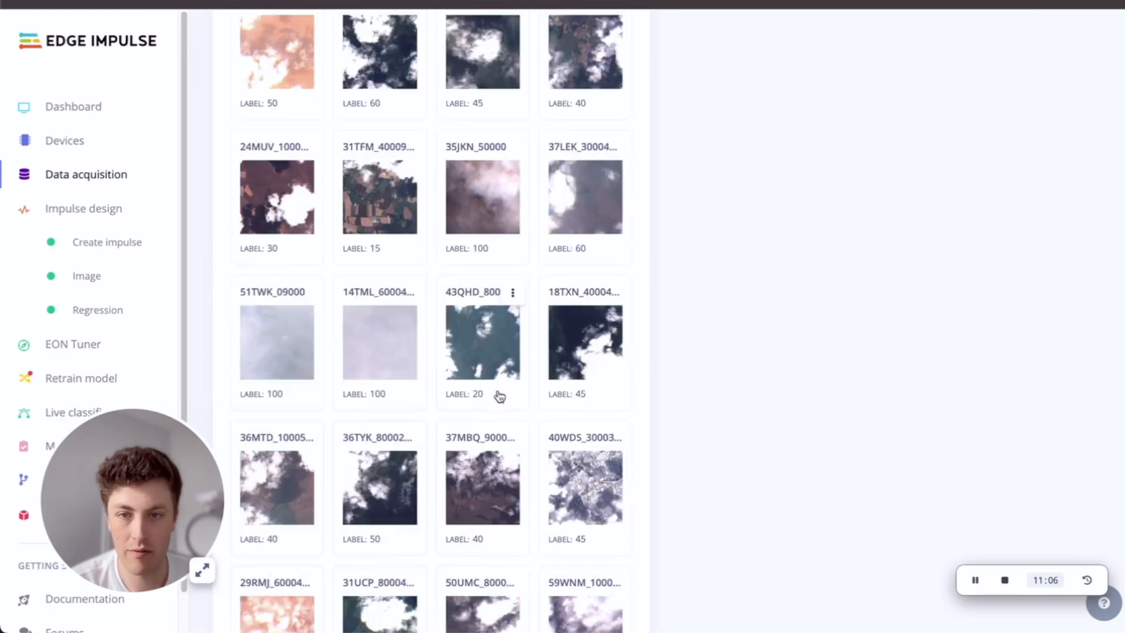
scroll(down, 3)
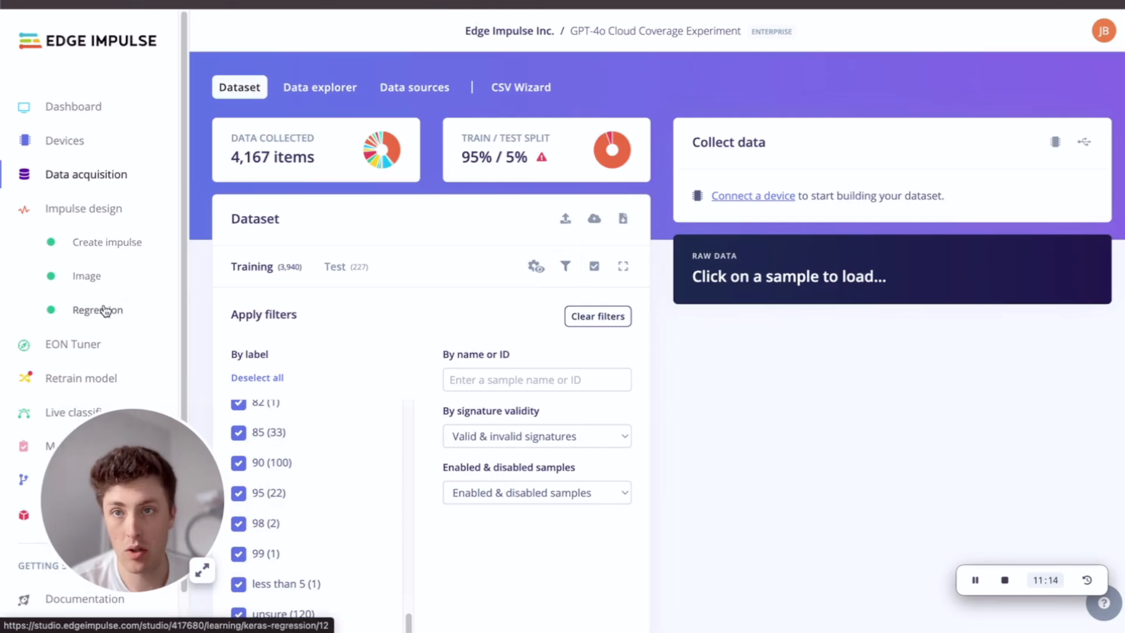
click(97, 309)
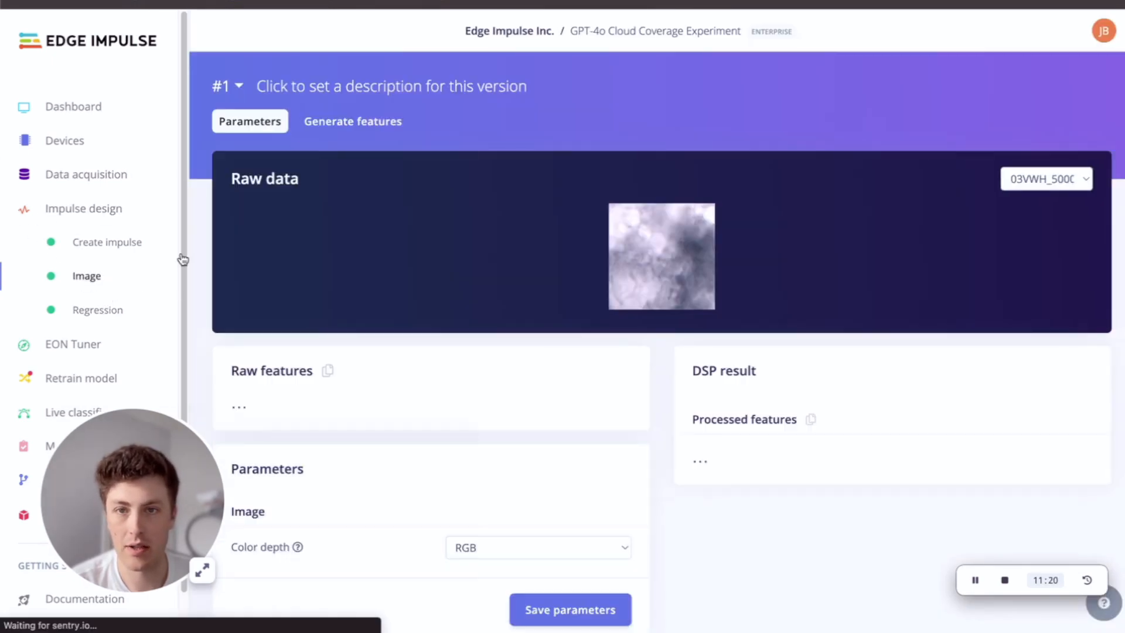
Step: Review the Feature explorer's 3,940 items by coverage label, then bring up the impulse layout with Regression output
click(352, 121)
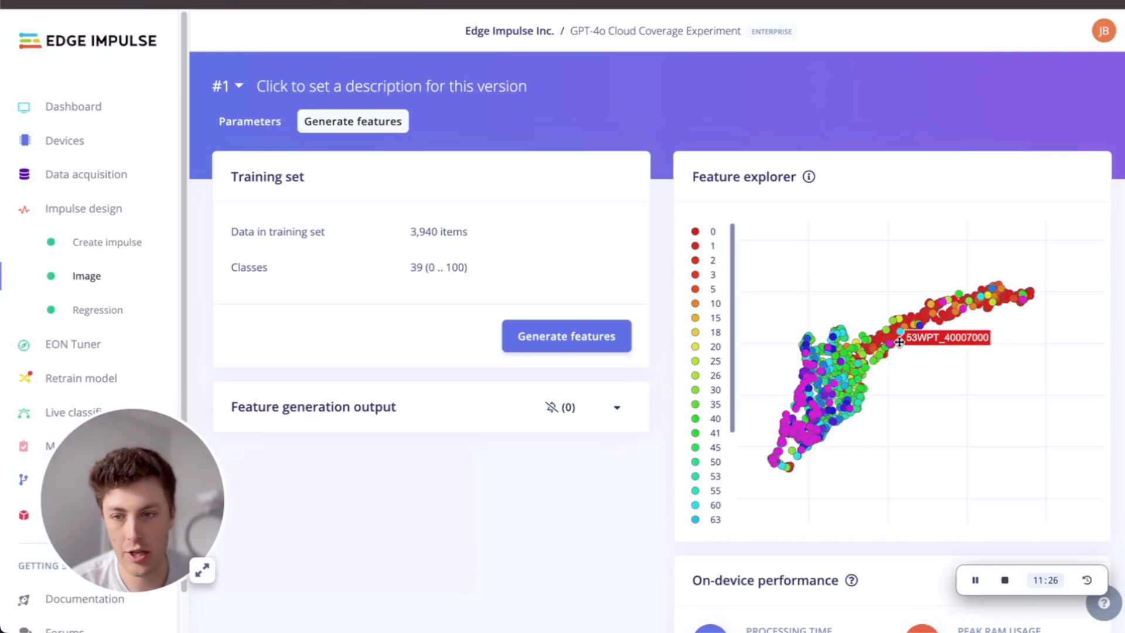
scroll(down, 3)
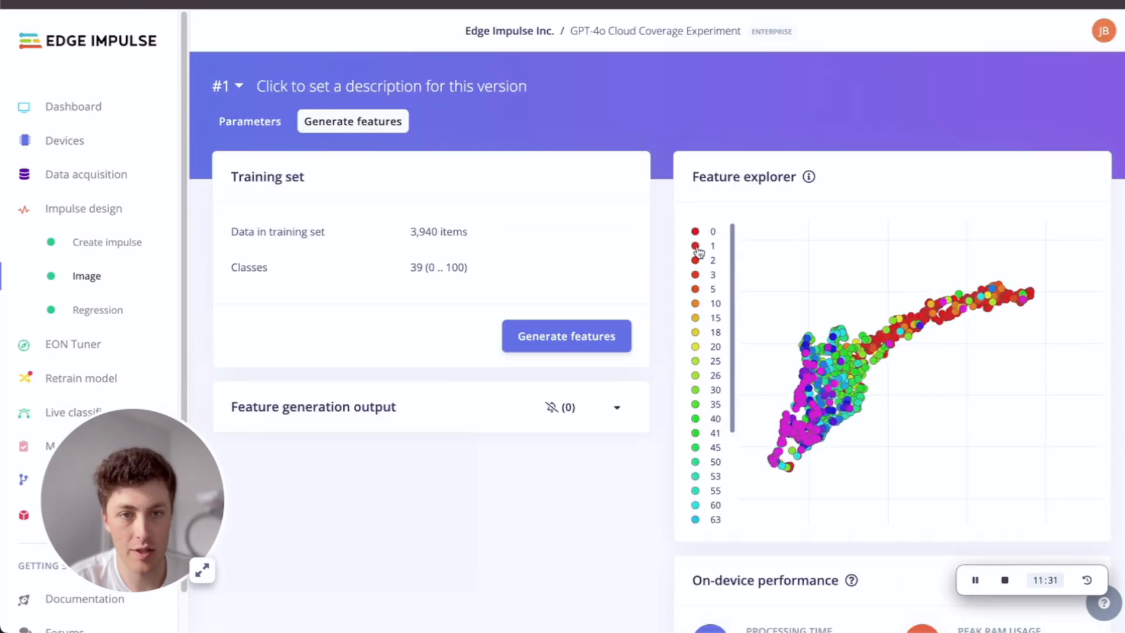
scroll(down, 3)
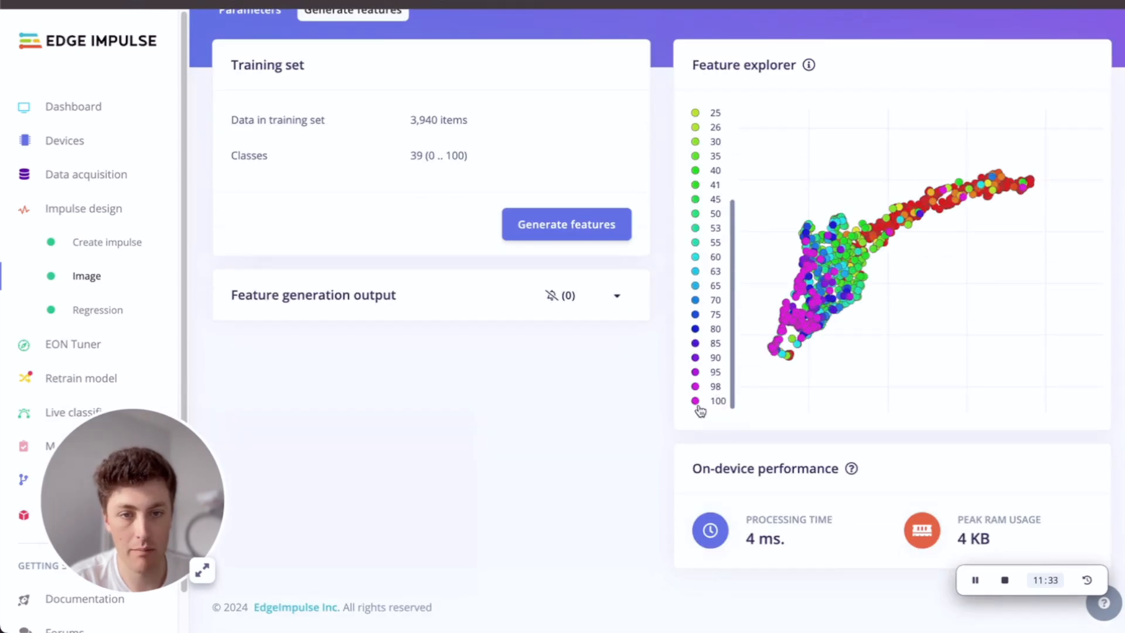
mouse_move(906, 218)
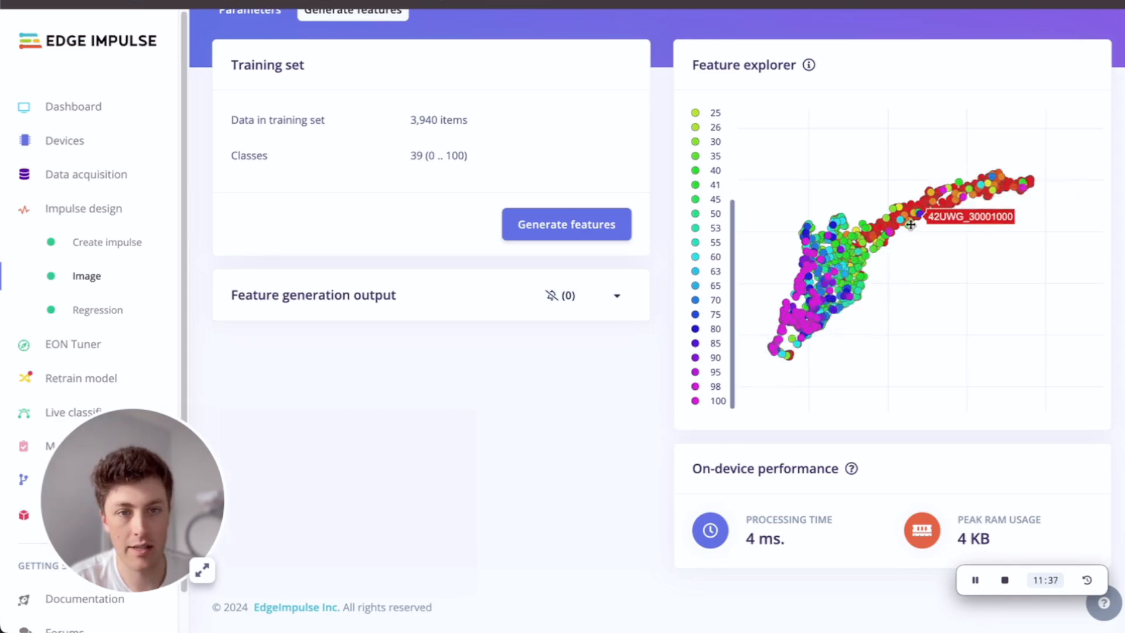
mouse_move(895, 256)
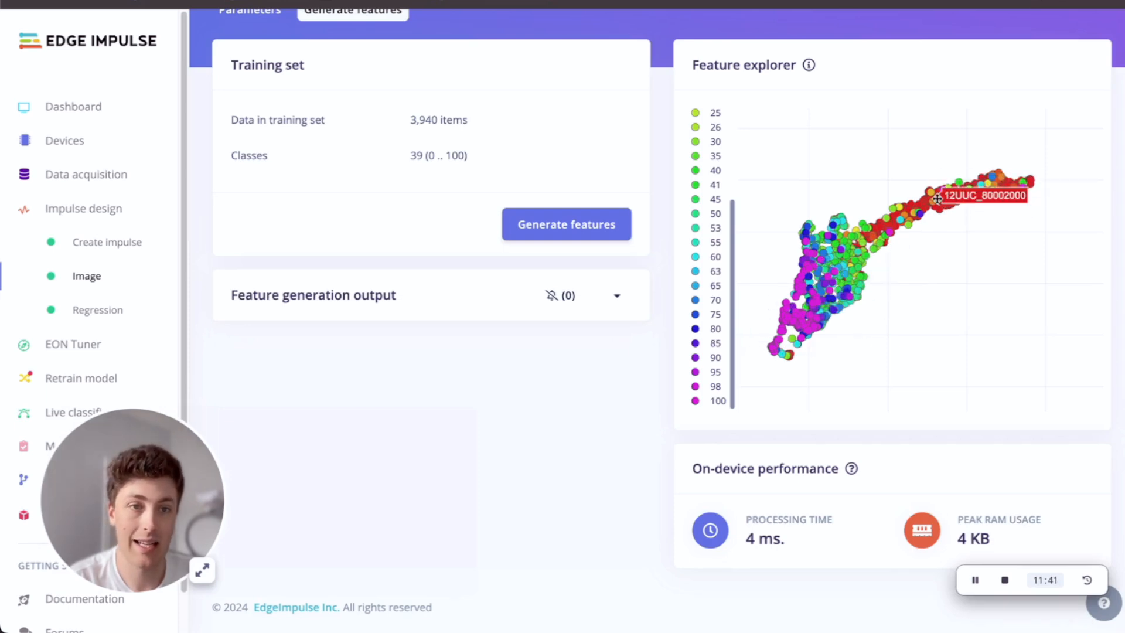
mouse_move(764, 321)
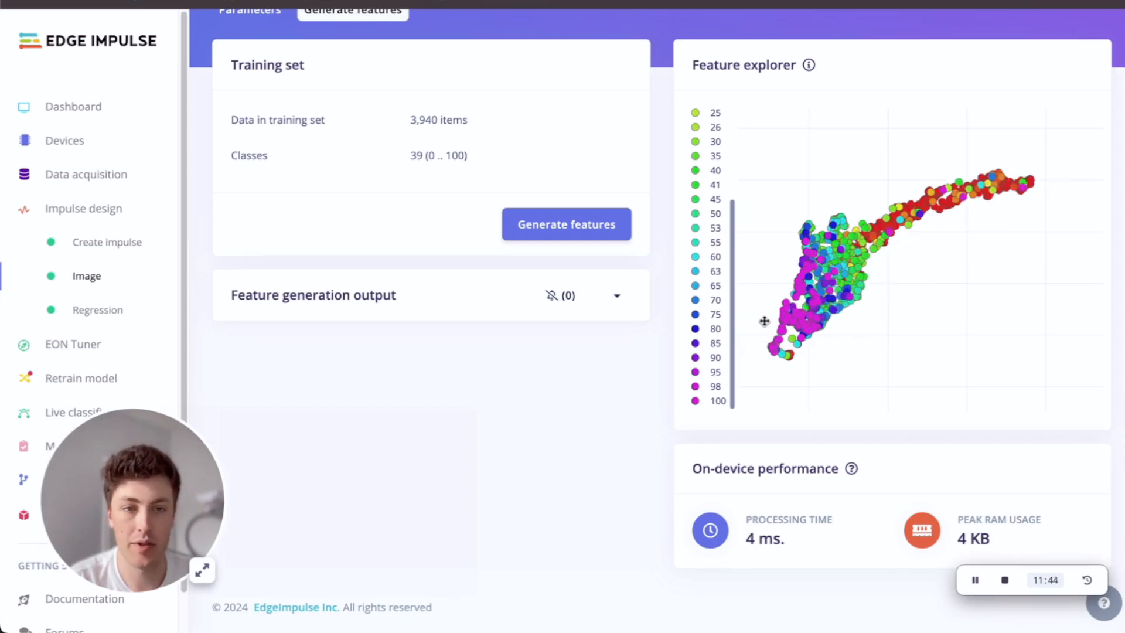
click(107, 242)
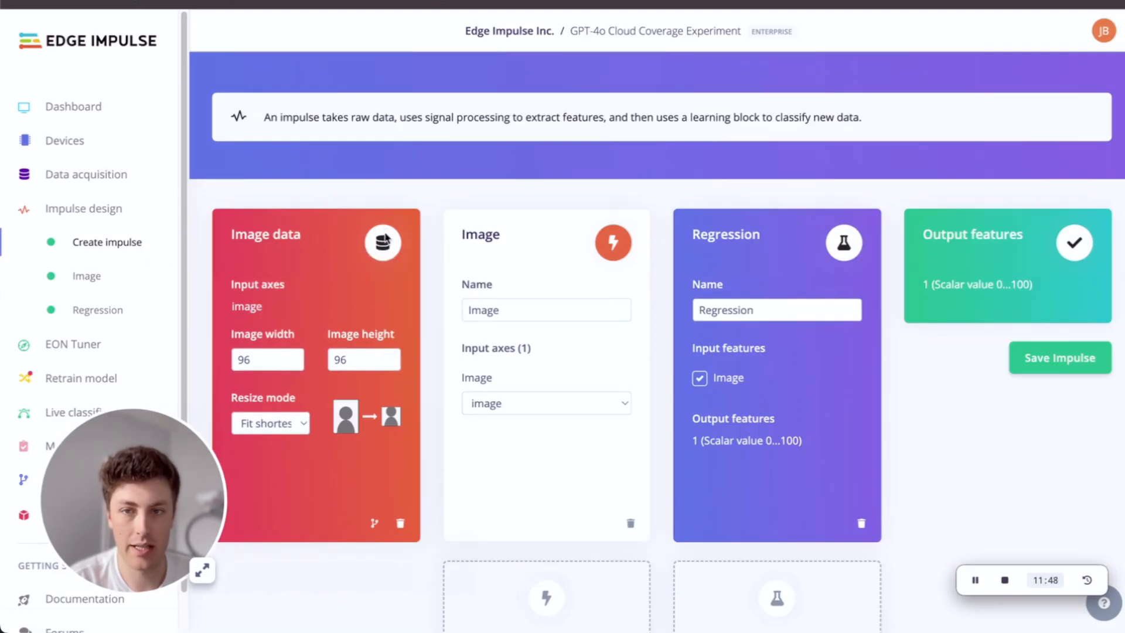
mouse_move(801, 219)
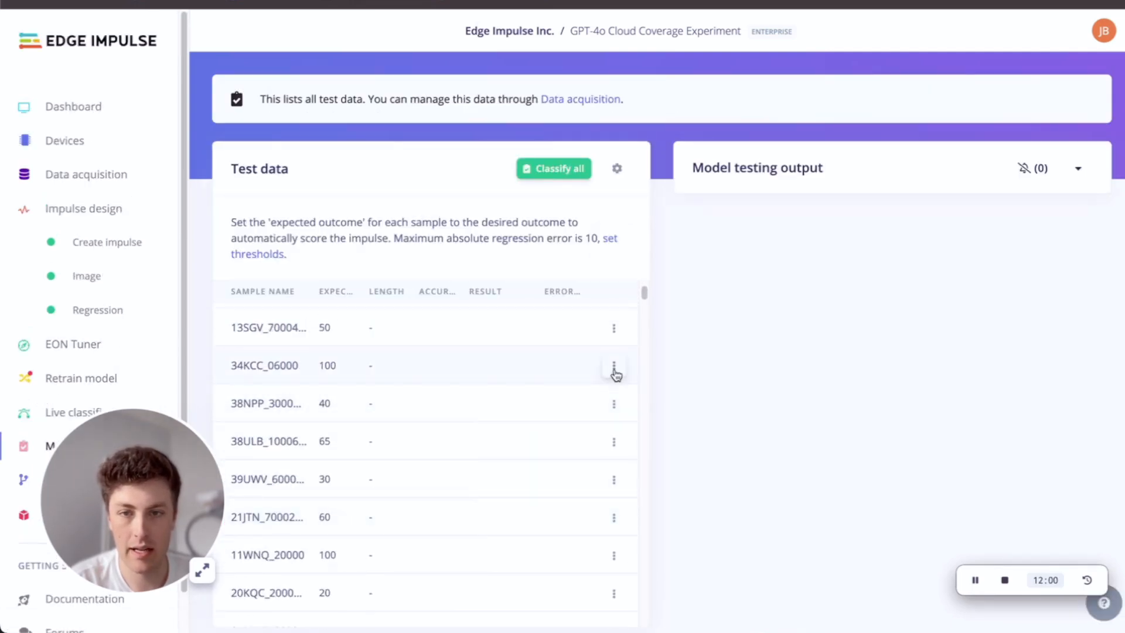
Step: Scroll the Model testing list of expected coverage values and open the ⋮ menu for sample 34WDA_10009000
click(613, 366)
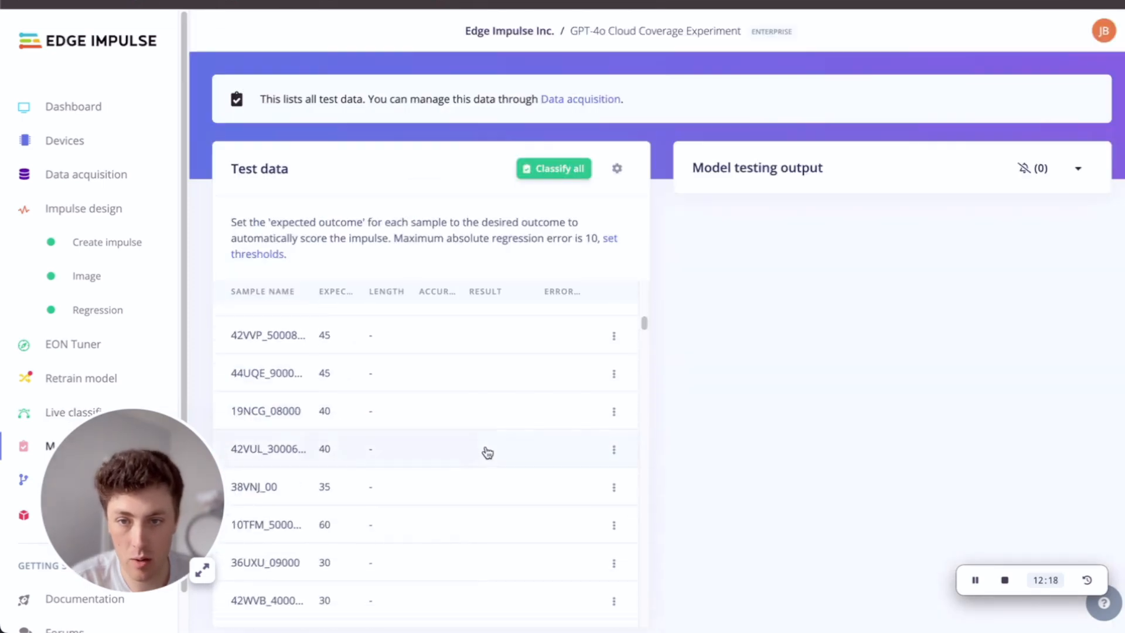
scroll(down, 3)
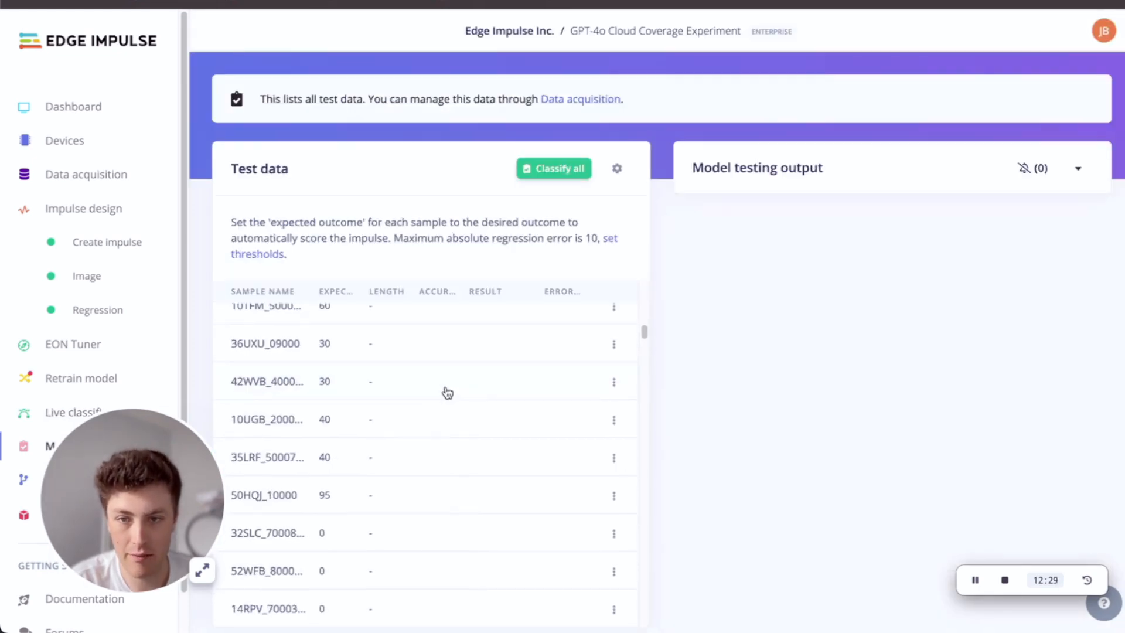
click(613, 420)
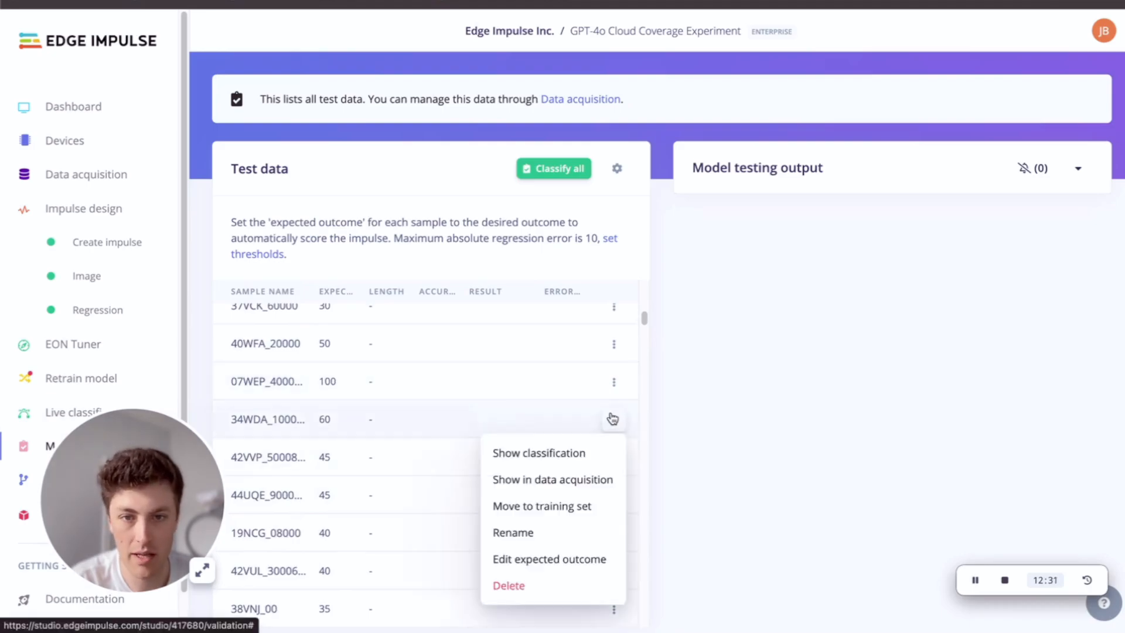
Step: Show classification for 34WDA_10009000: label 60 predicted as 44.43, counted incorrect
click(538, 453)
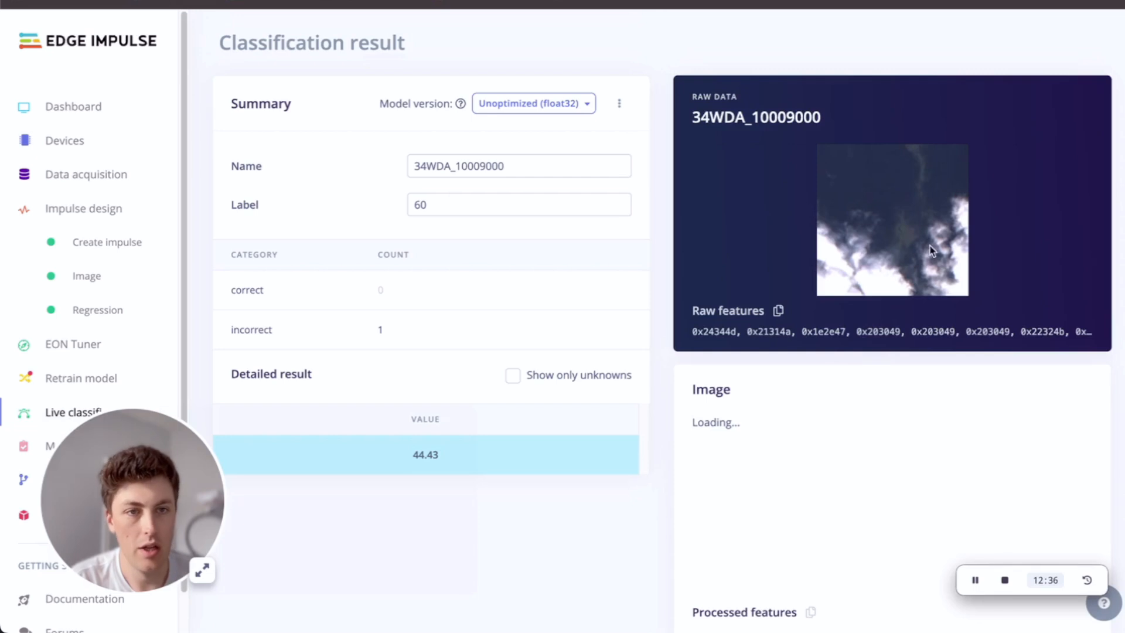
mouse_move(964, 219)
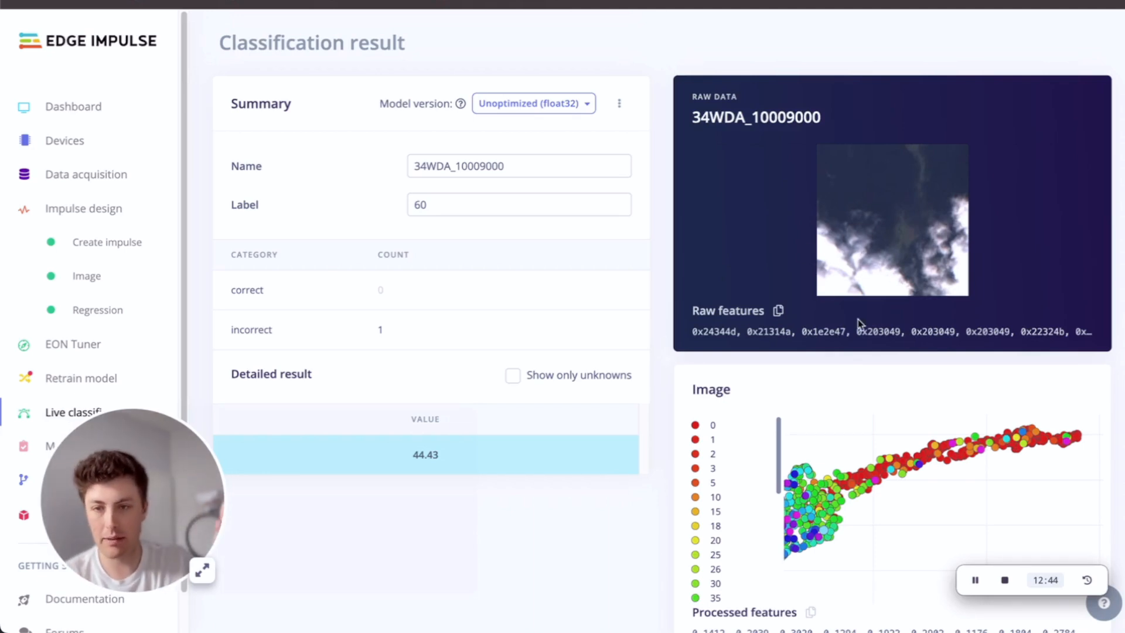
mouse_move(463, 372)
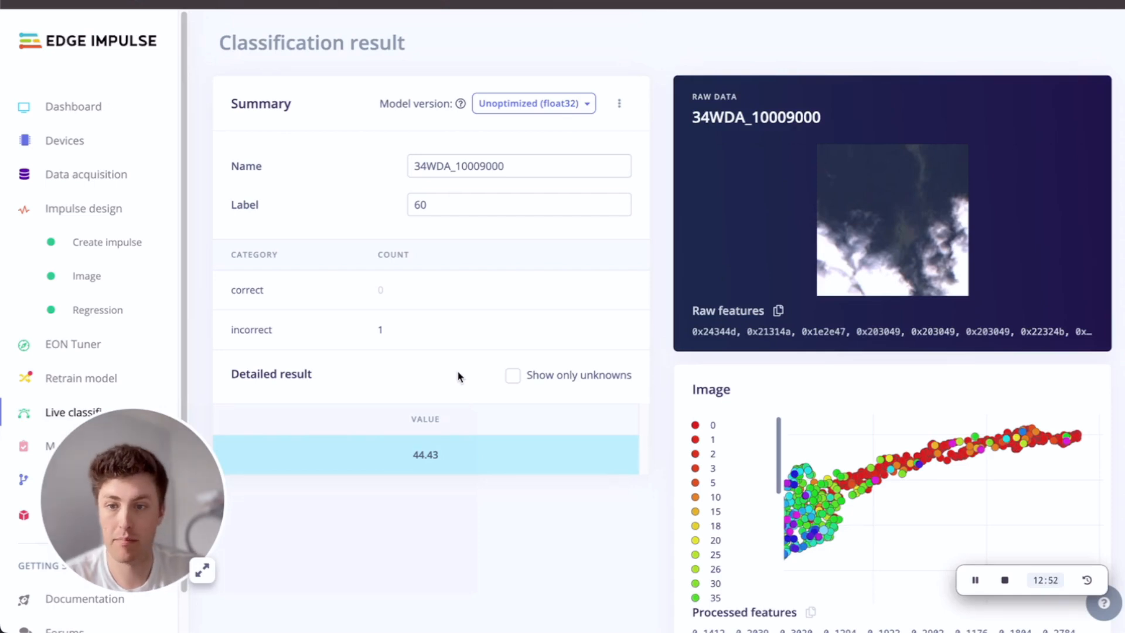
mouse_move(464, 376)
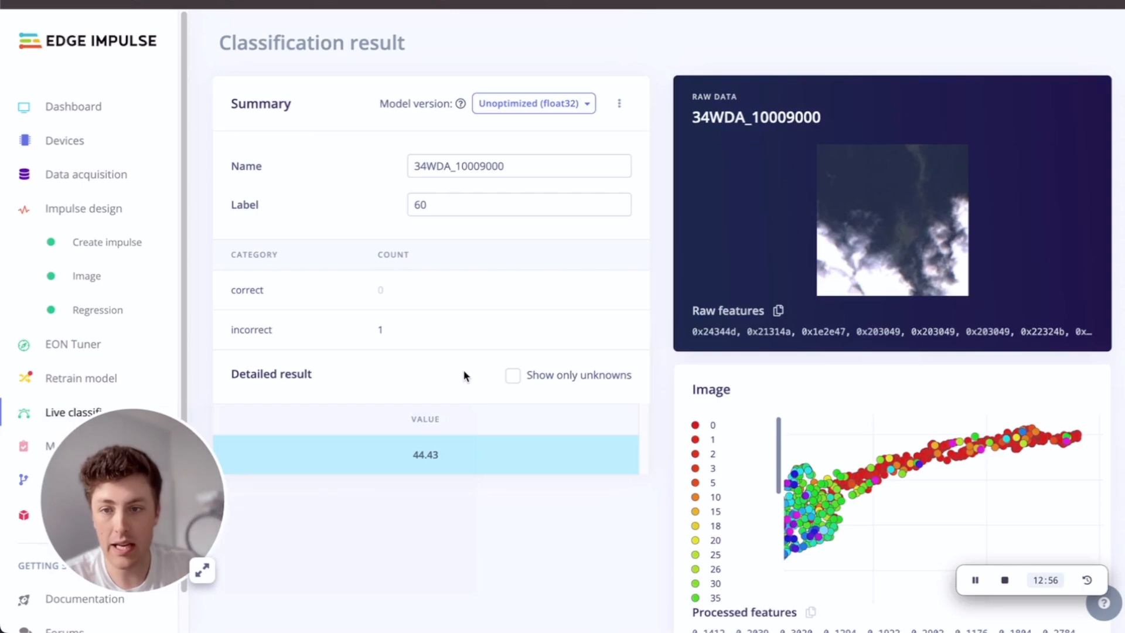
scroll(down, 3)
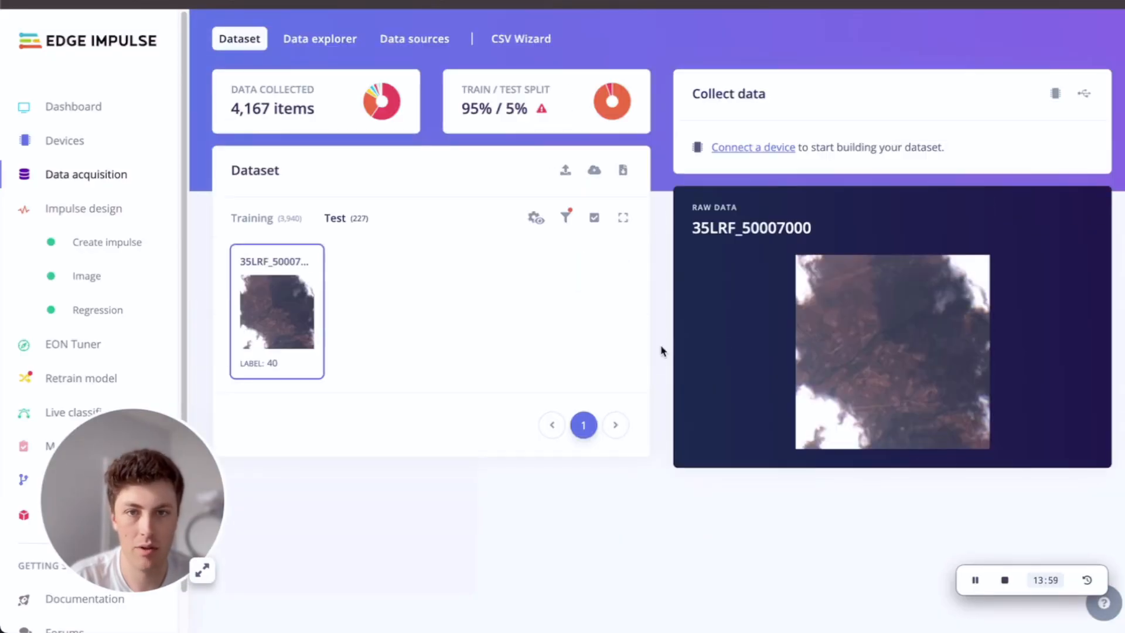
mouse_move(371, 336)
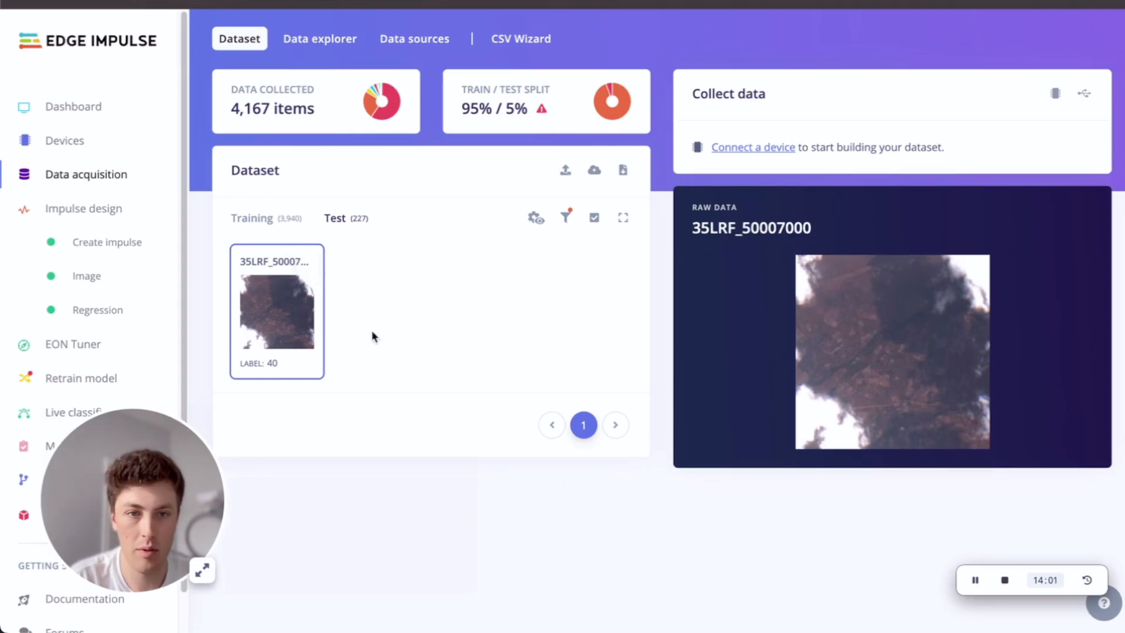
click(1087, 334)
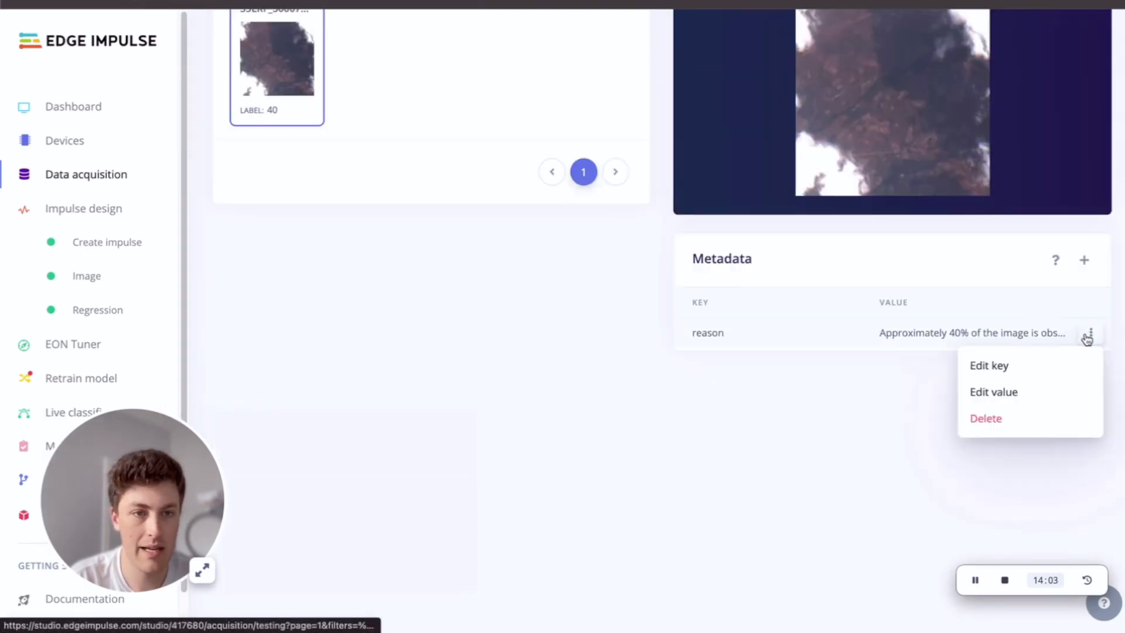
click(992, 391)
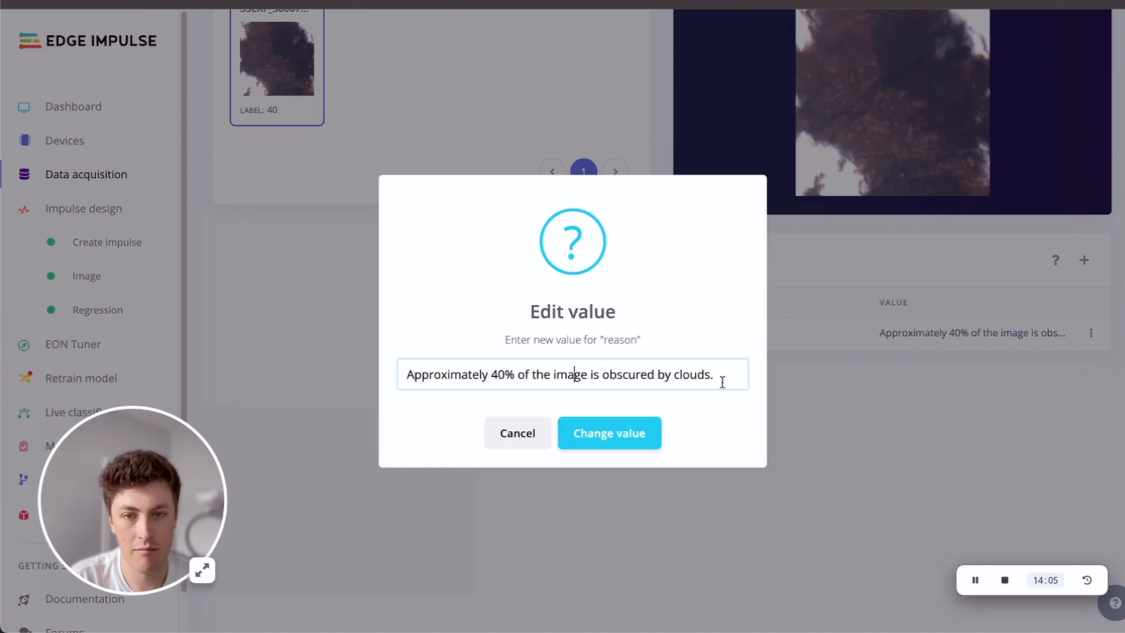
triple_click(573, 374)
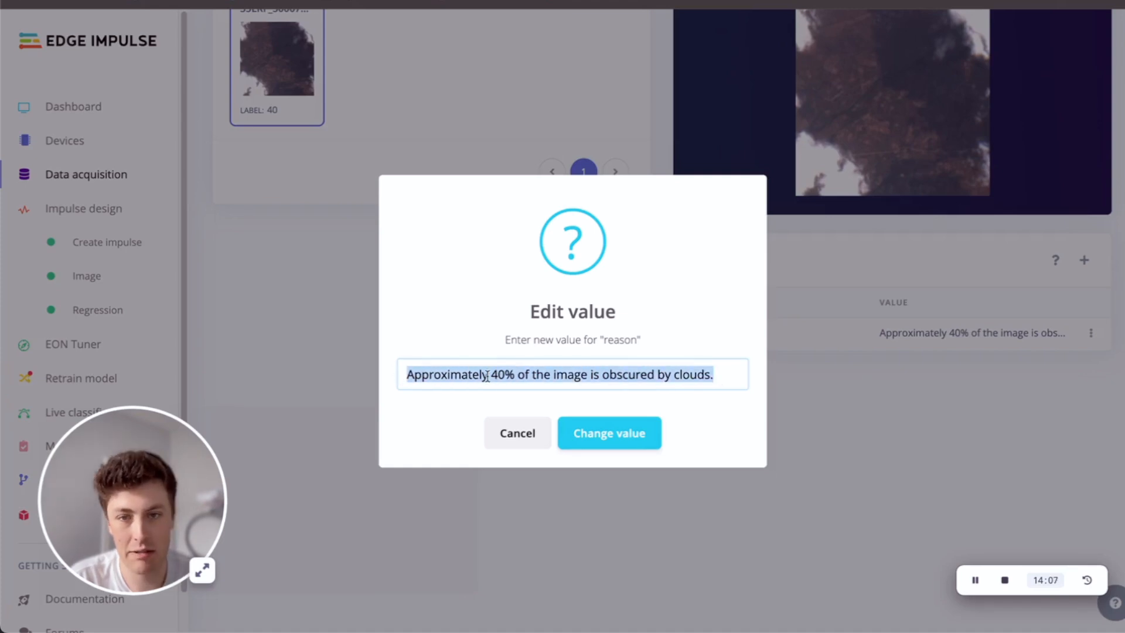
mouse_move(844, 436)
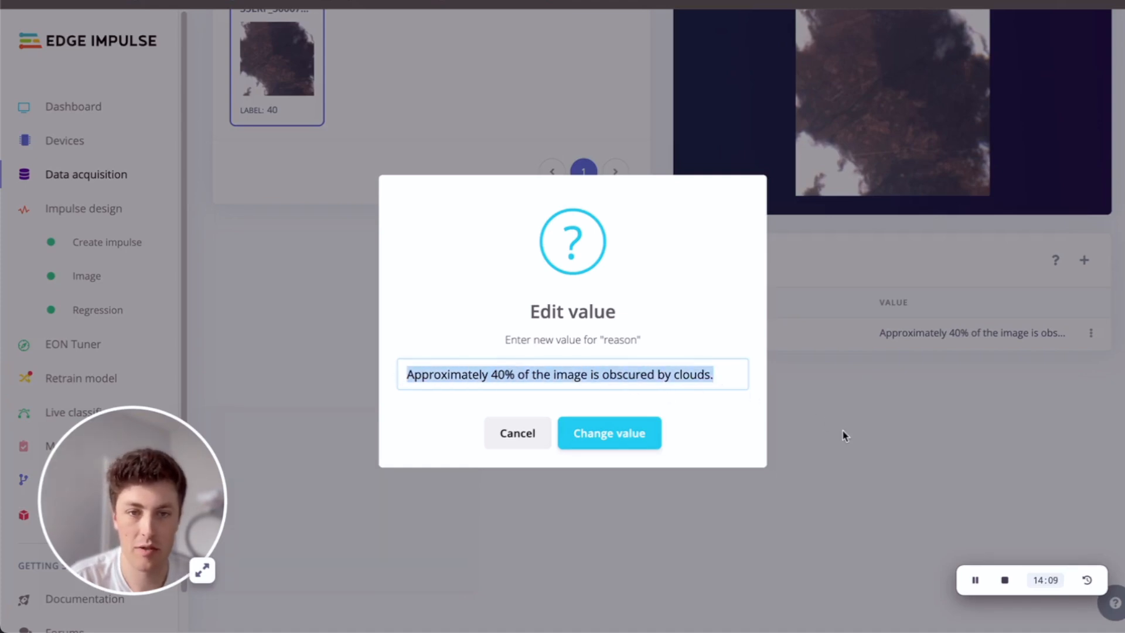
click(608, 433)
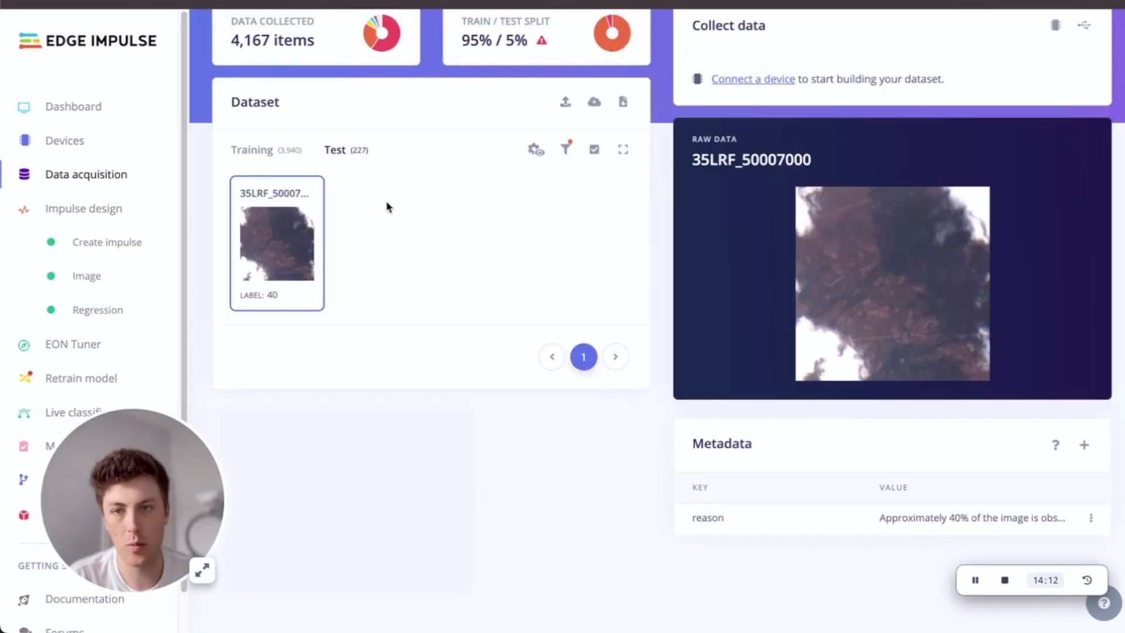
Step: Return to the Model testing list of Cloud Coverage test samples
click(81, 404)
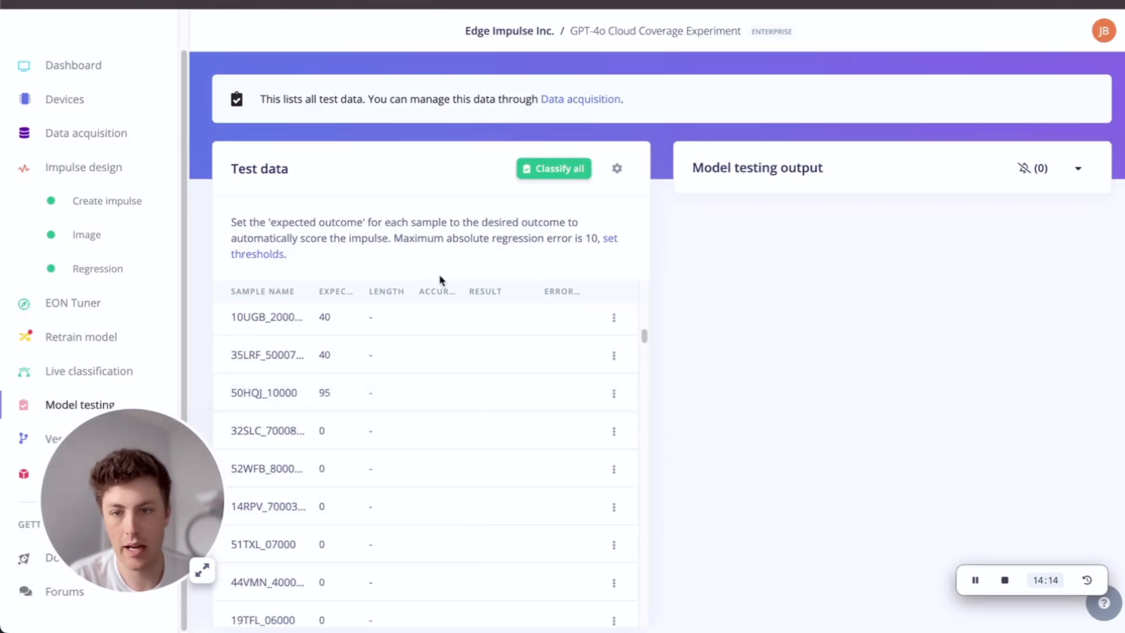
mouse_move(414, 260)
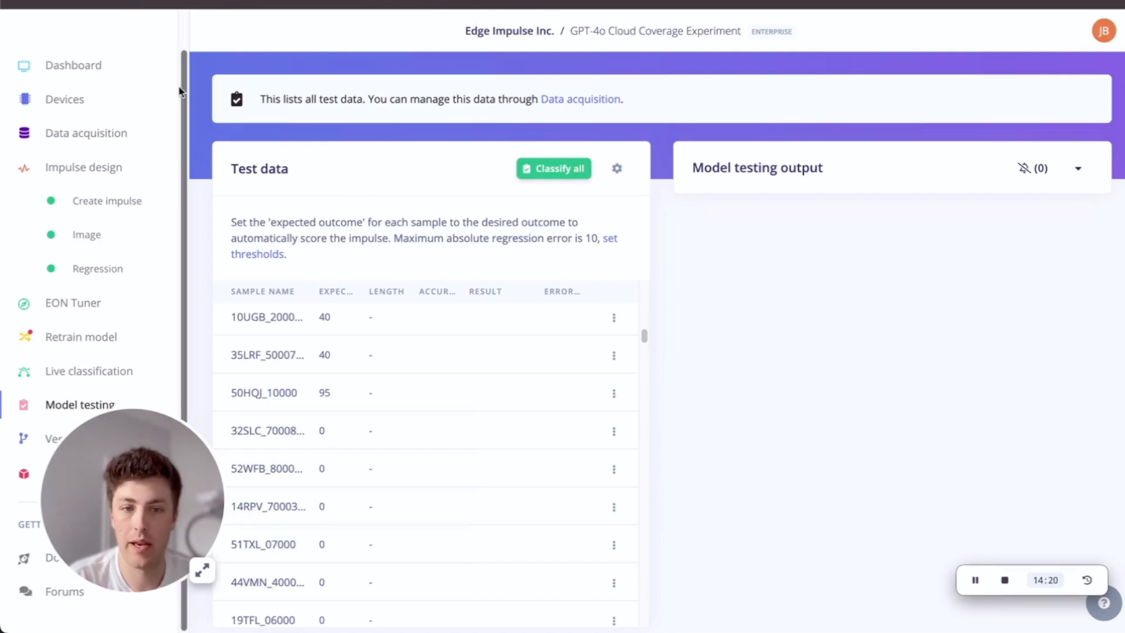
mouse_move(282, 290)
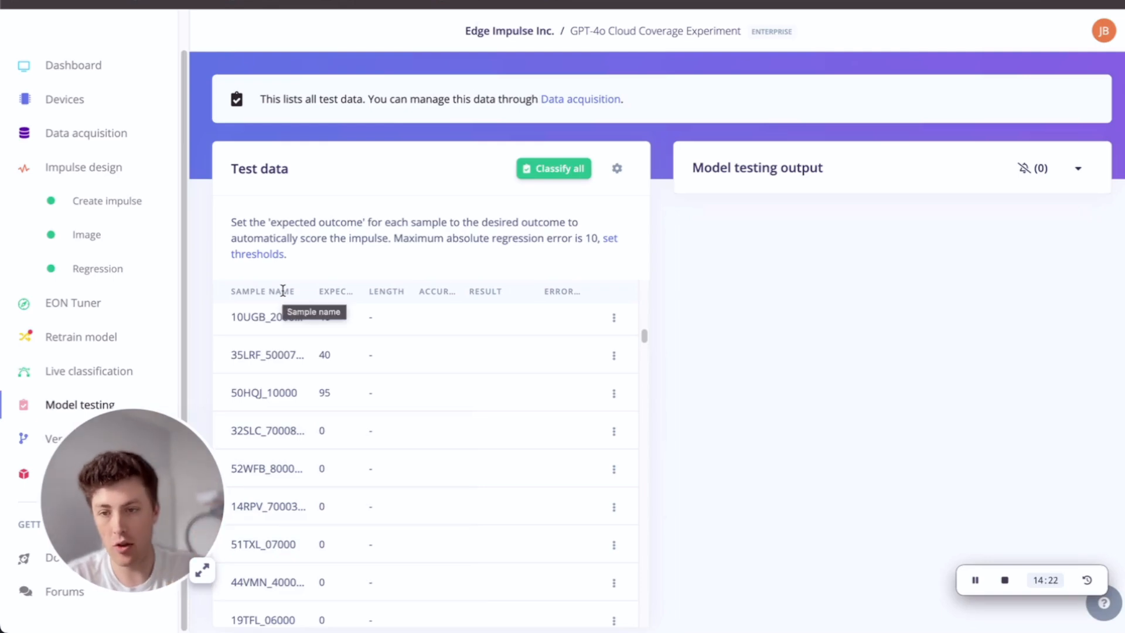